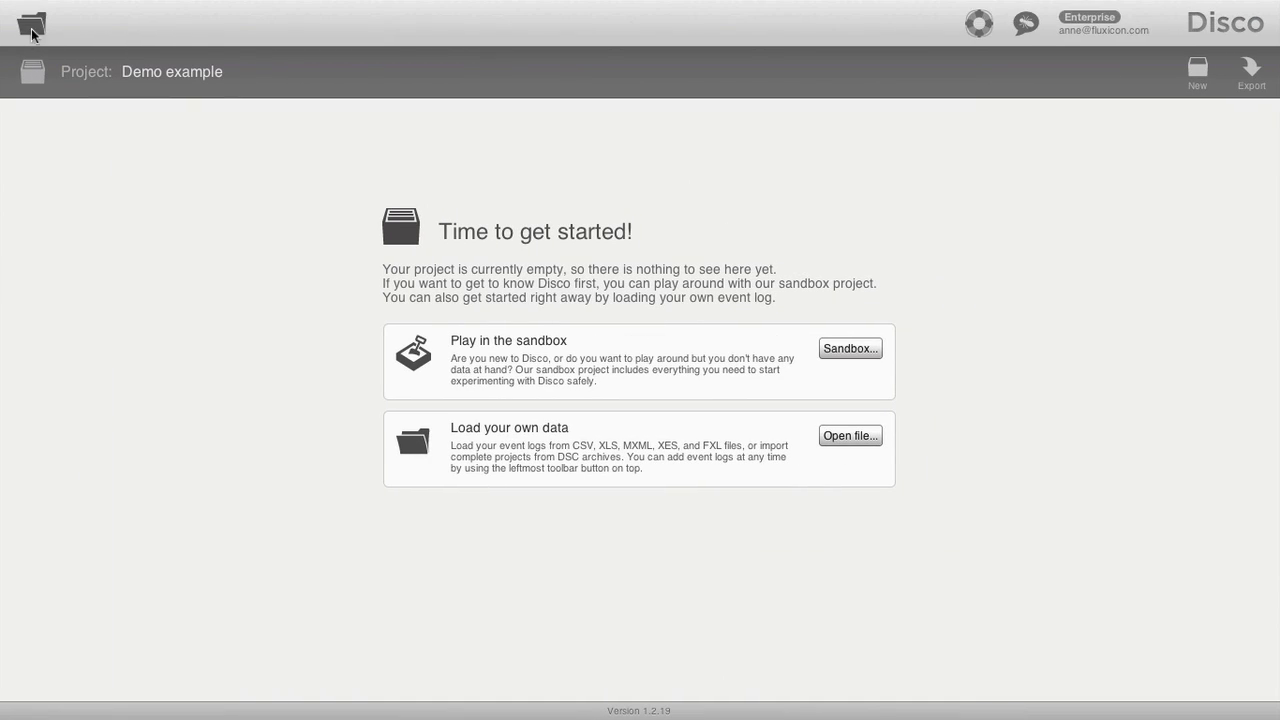
# Step: Load PurchasingExample.csv from the Desktop into the import preview
pyautogui.click(849, 435)
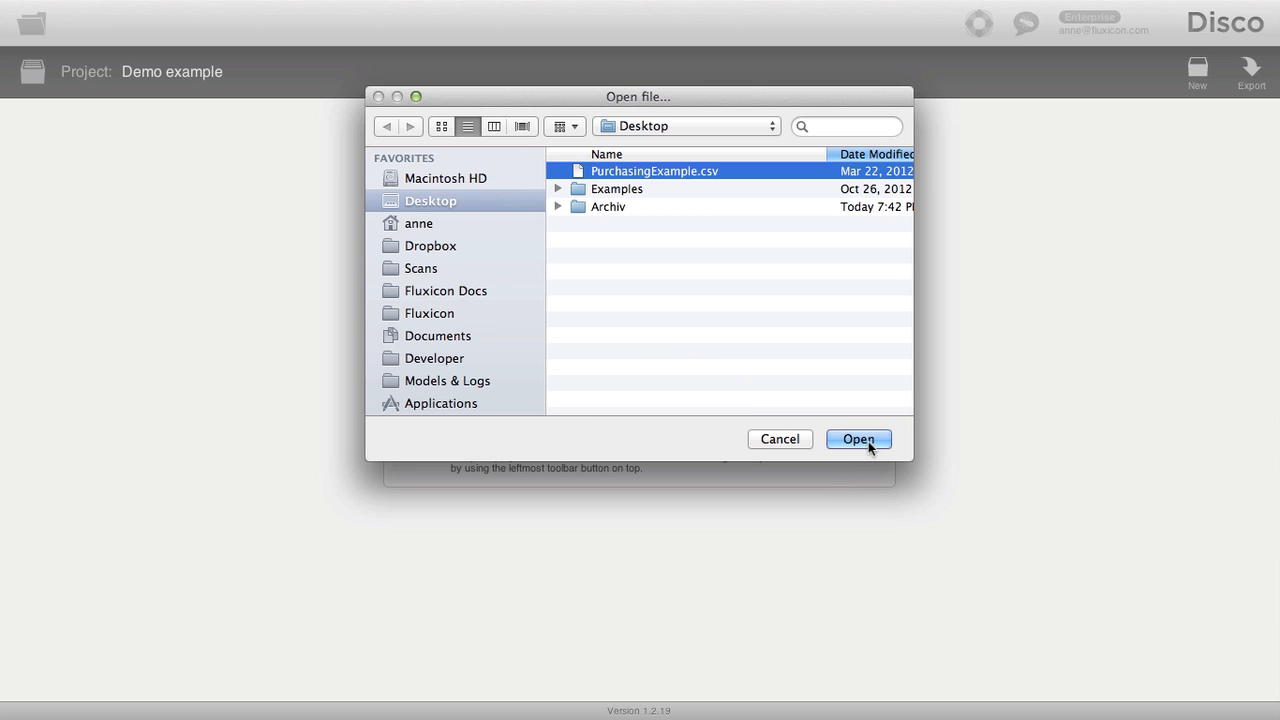
pyautogui.click(858, 439)
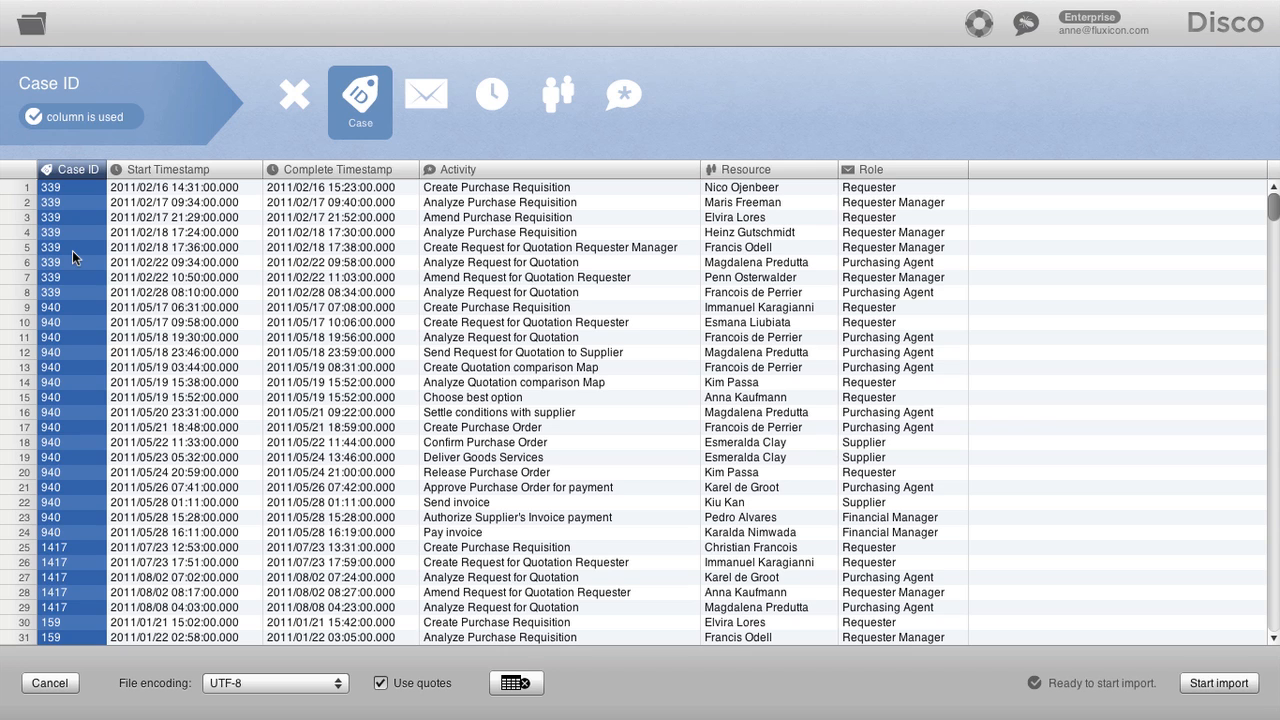
# Step: Set the Role column to Other attribute and import the purchasing log
pyautogui.click(449, 169)
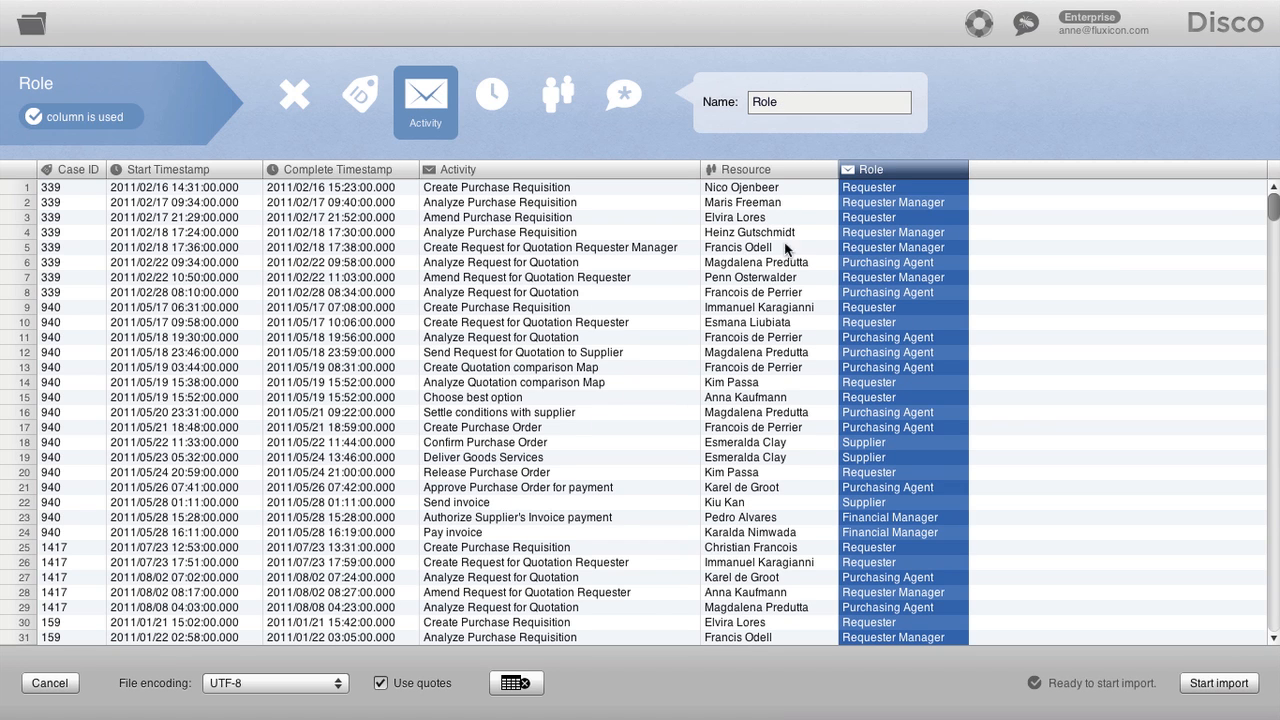
pyautogui.click(621, 103)
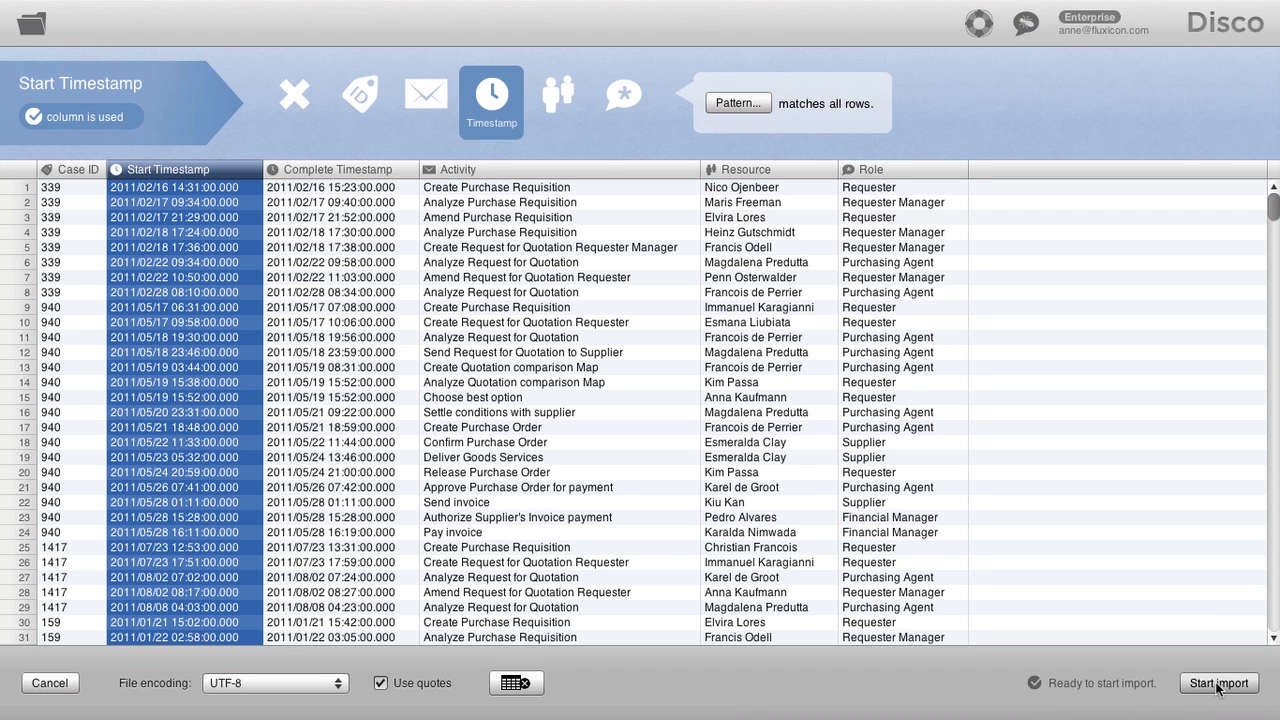
pyautogui.click(1217, 683)
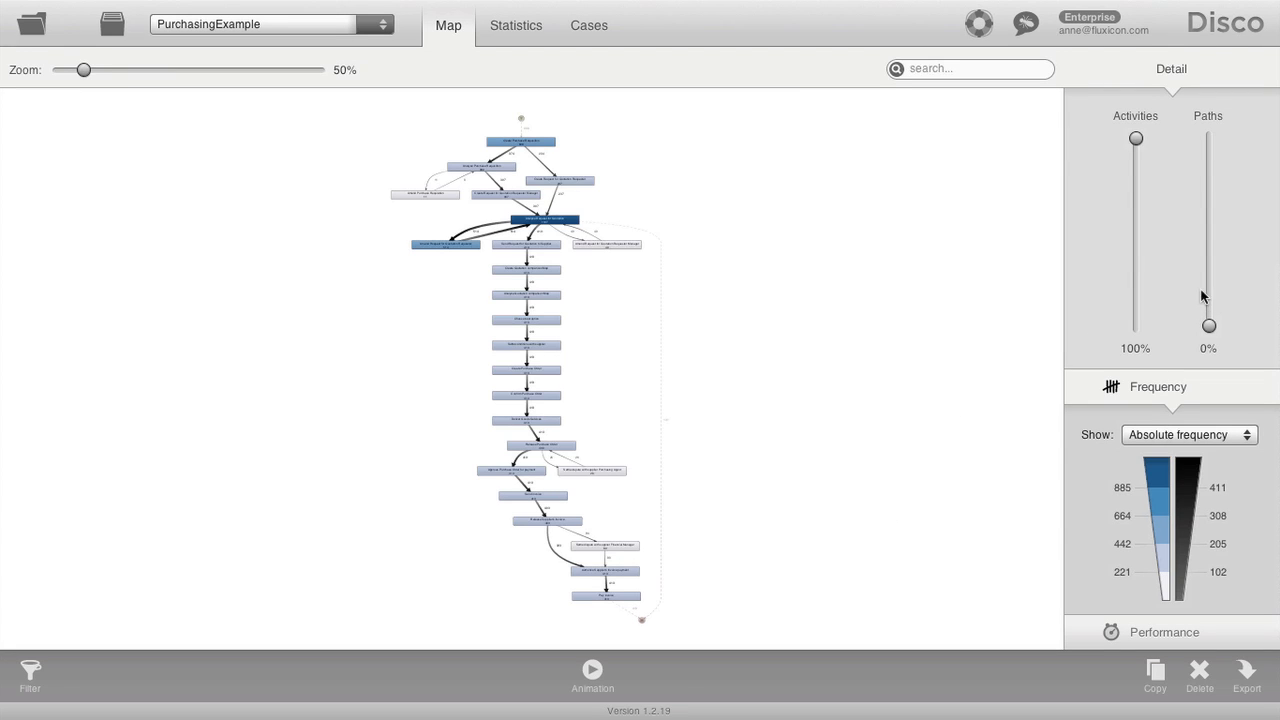
# Step: Raise the Paths slider to 100% and zoom the map to about 146%
pyautogui.moveTo(1208, 327); pyautogui.dragTo(1208, 137)
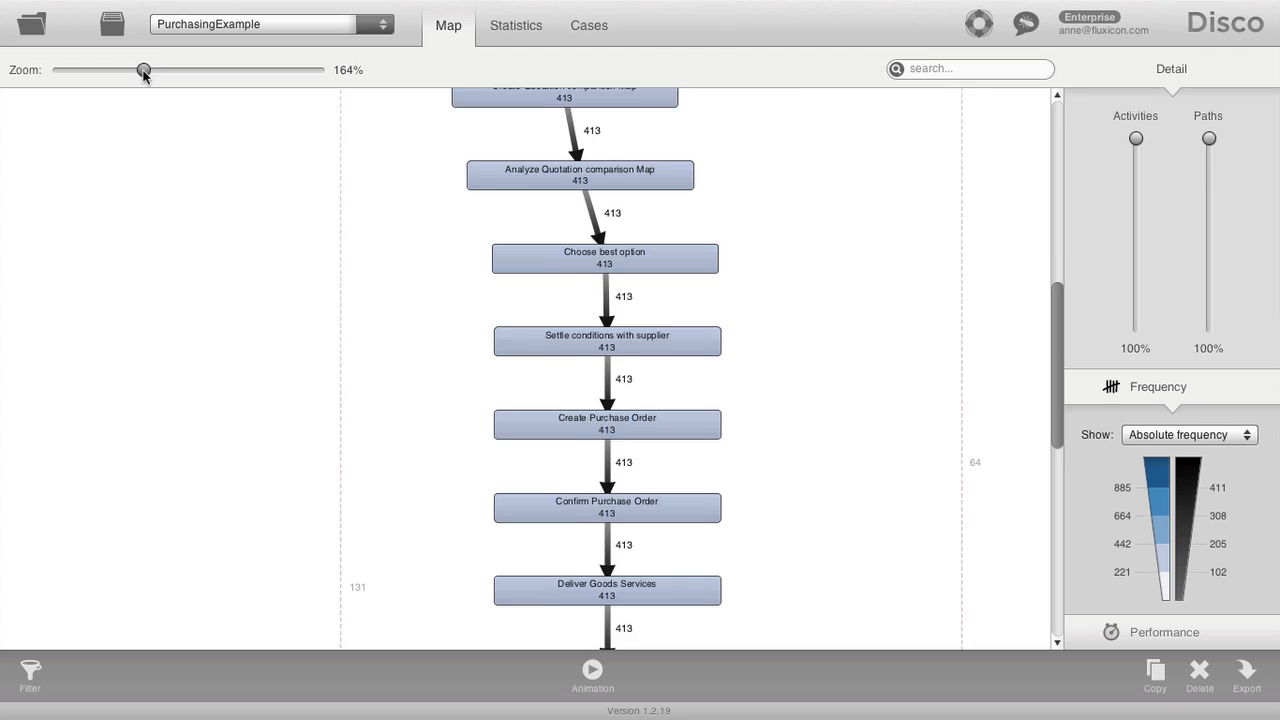
pyautogui.moveTo(144, 70); pyautogui.dragTo(135, 70)
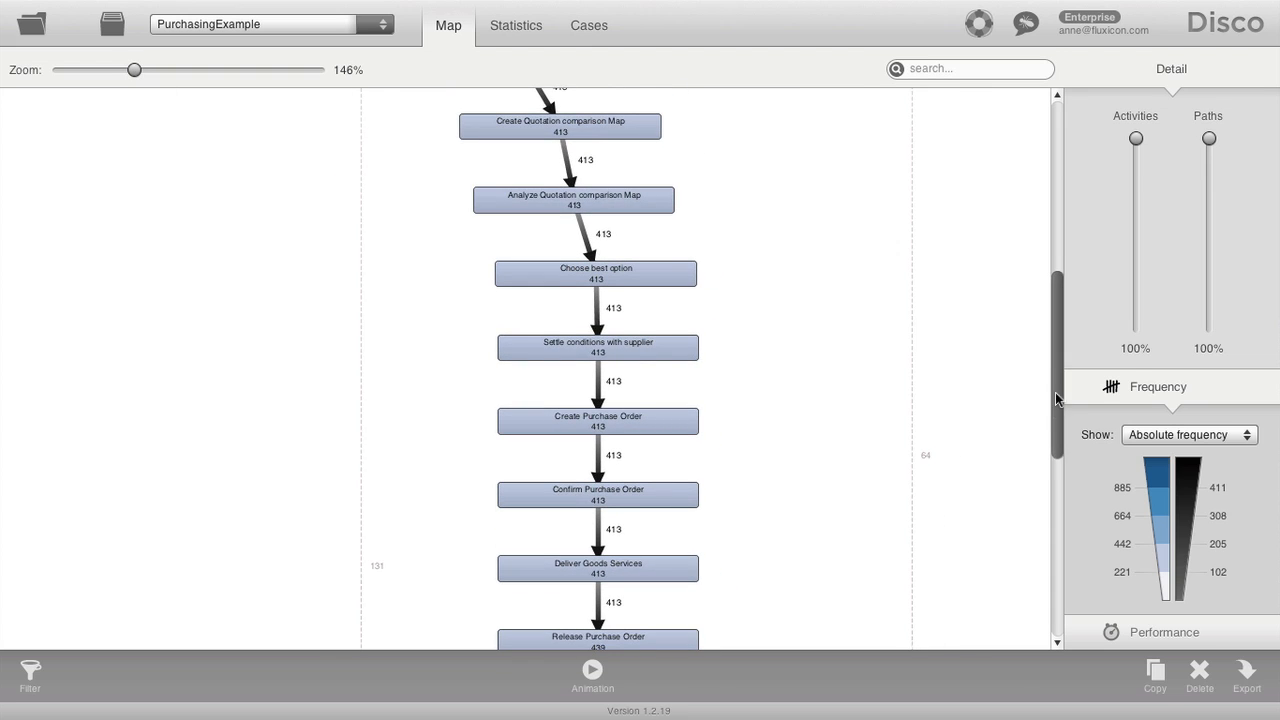
pyautogui.scroll(3)
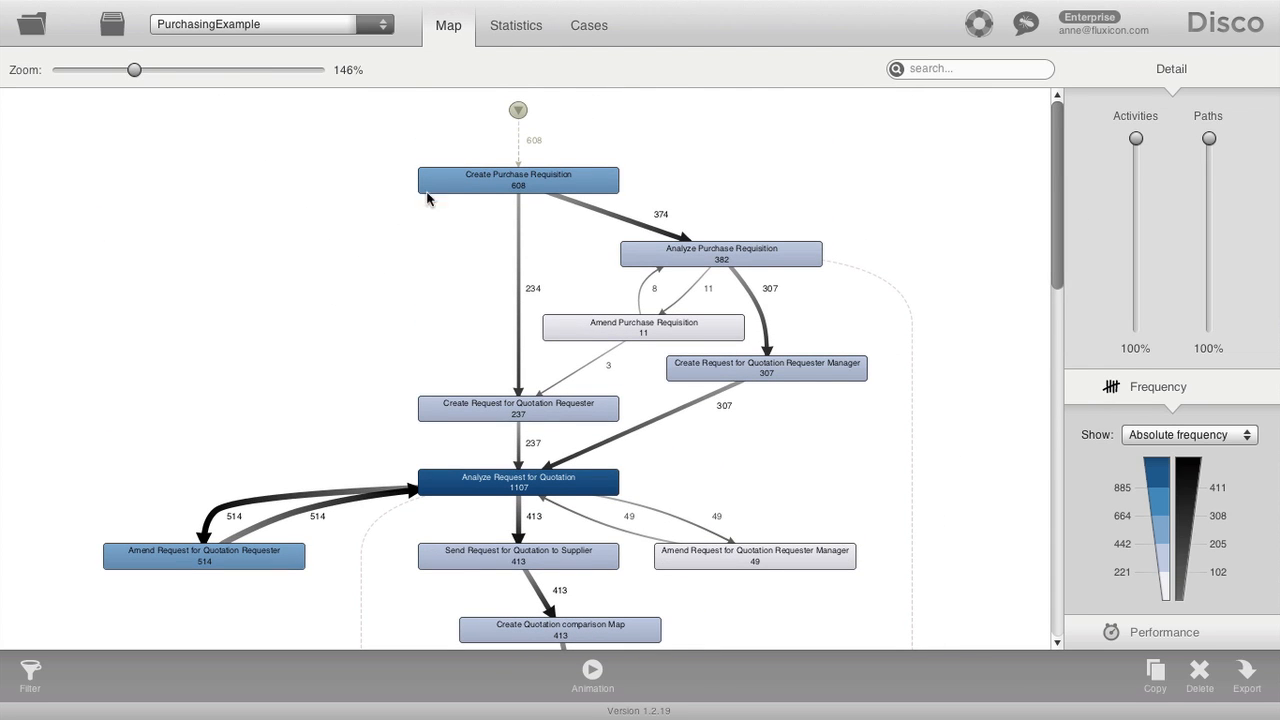
pyautogui.moveTo(415, 288)
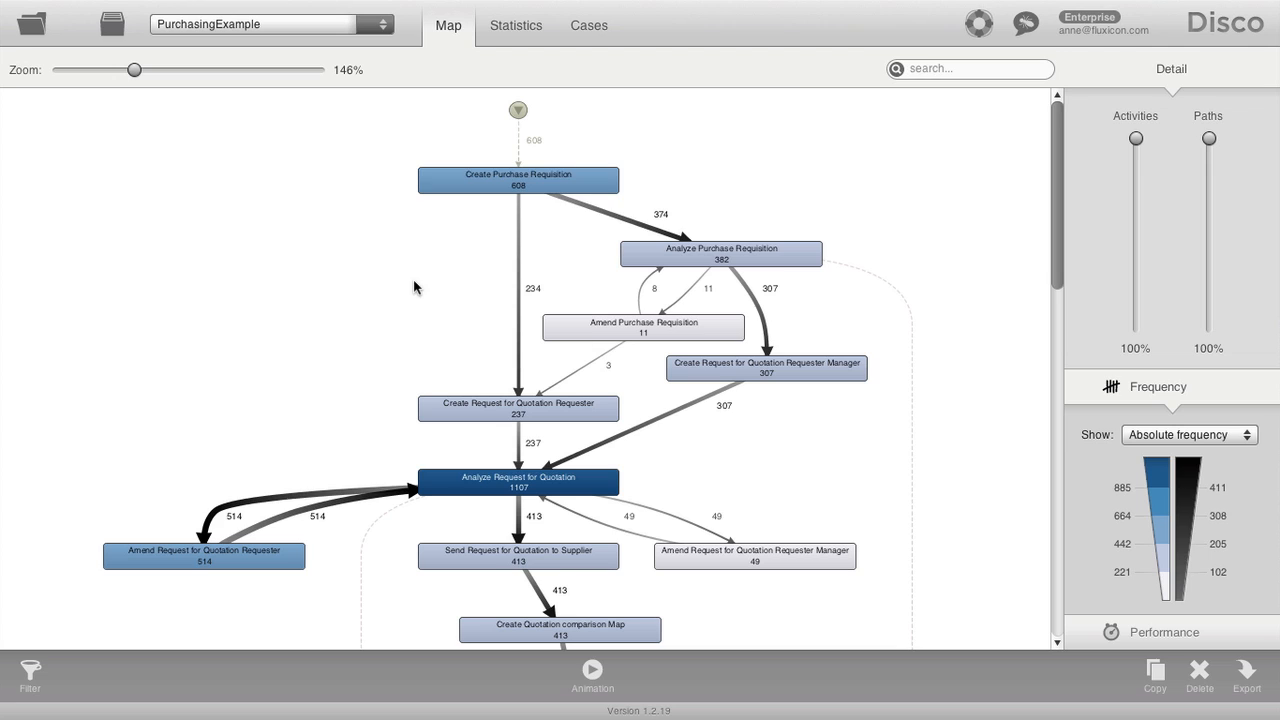
pyautogui.moveTo(548, 153)
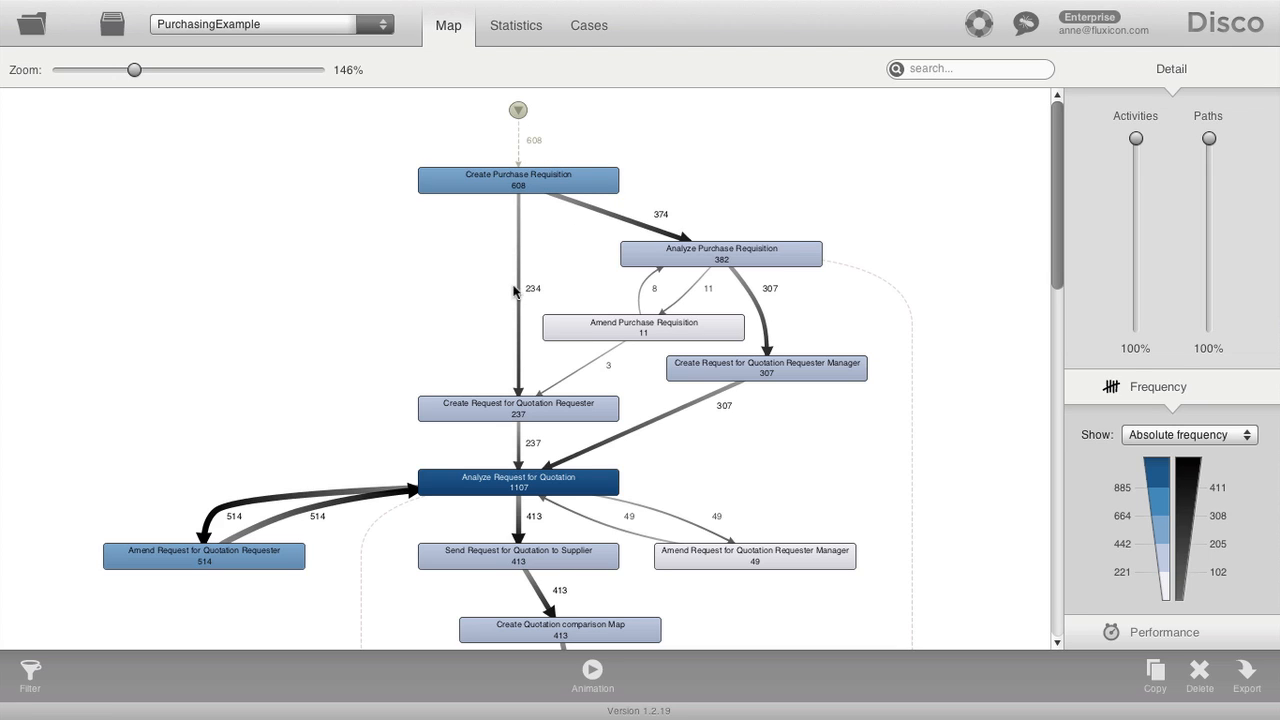
pyautogui.moveTo(225, 520)
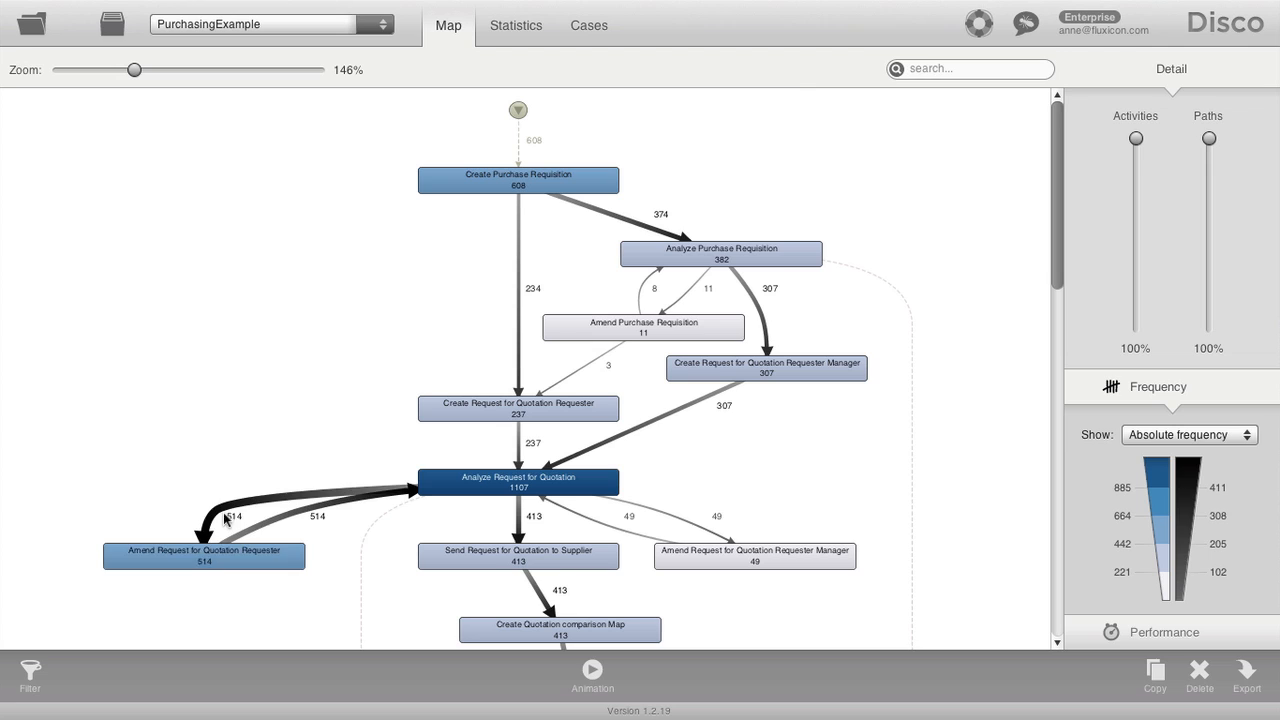
pyautogui.moveTo(420, 535)
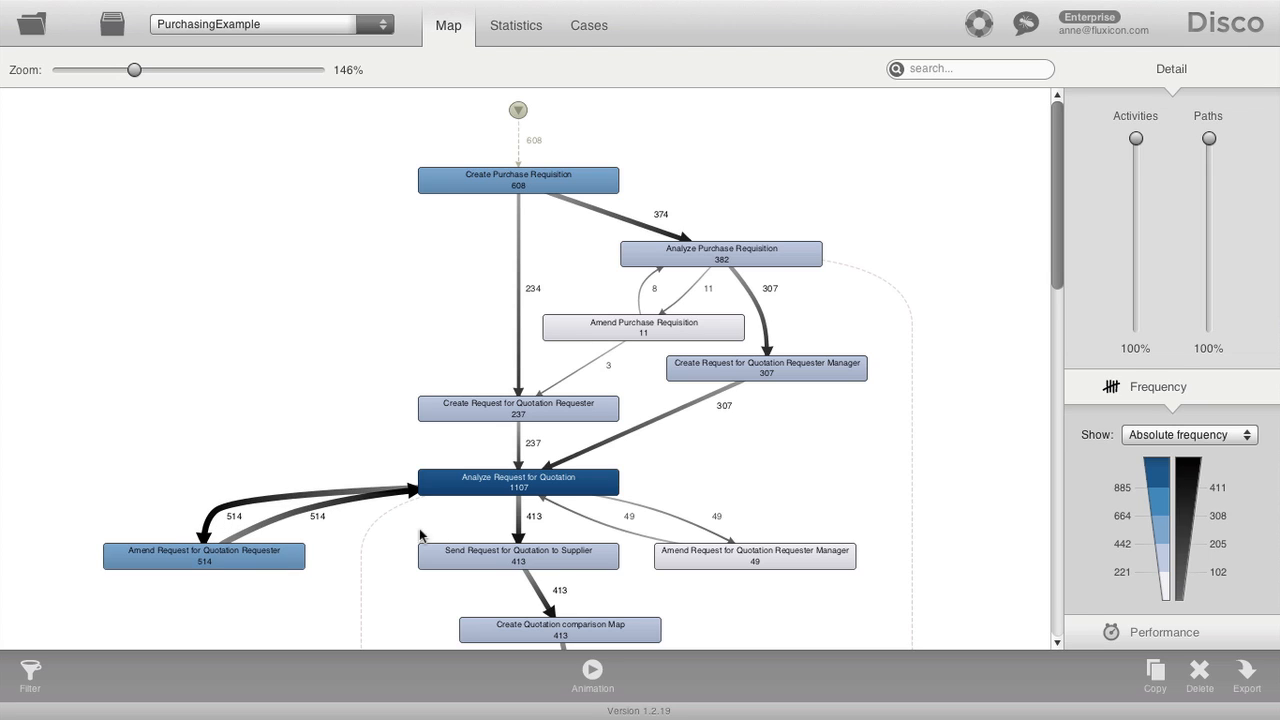
pyautogui.moveTo(805, 447)
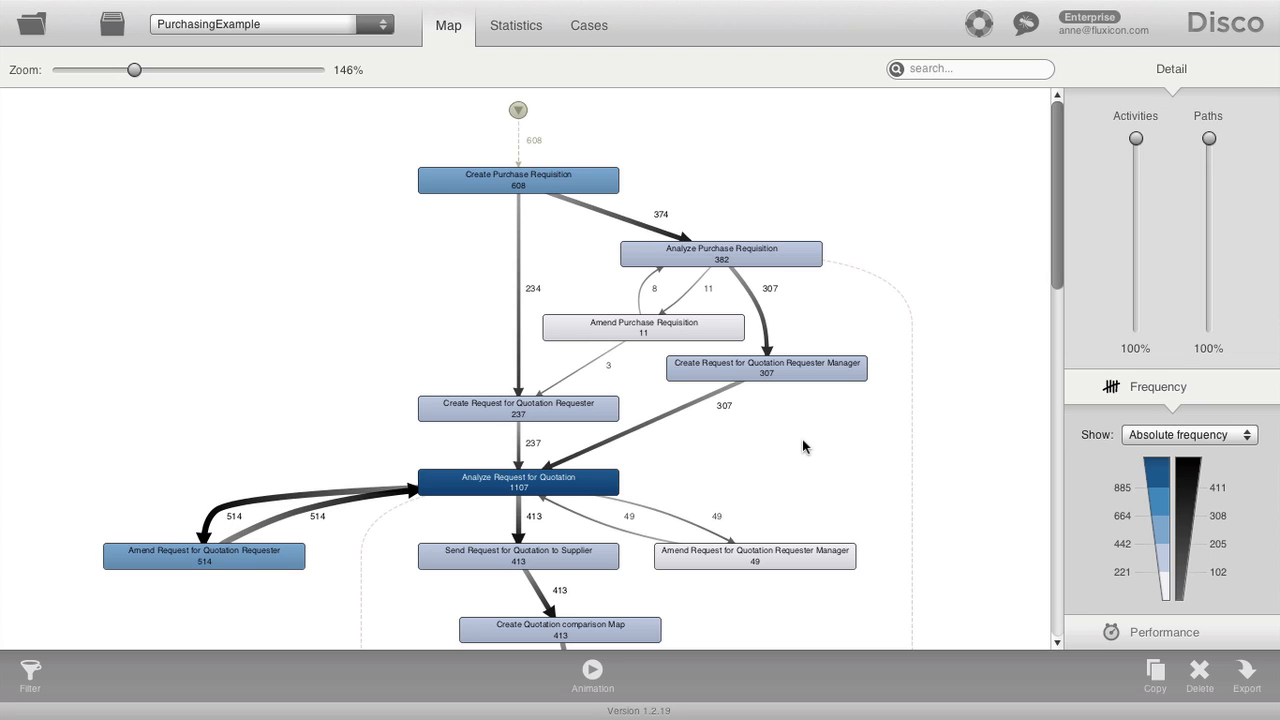
pyautogui.moveTo(797, 447)
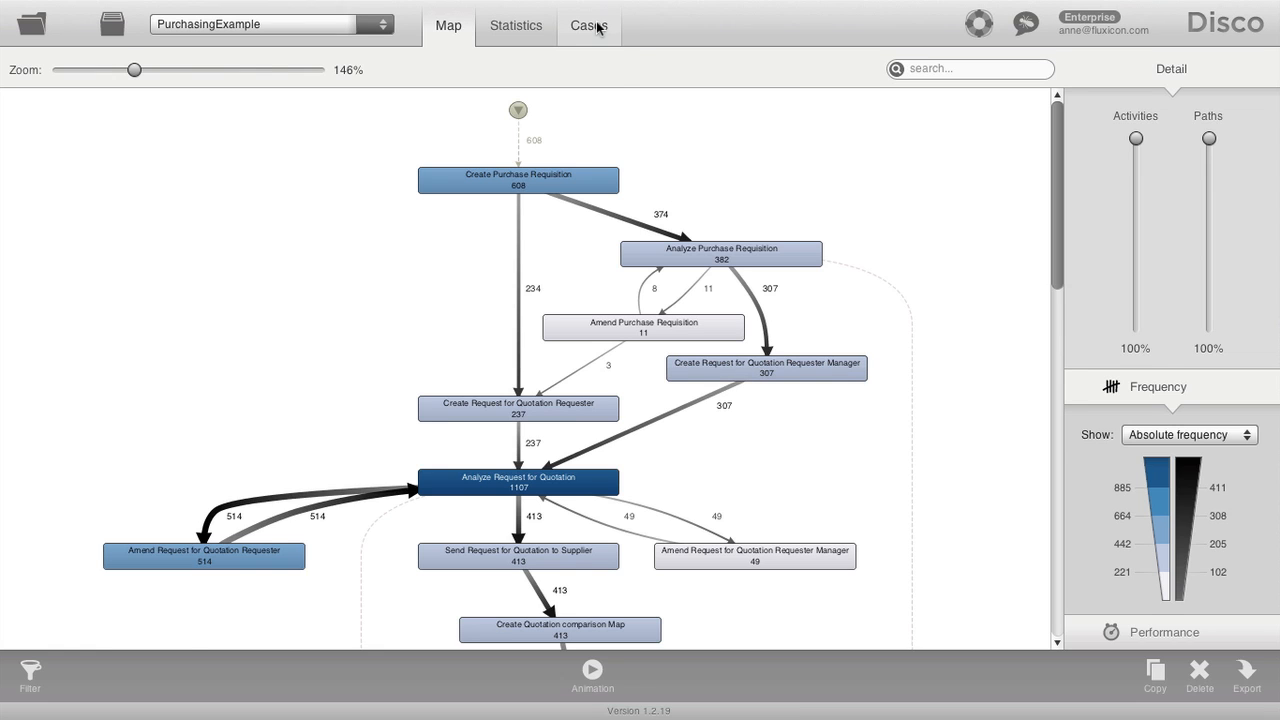
# Step: Open the Cases view and display the five events of case 1417
pyautogui.click(588, 25)
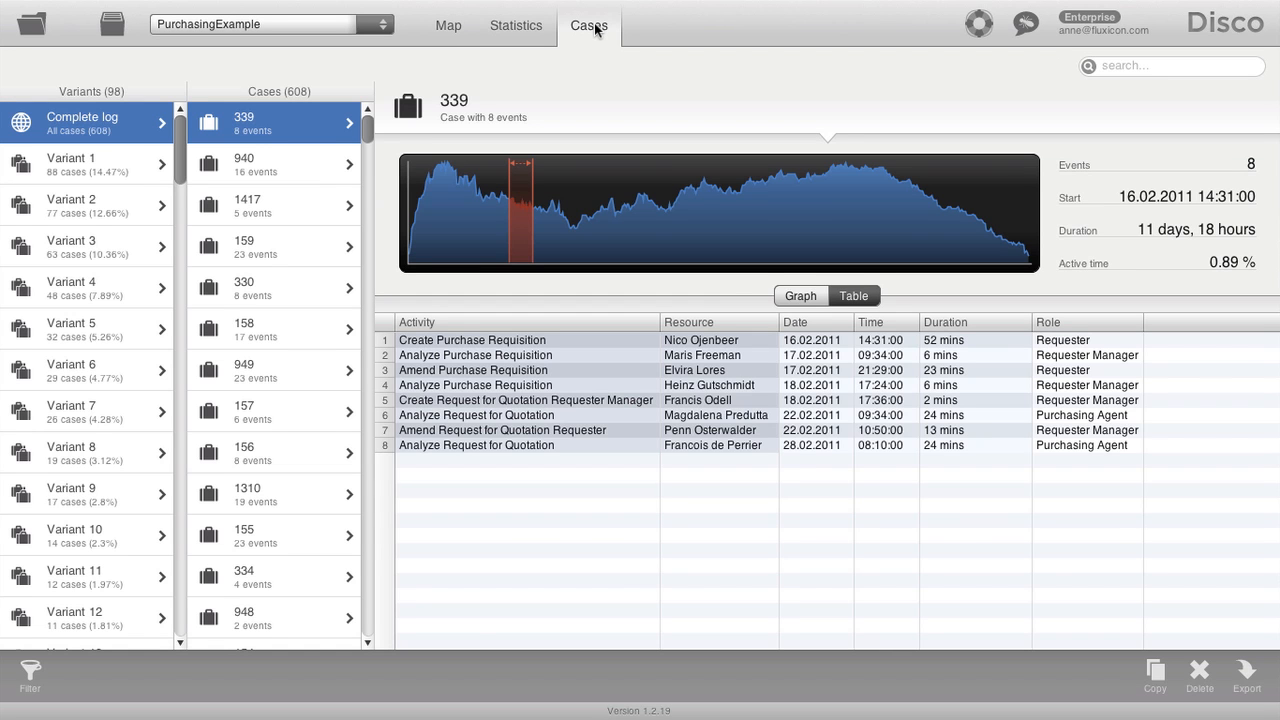
pyautogui.moveTo(296, 168)
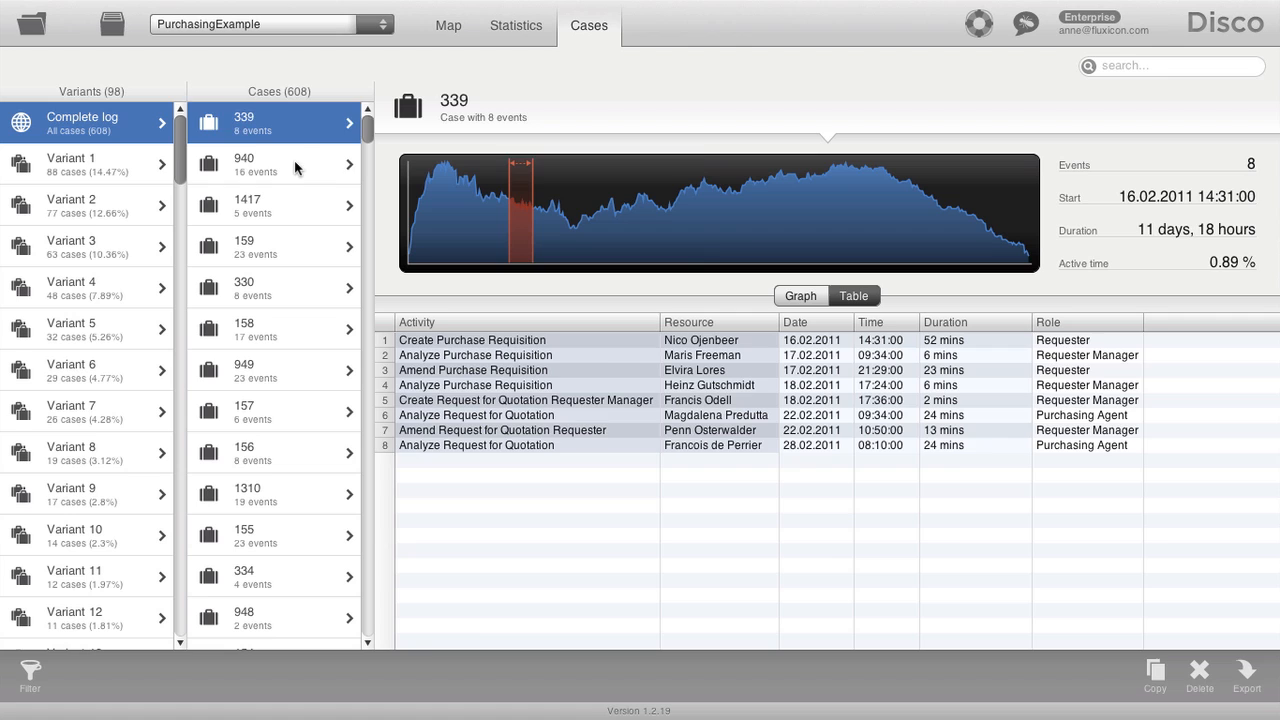
pyautogui.click(273, 205)
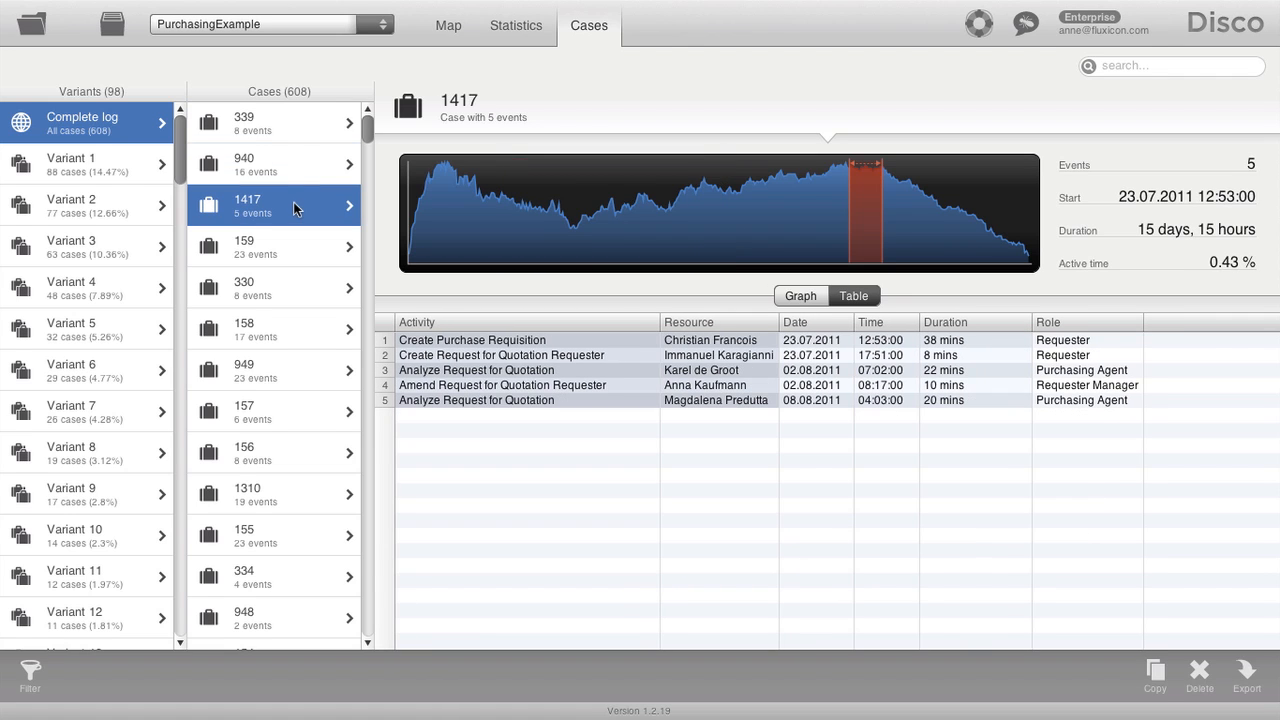
pyautogui.moveTo(595, 358)
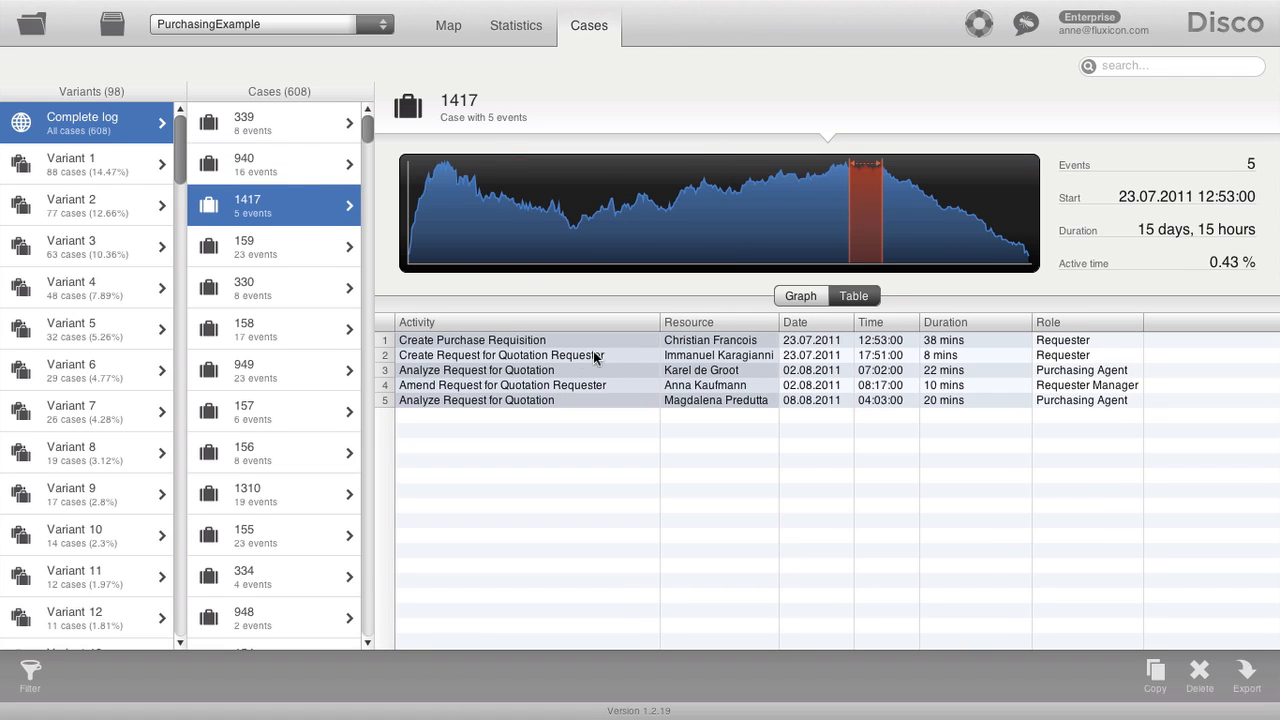
pyautogui.moveTo(565, 370)
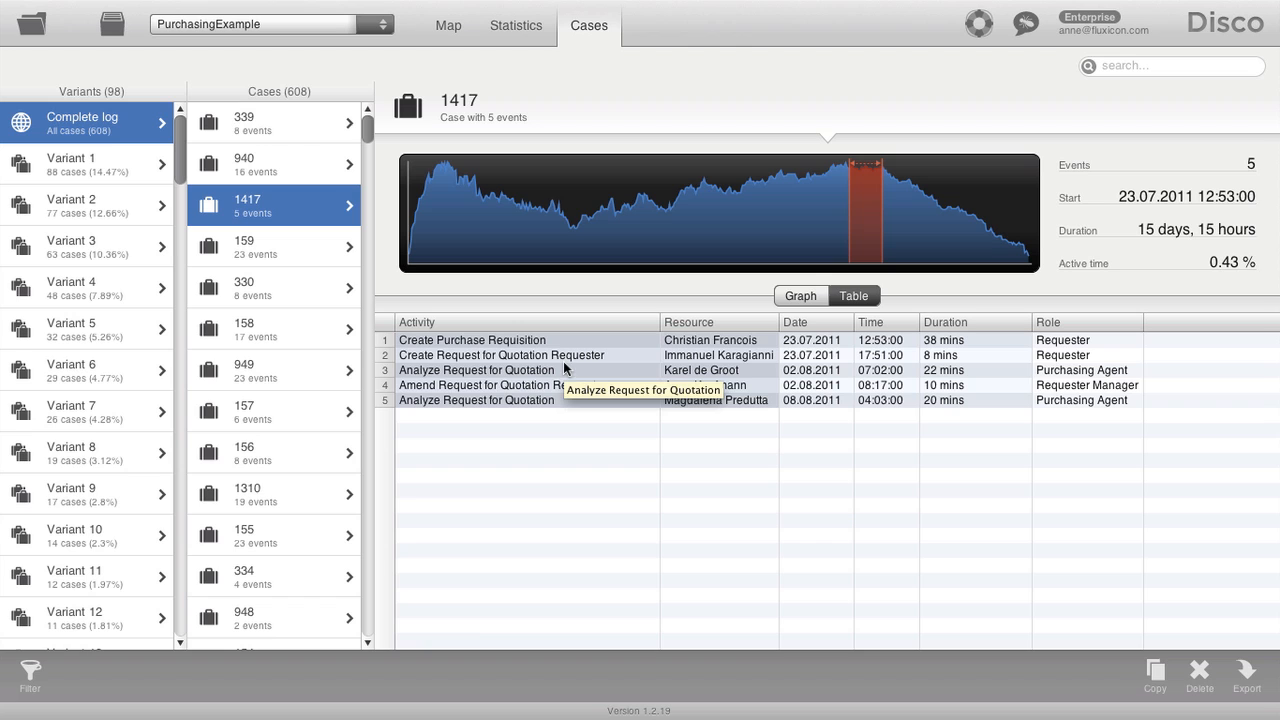
pyautogui.moveTo(95, 168)
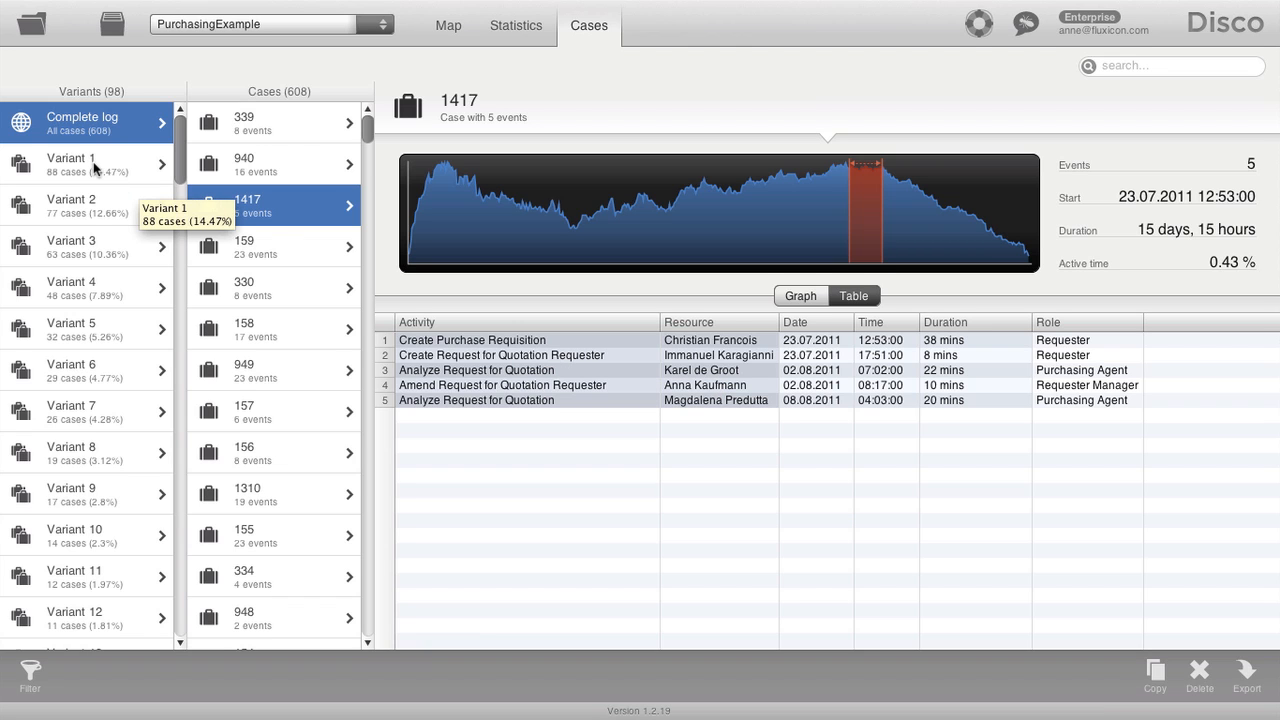
# Step: Select Variant 1 and browse cases 537, 606, 349 and 1422
pyautogui.click(80, 163)
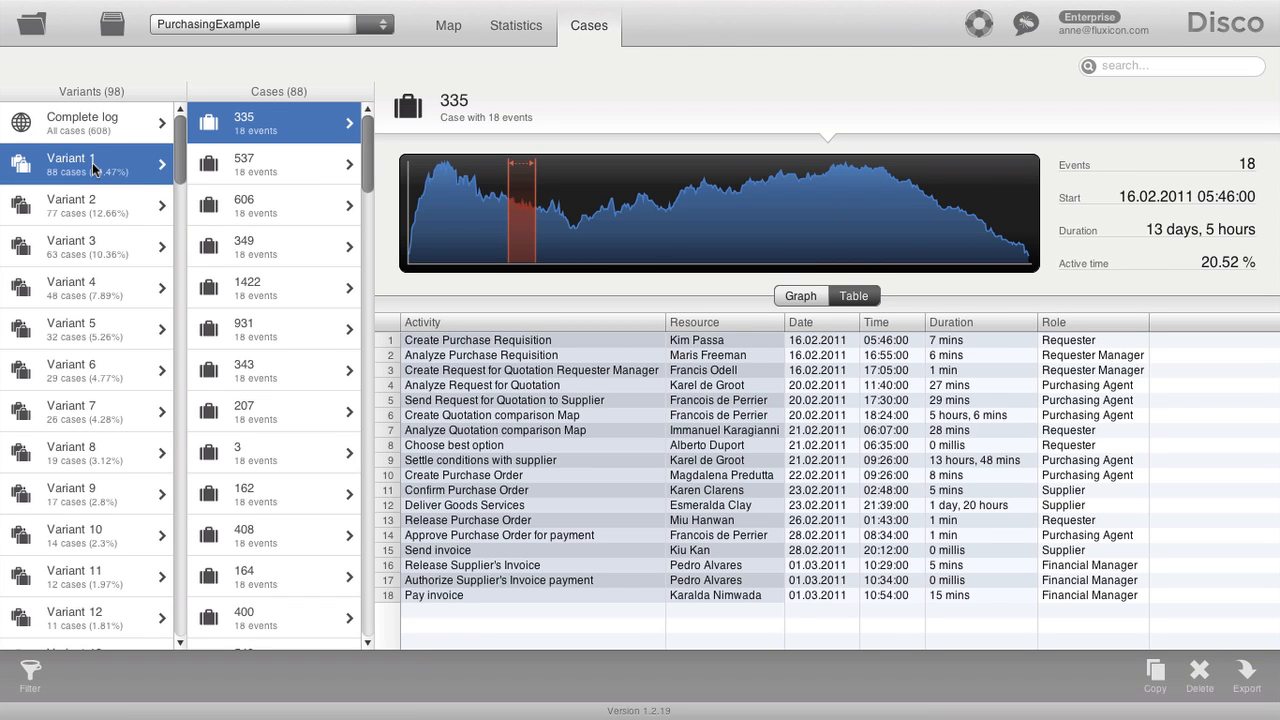
pyautogui.moveTo(105, 170)
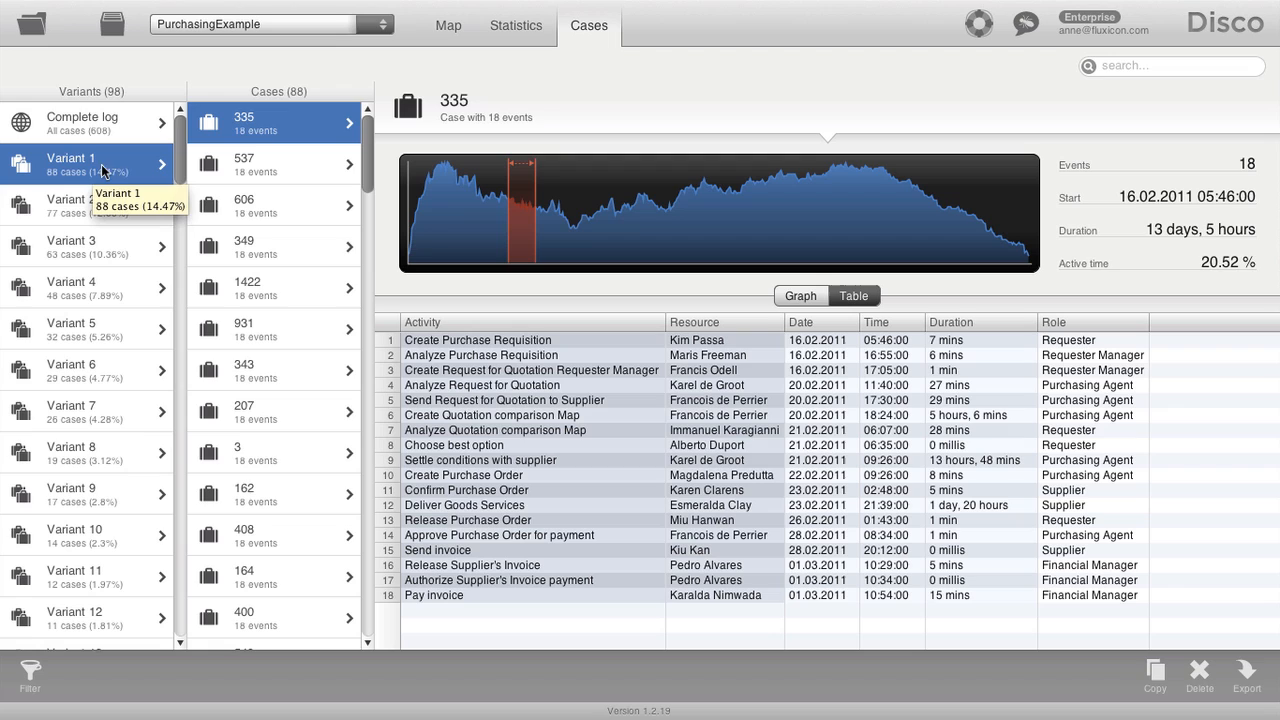
pyautogui.moveTo(105, 173)
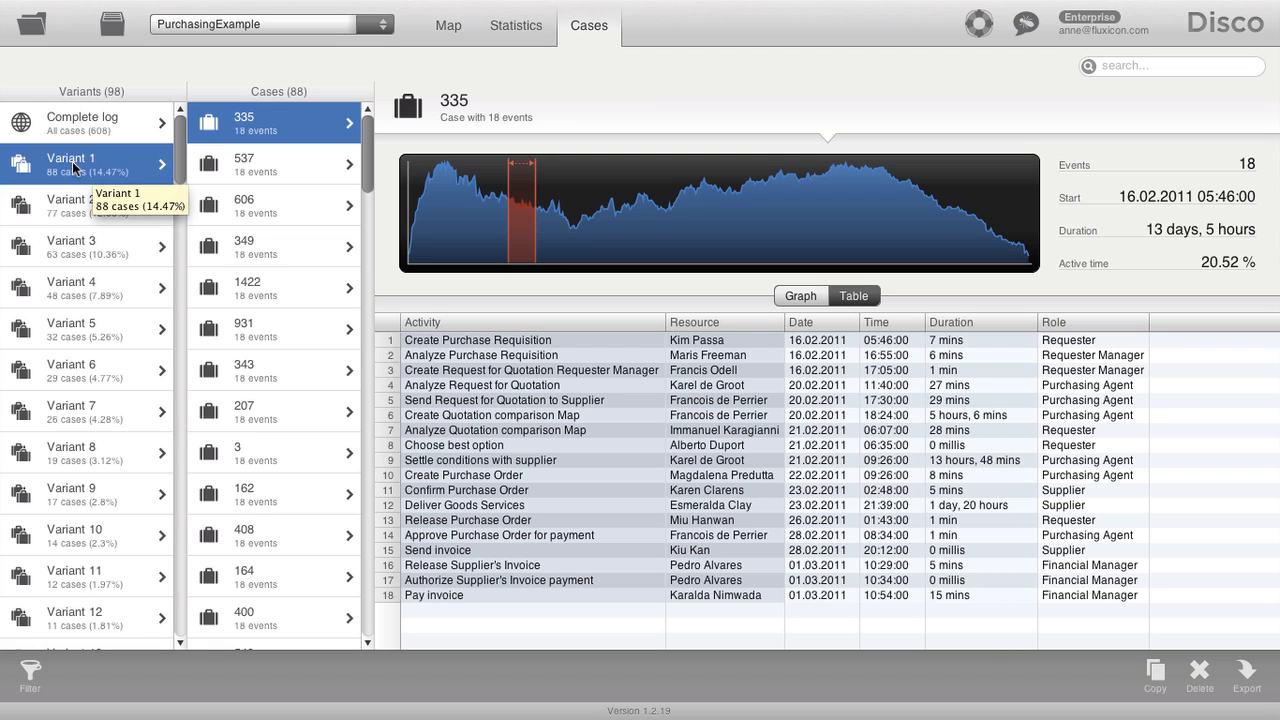
pyautogui.moveTo(40, 183)
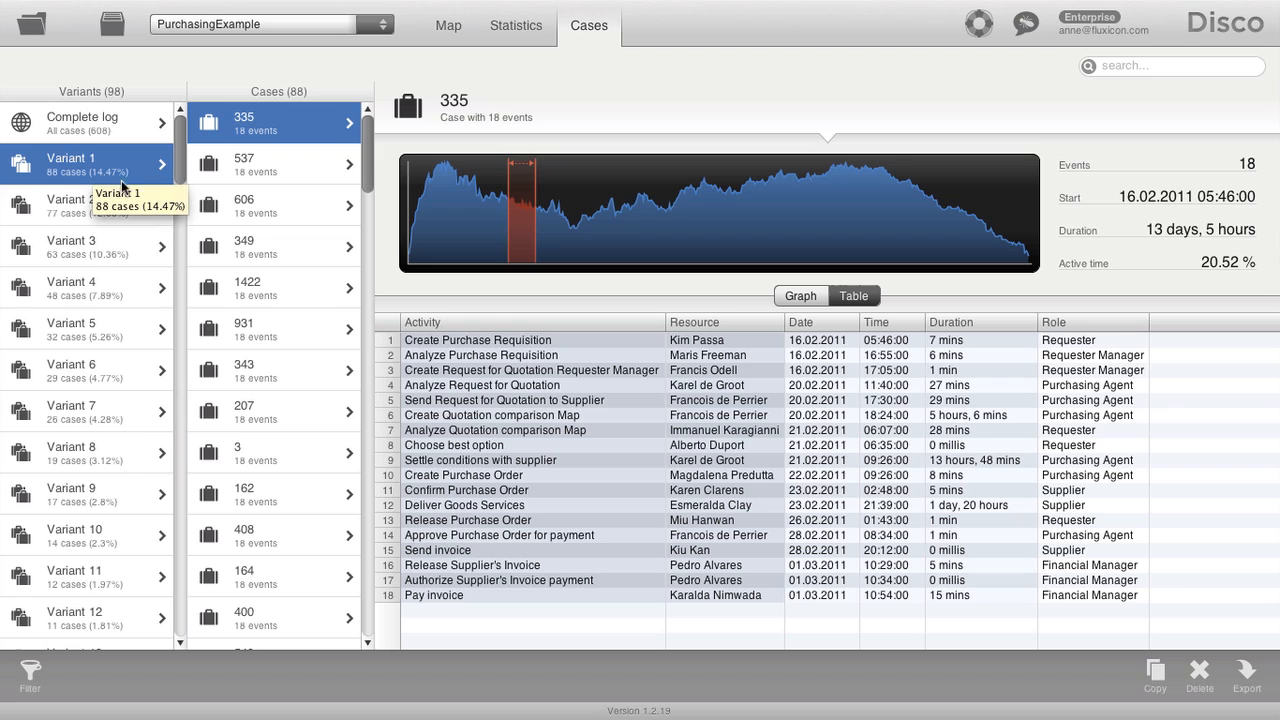
pyautogui.moveTo(122, 190)
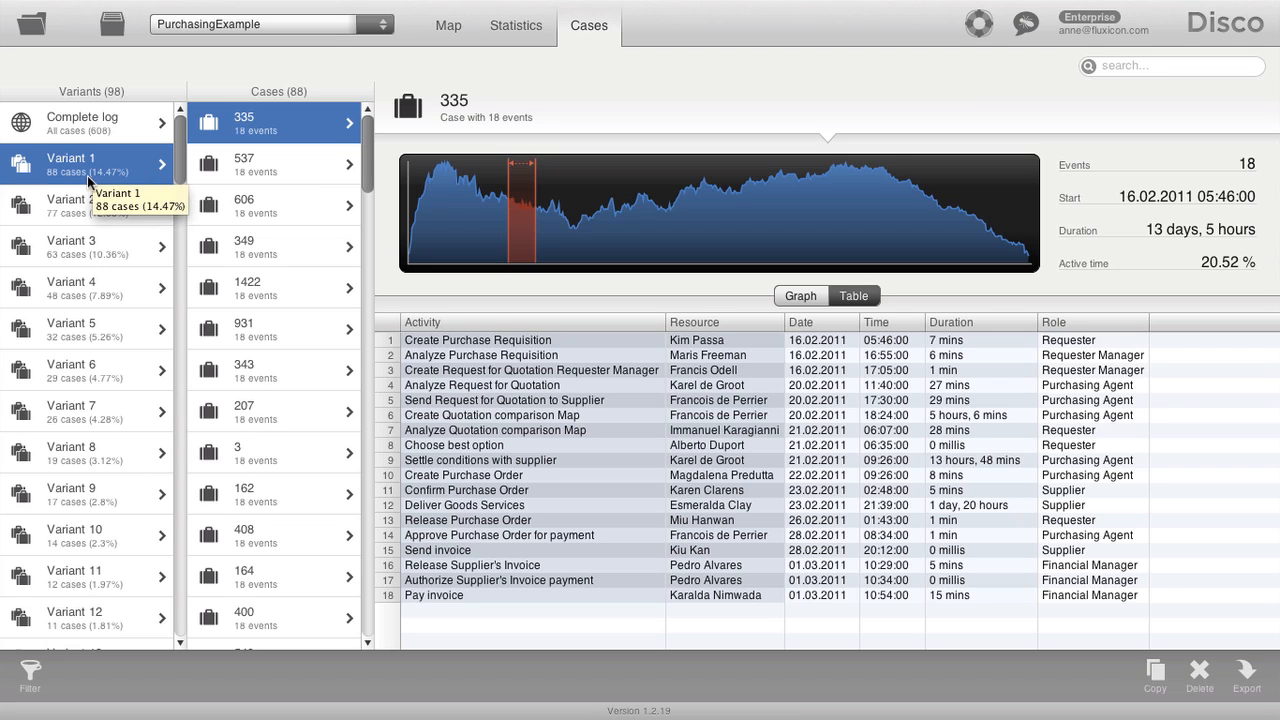
pyautogui.click(273, 164)
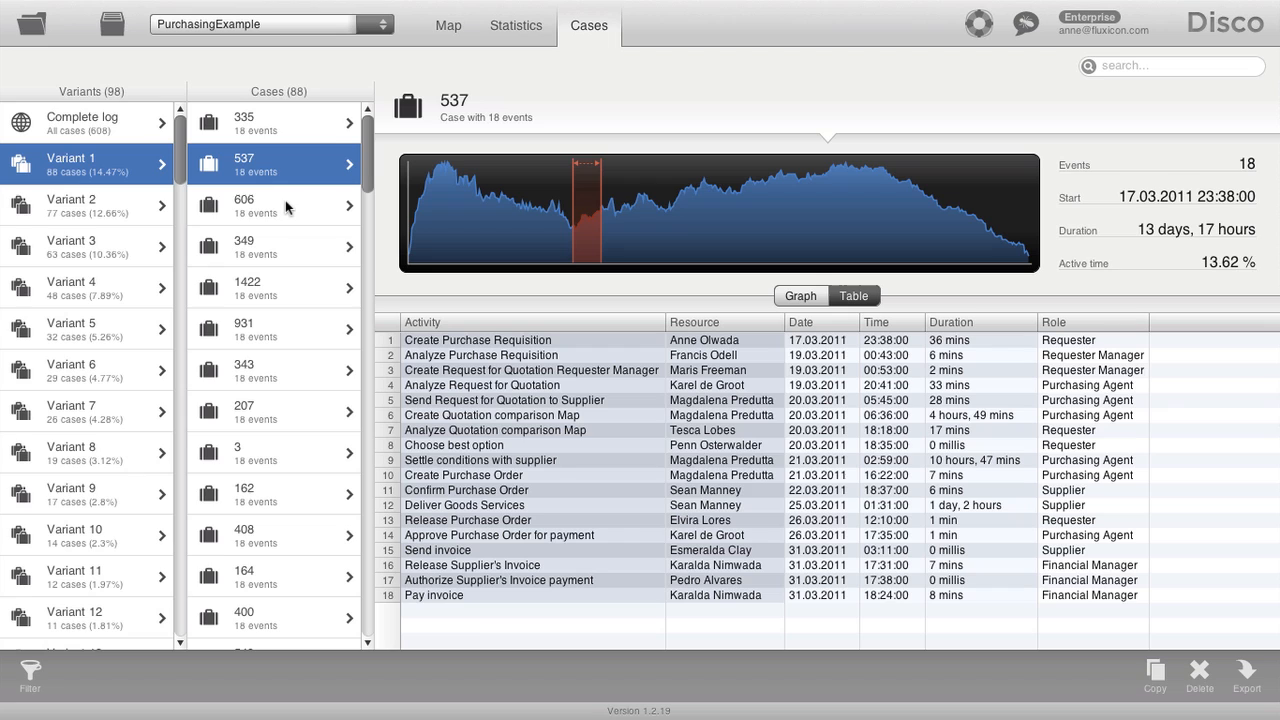
pyautogui.click(273, 205)
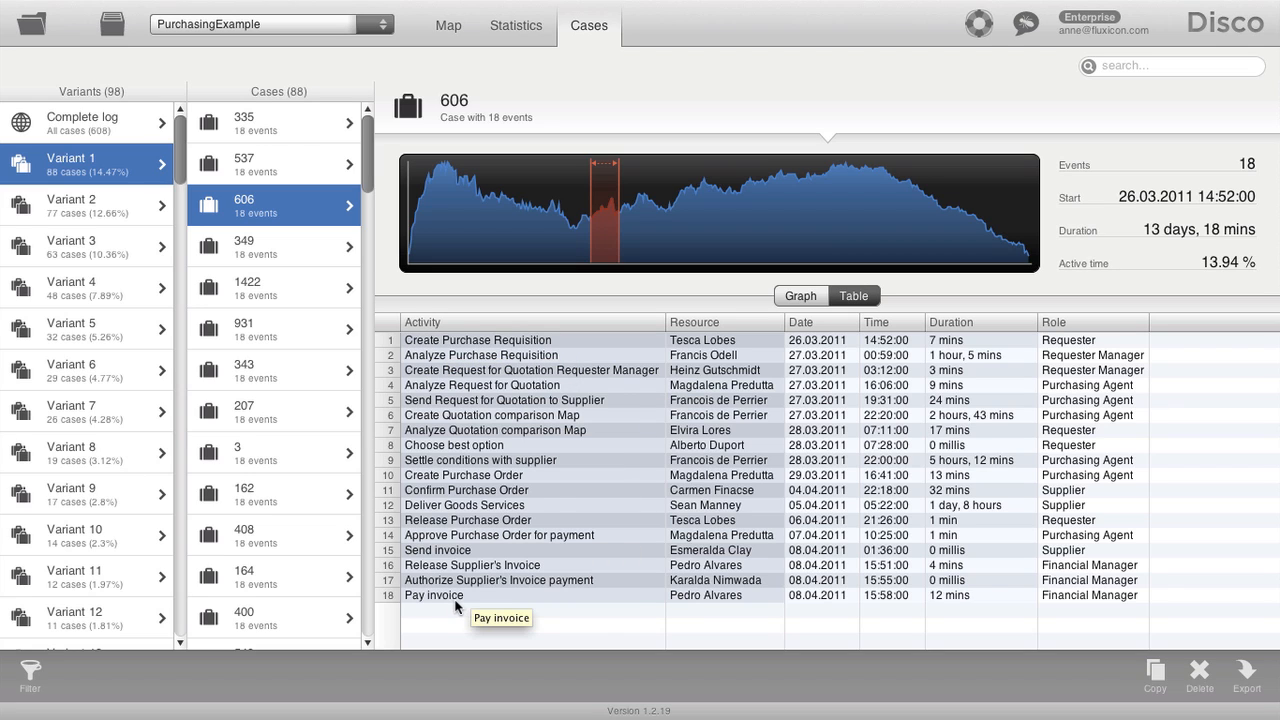
pyautogui.click(243, 246)
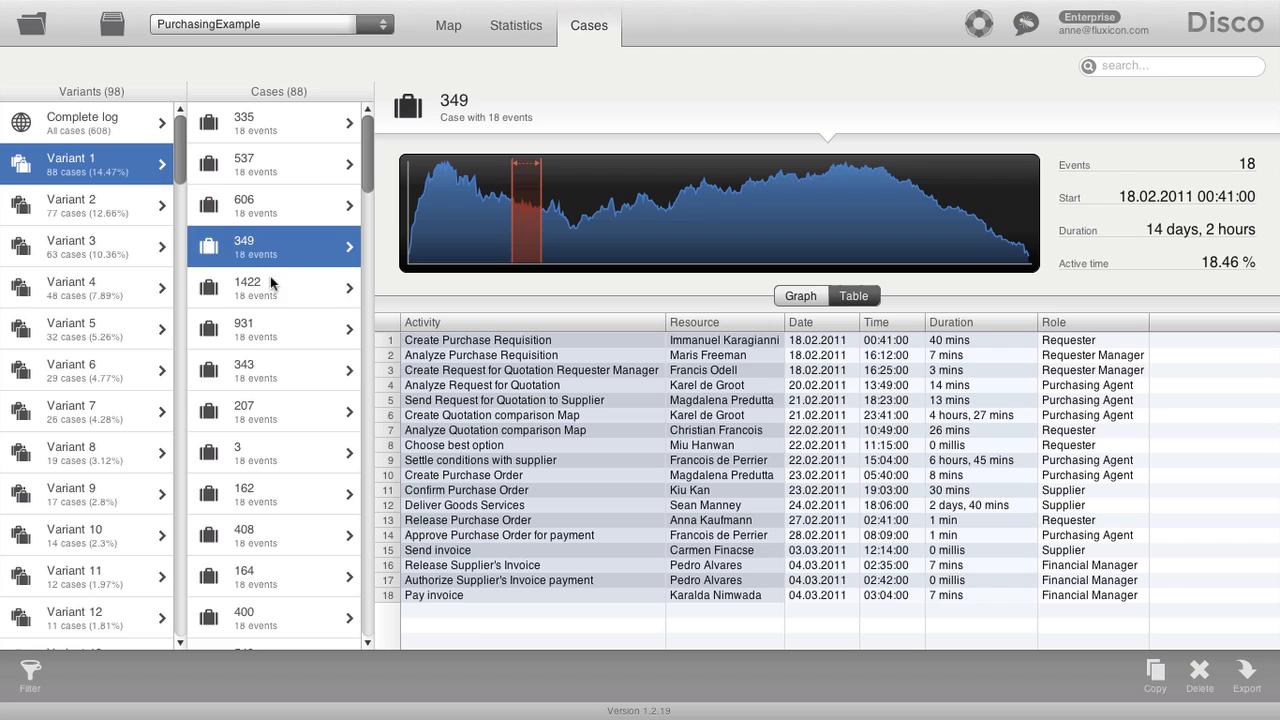
pyautogui.click(273, 288)
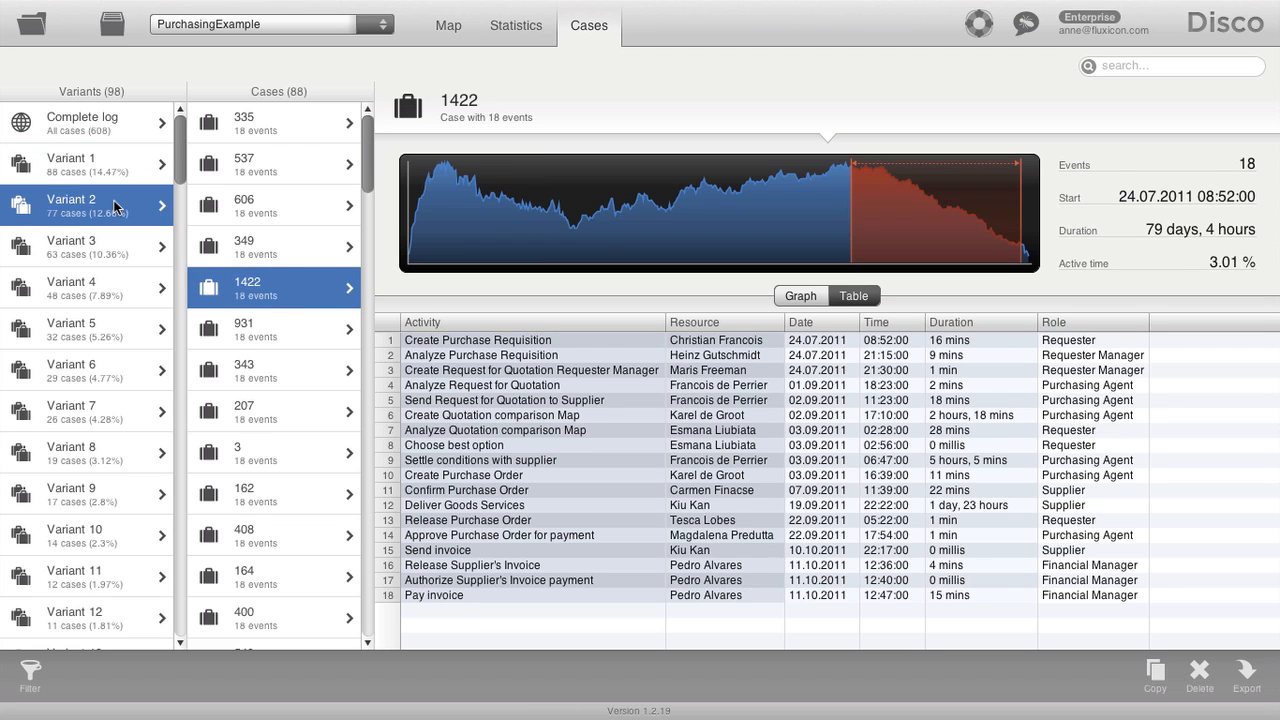
# Step: Browse Variants 2, 3 and 1, viewing case 935, ending on Variant 4's 48 cases
pyautogui.click(89, 205)
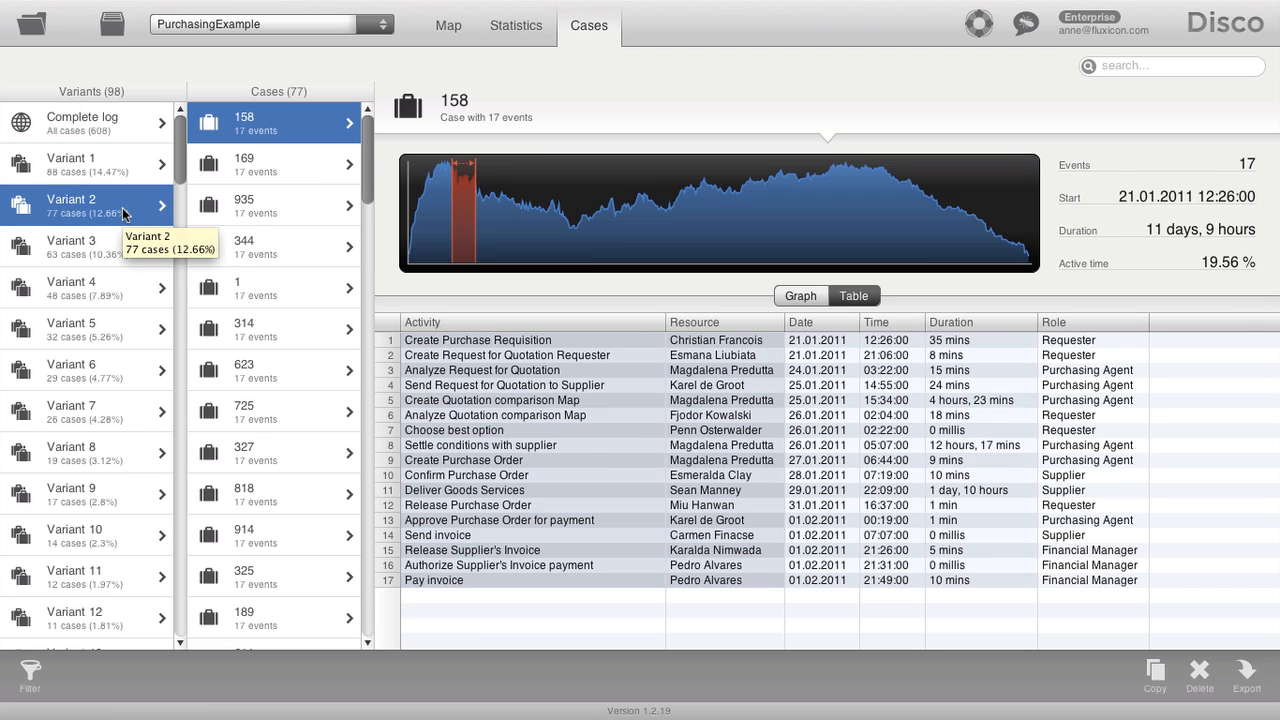
pyautogui.moveTo(68, 224)
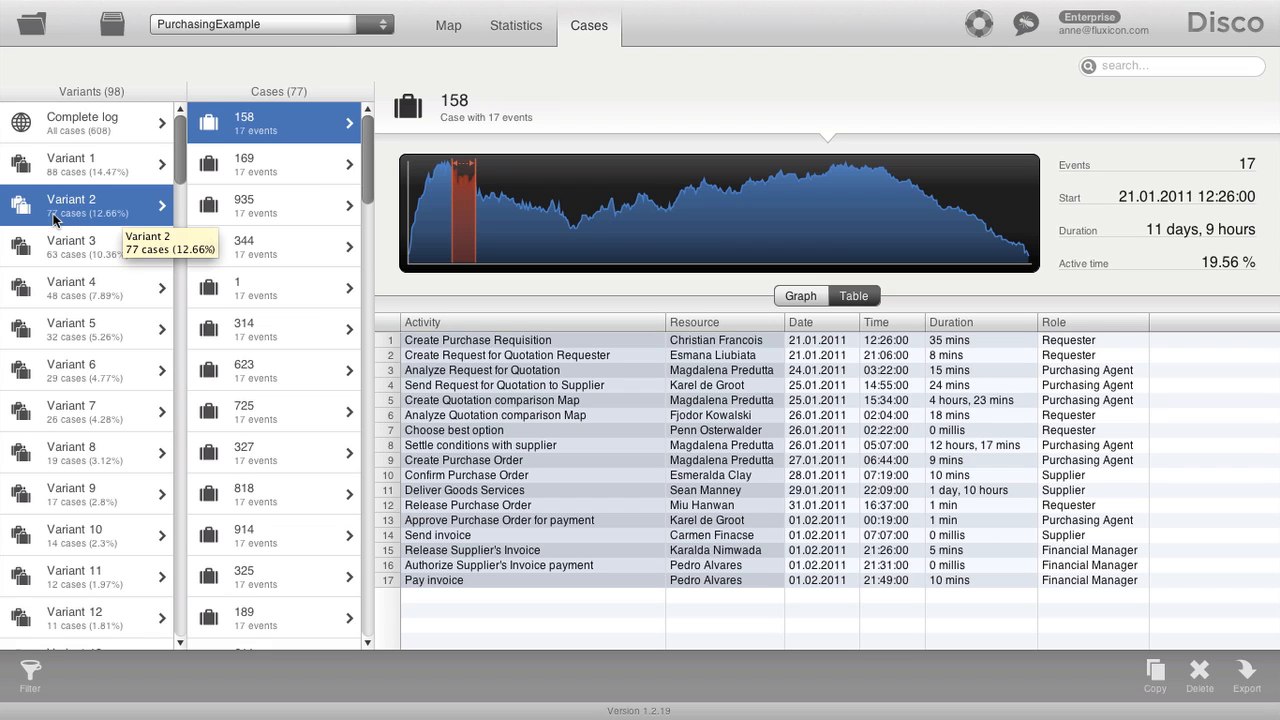
pyautogui.moveTo(82, 252)
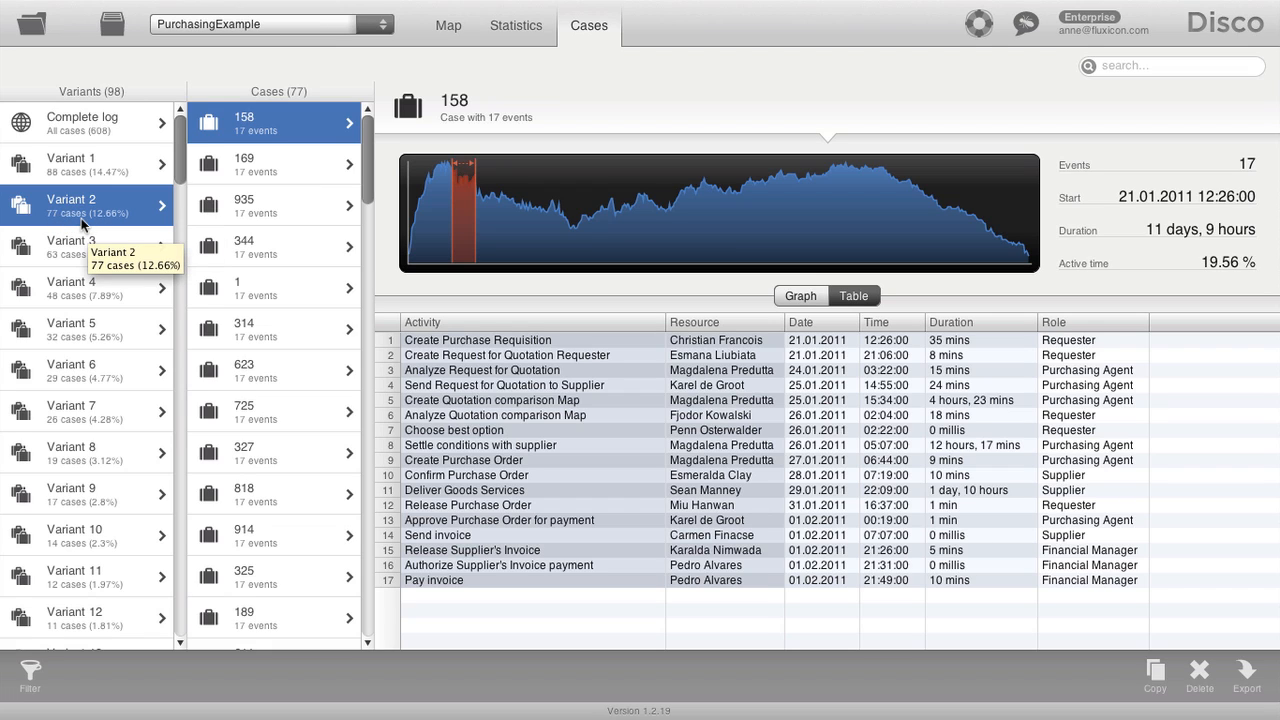
pyautogui.moveTo(255, 173)
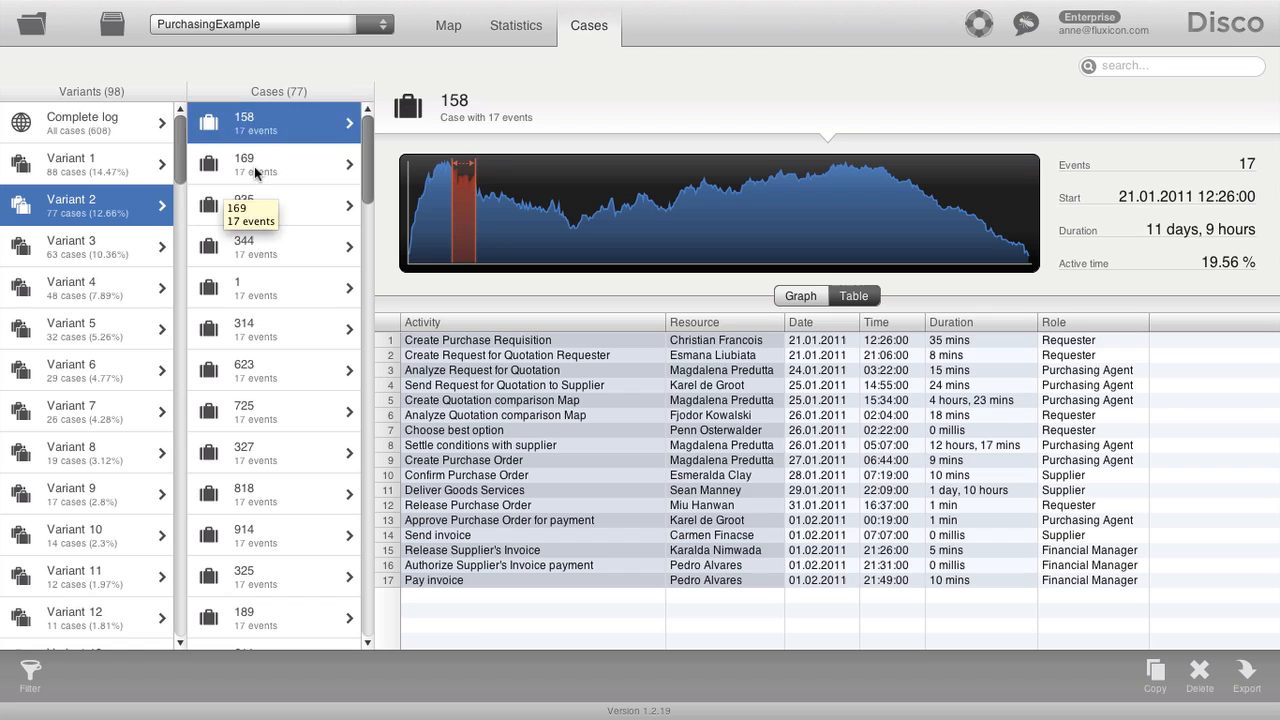
pyautogui.click(273, 205)
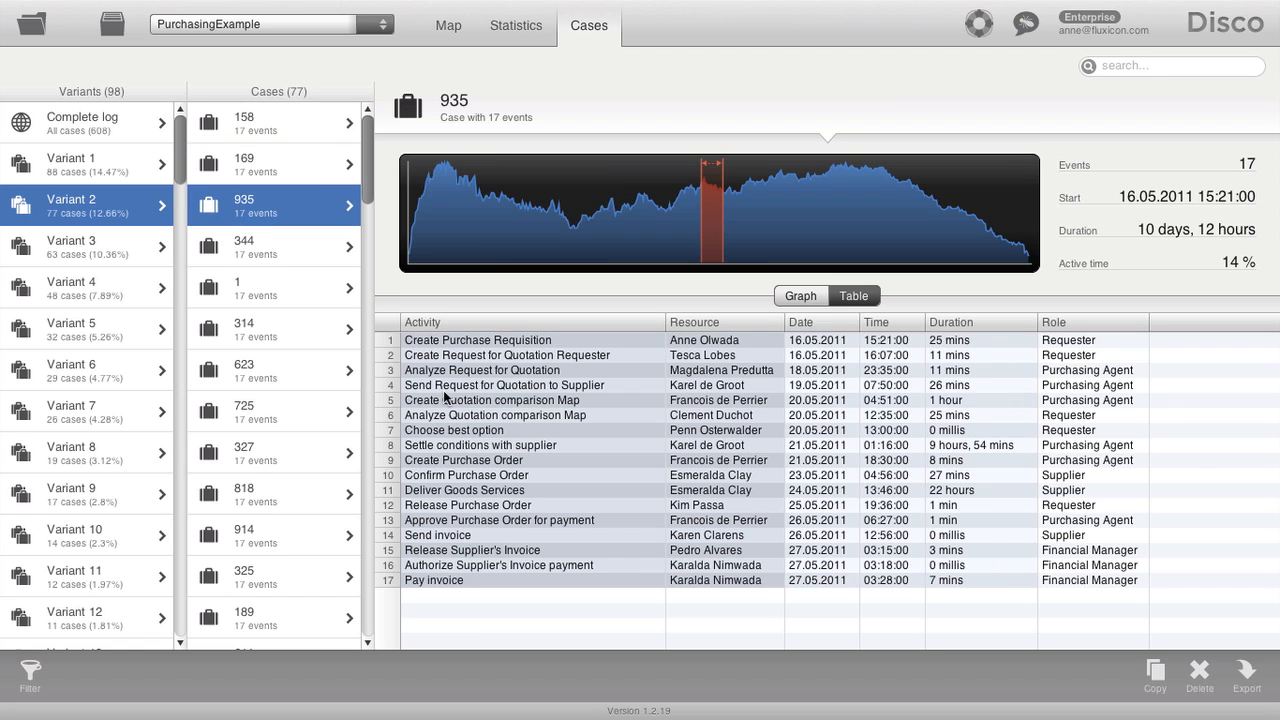
pyautogui.moveTo(128, 253)
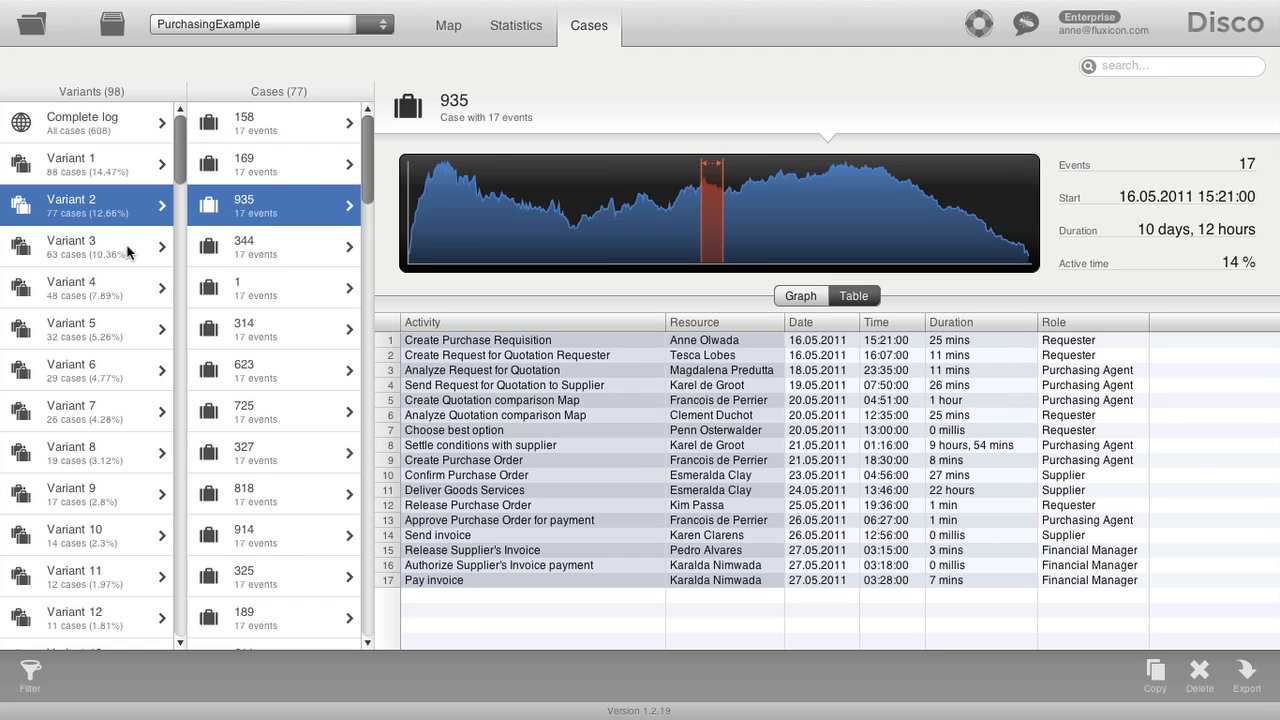
pyautogui.click(85, 247)
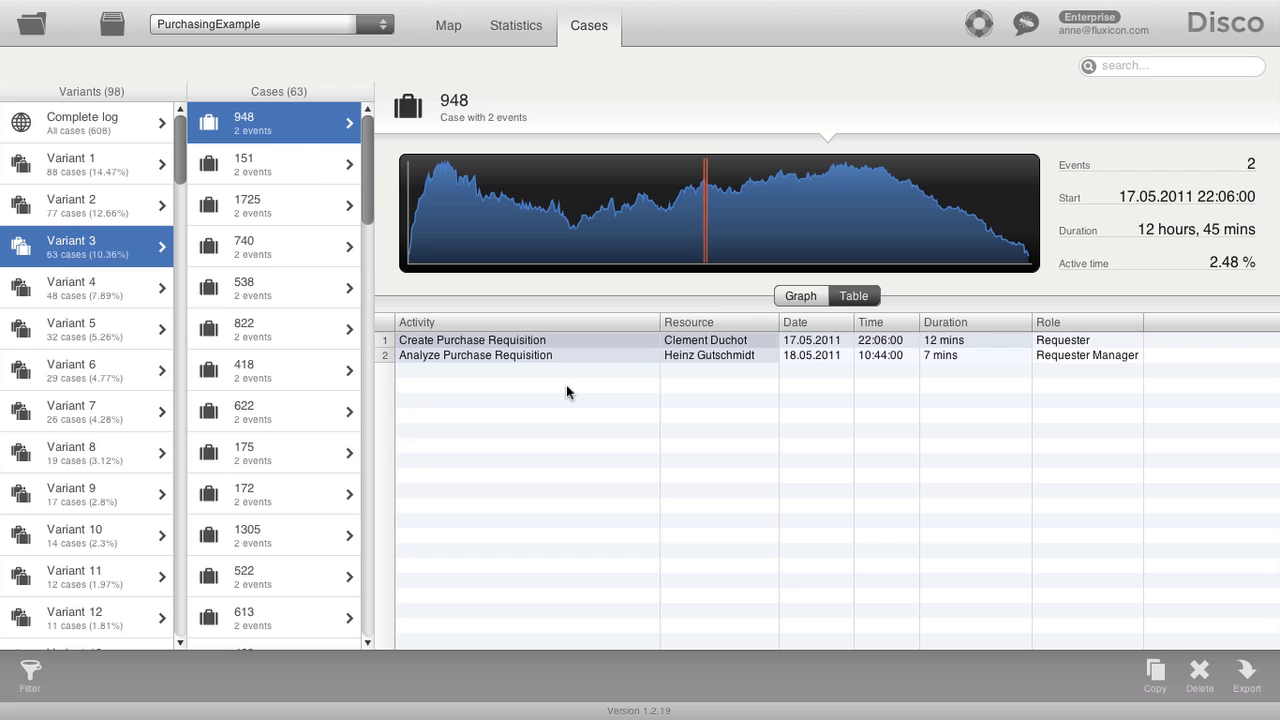
pyautogui.moveTo(423, 347)
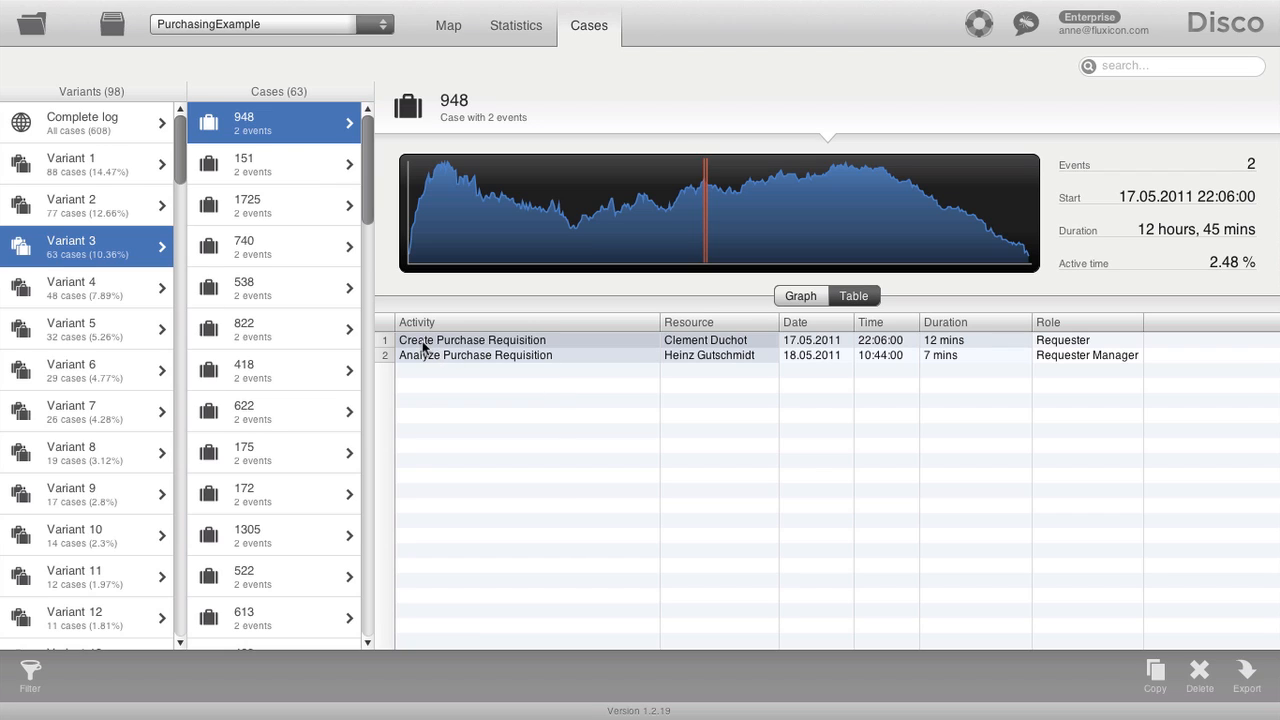
pyautogui.moveTo(491, 373)
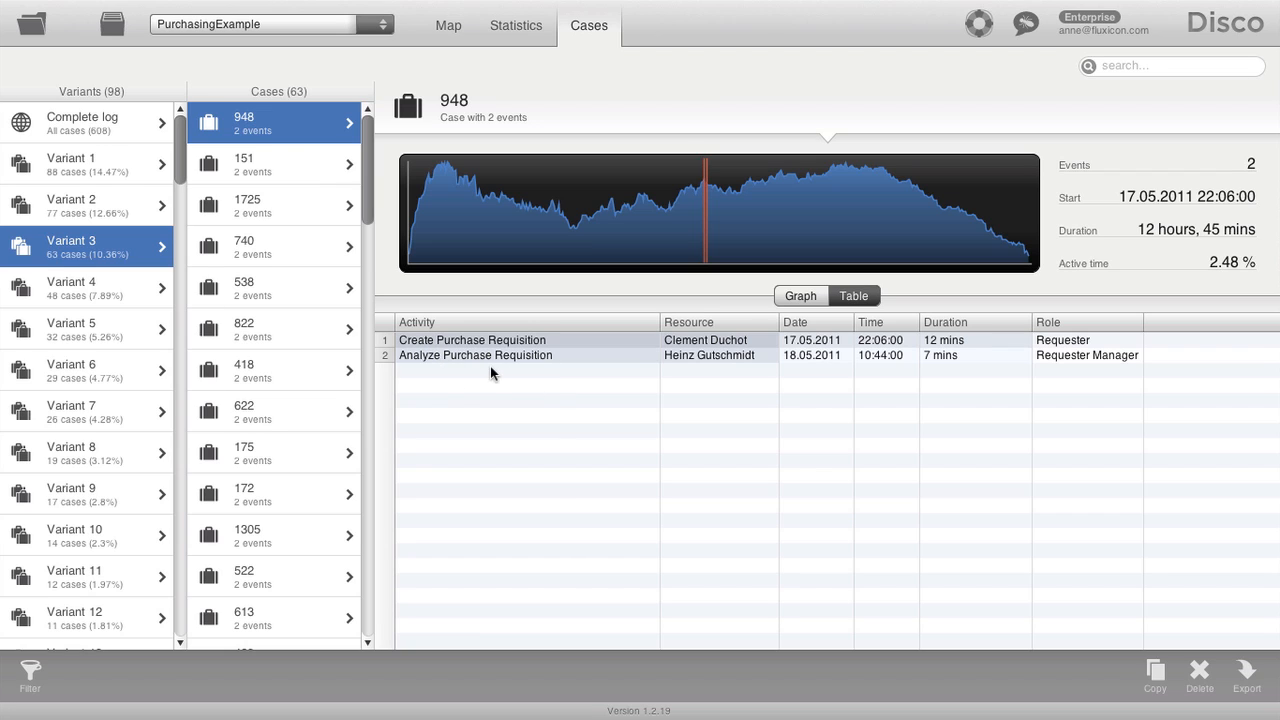
pyautogui.moveTo(503, 360)
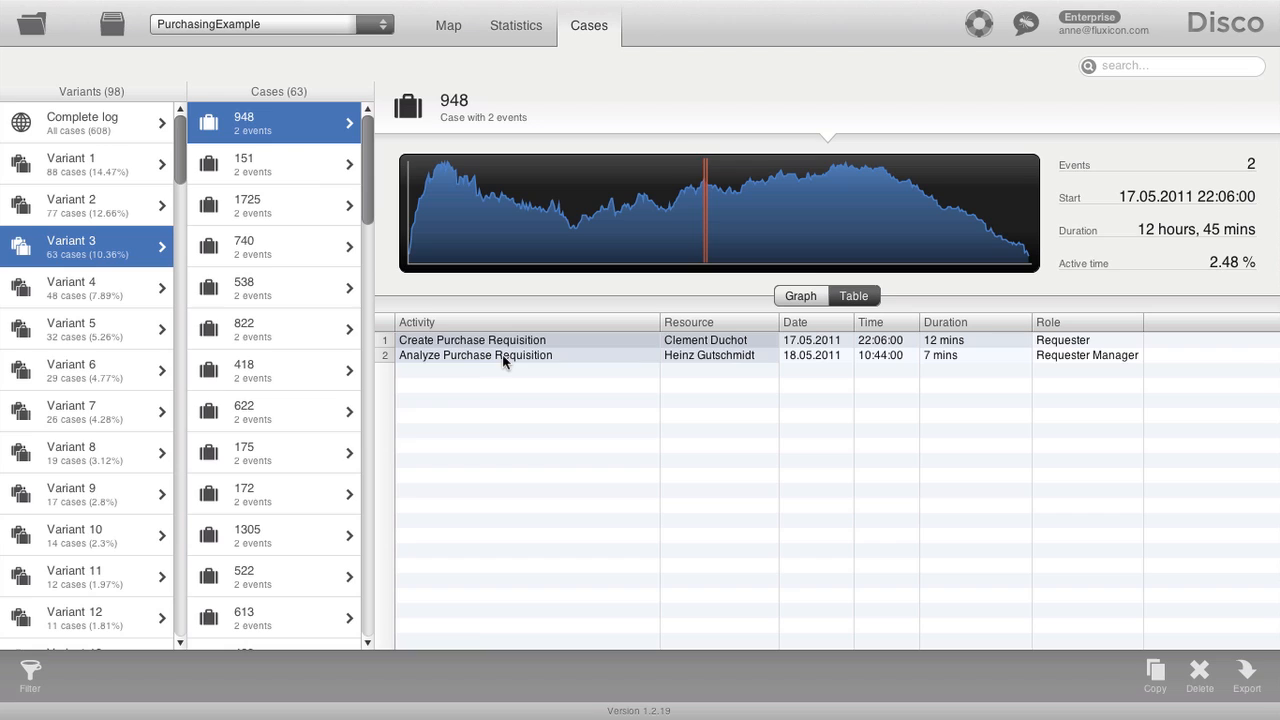
pyautogui.moveTo(495, 373)
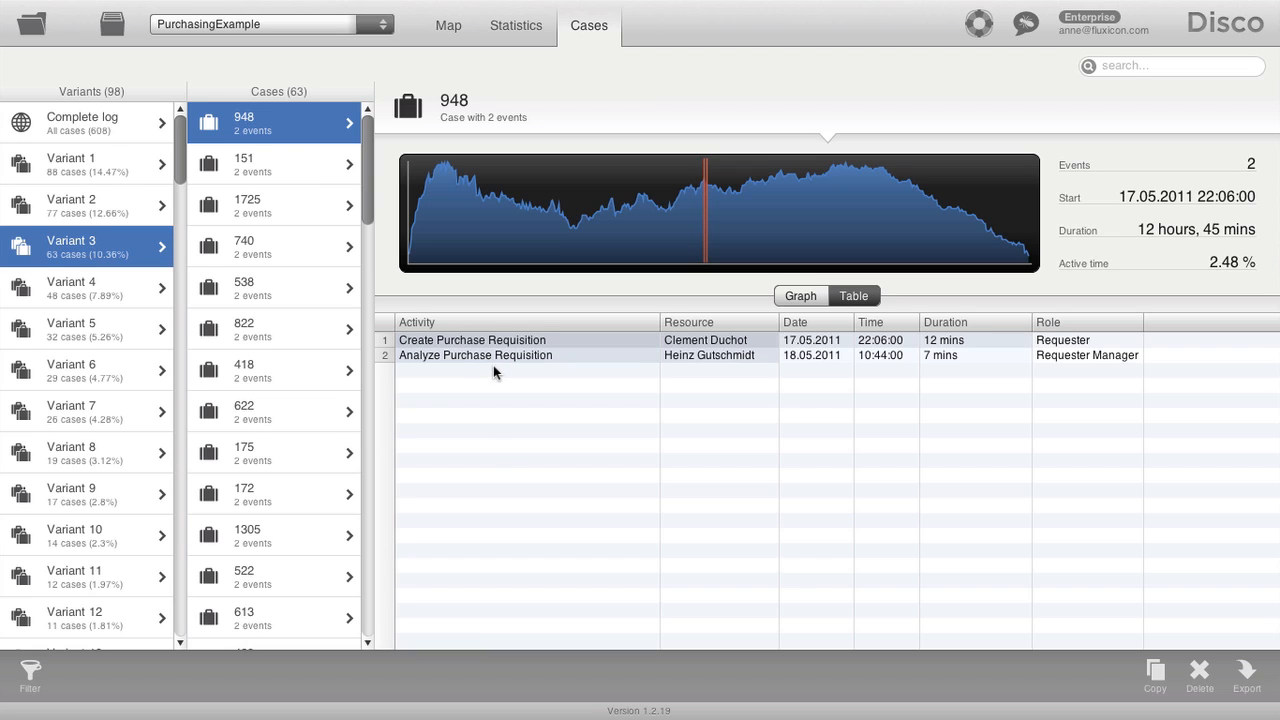
pyautogui.moveTo(90, 230)
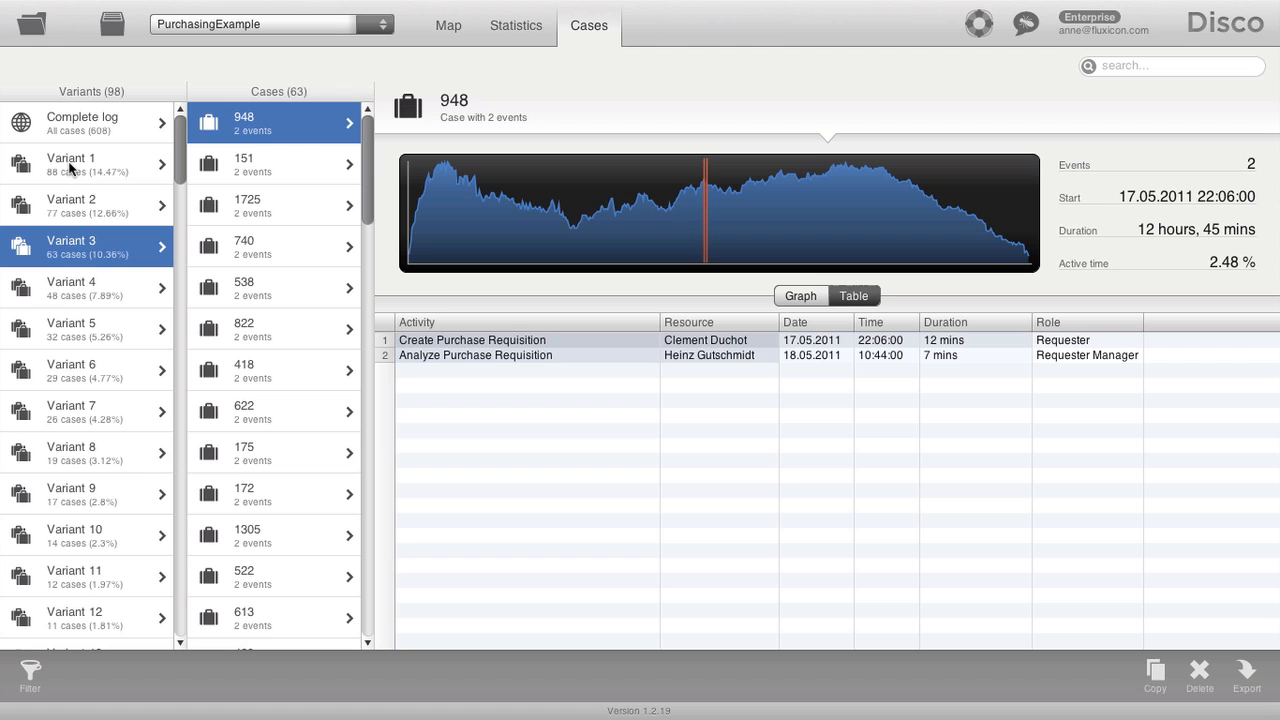
pyautogui.moveTo(70, 165)
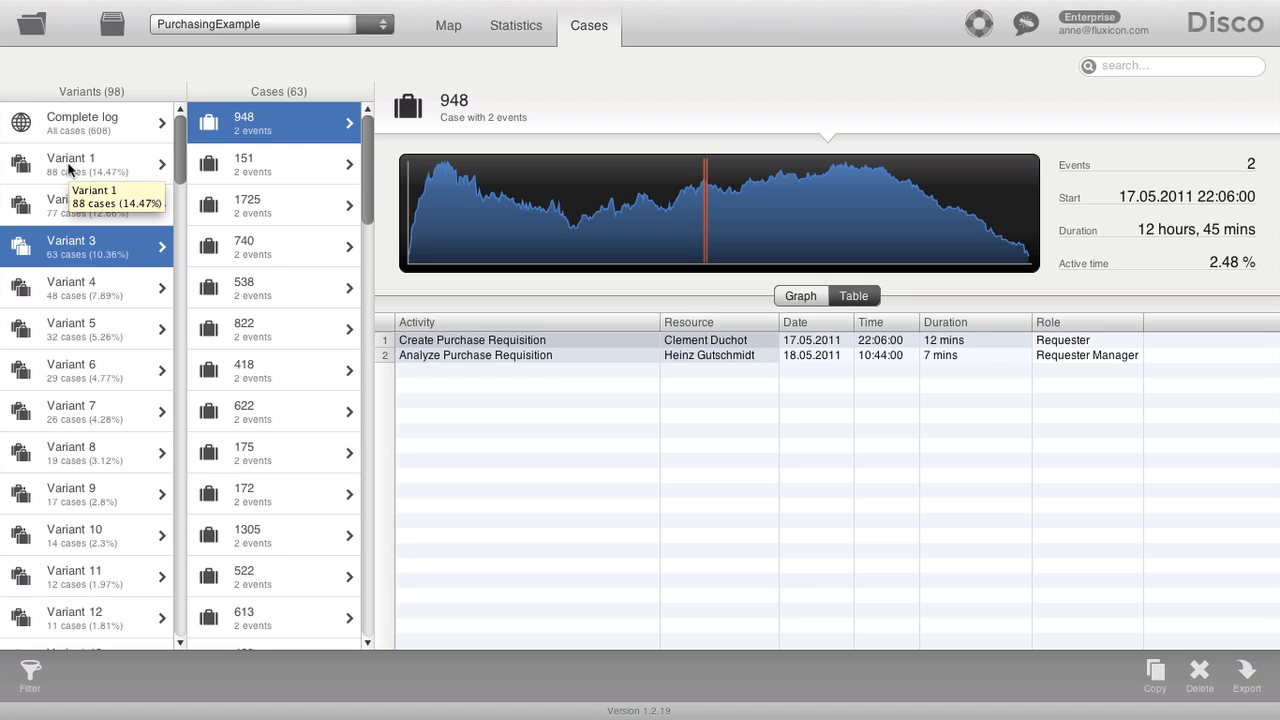
pyautogui.click(85, 163)
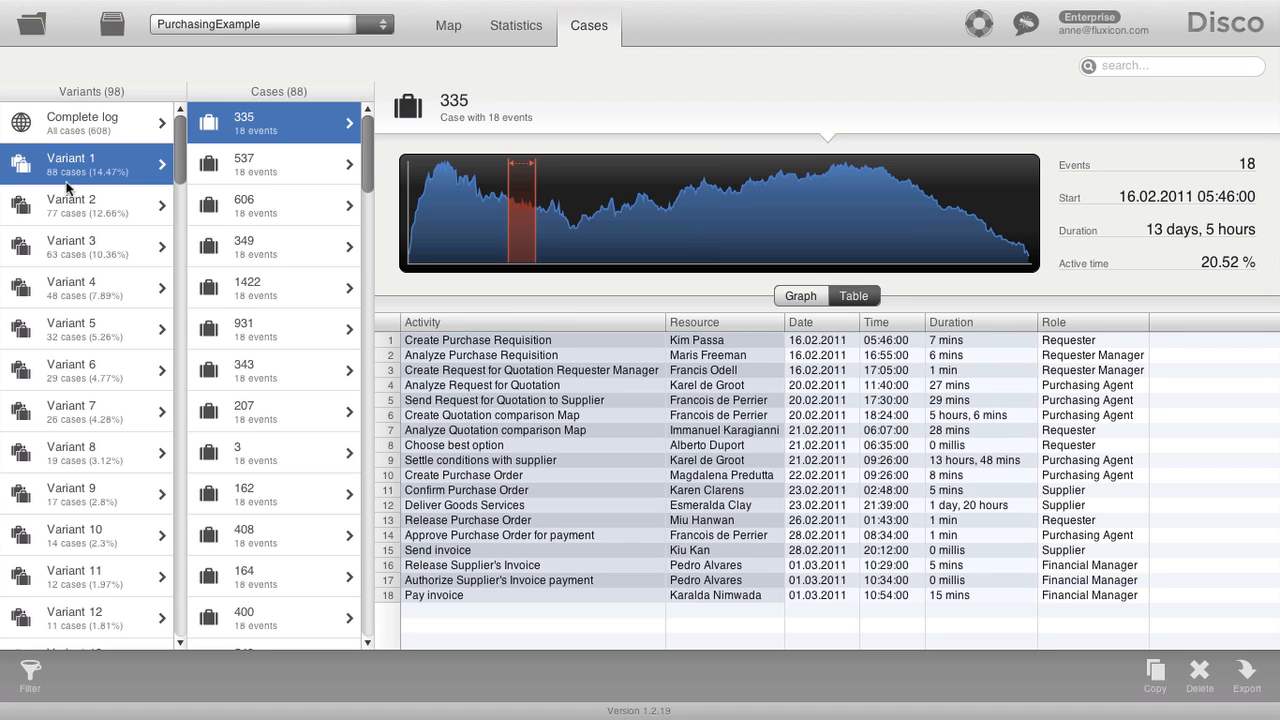
pyautogui.click(85, 205)
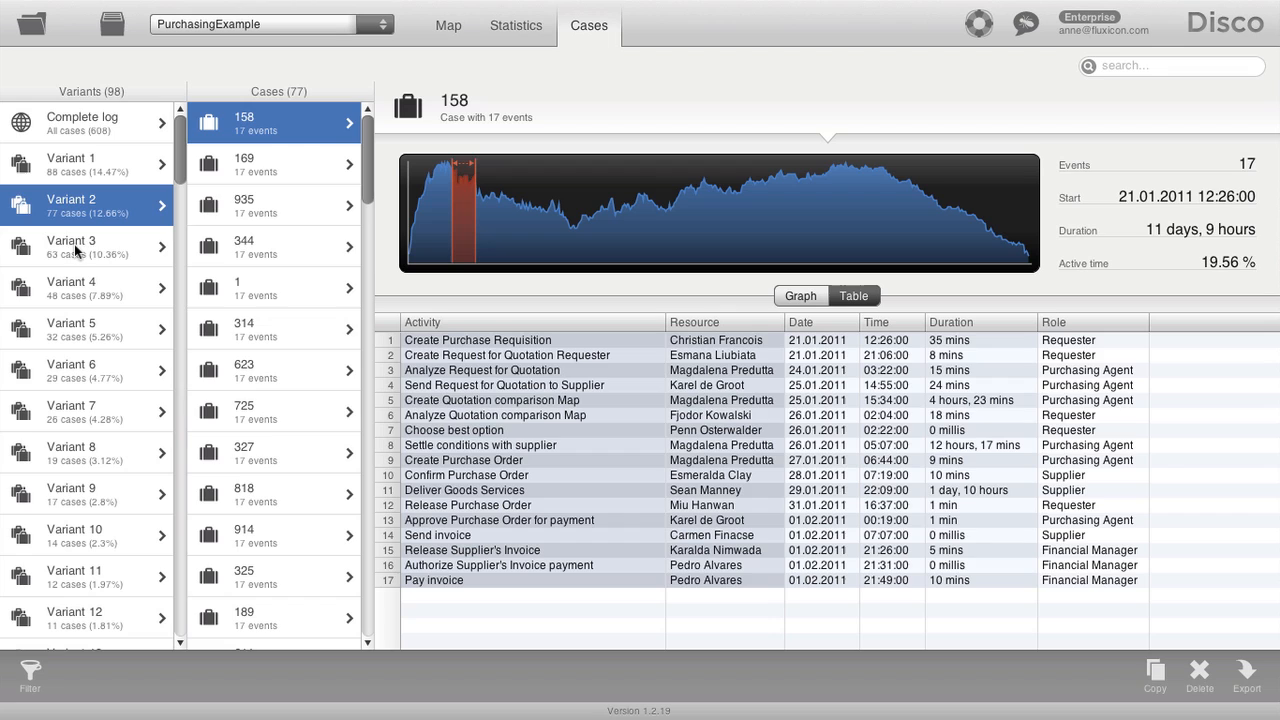
pyautogui.click(85, 247)
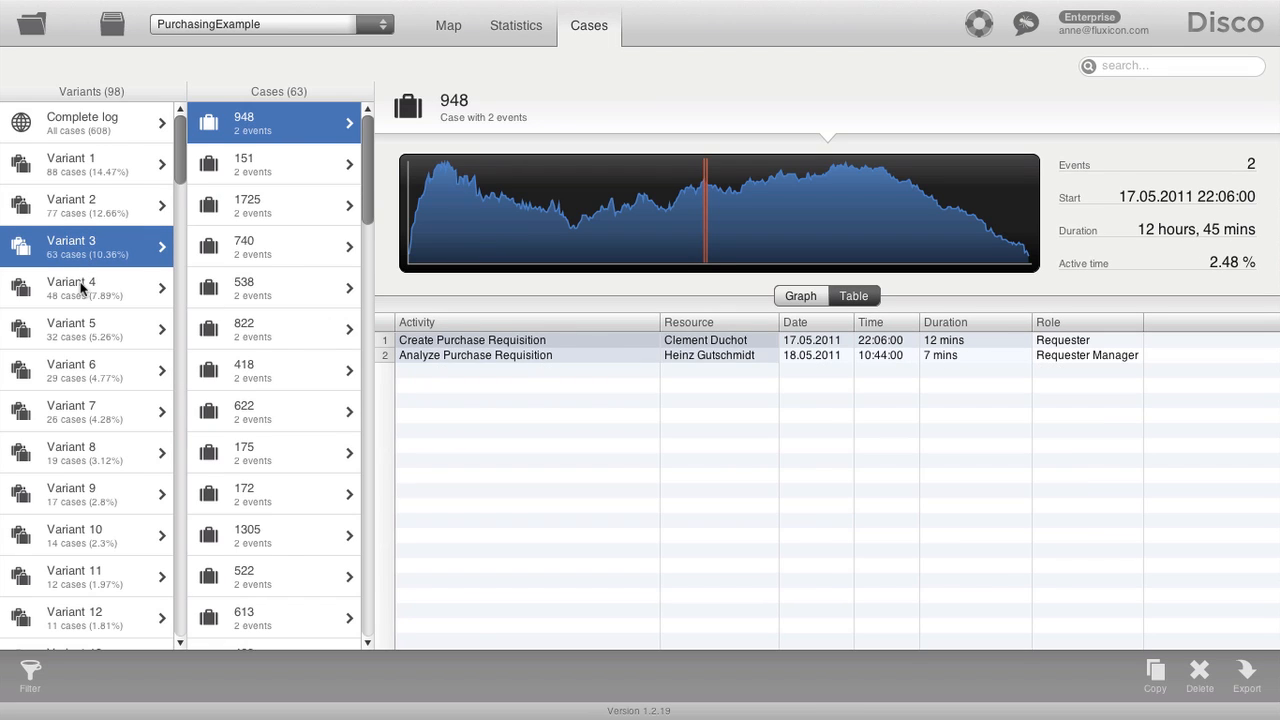
pyautogui.click(87, 288)
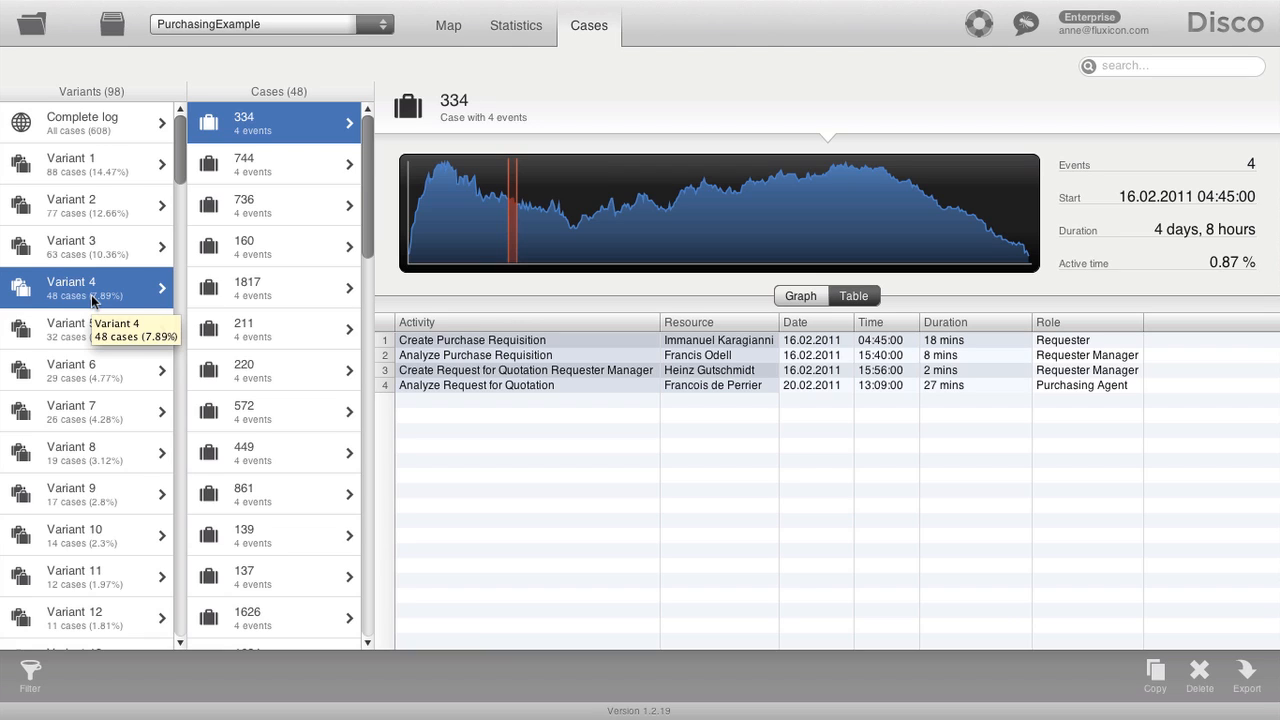
pyautogui.moveTo(90, 300)
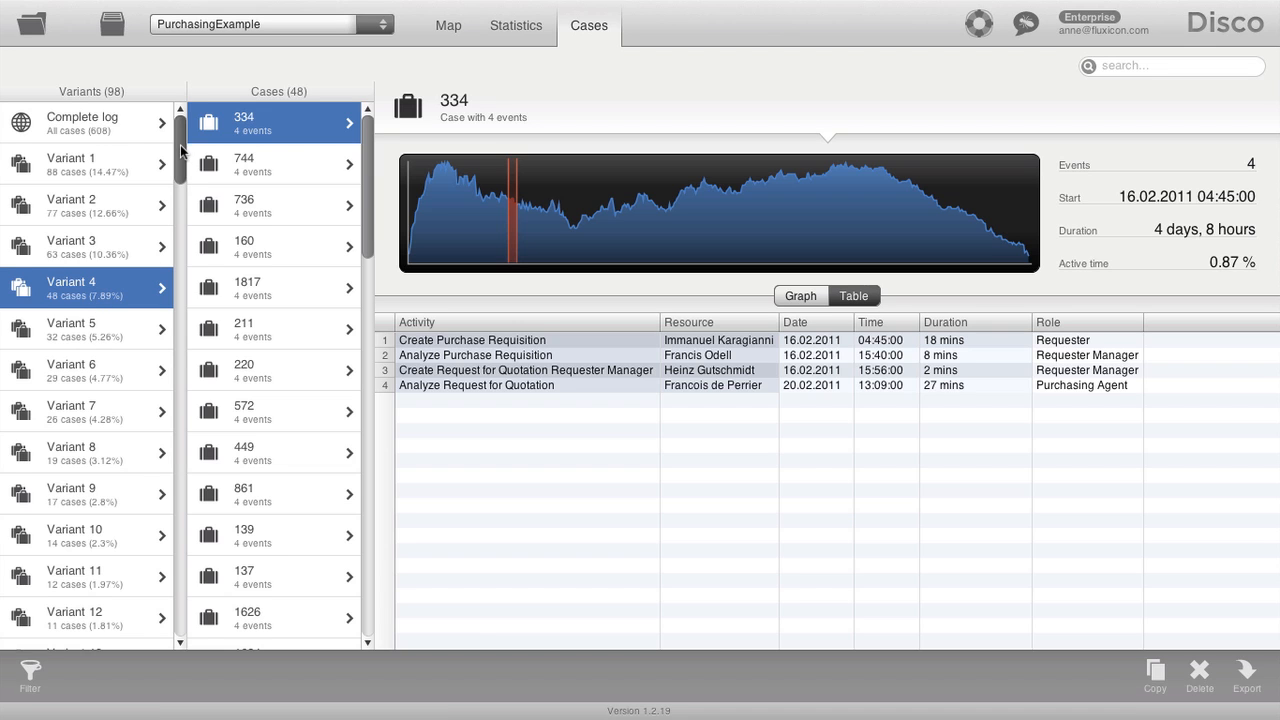
pyautogui.scroll(-3)
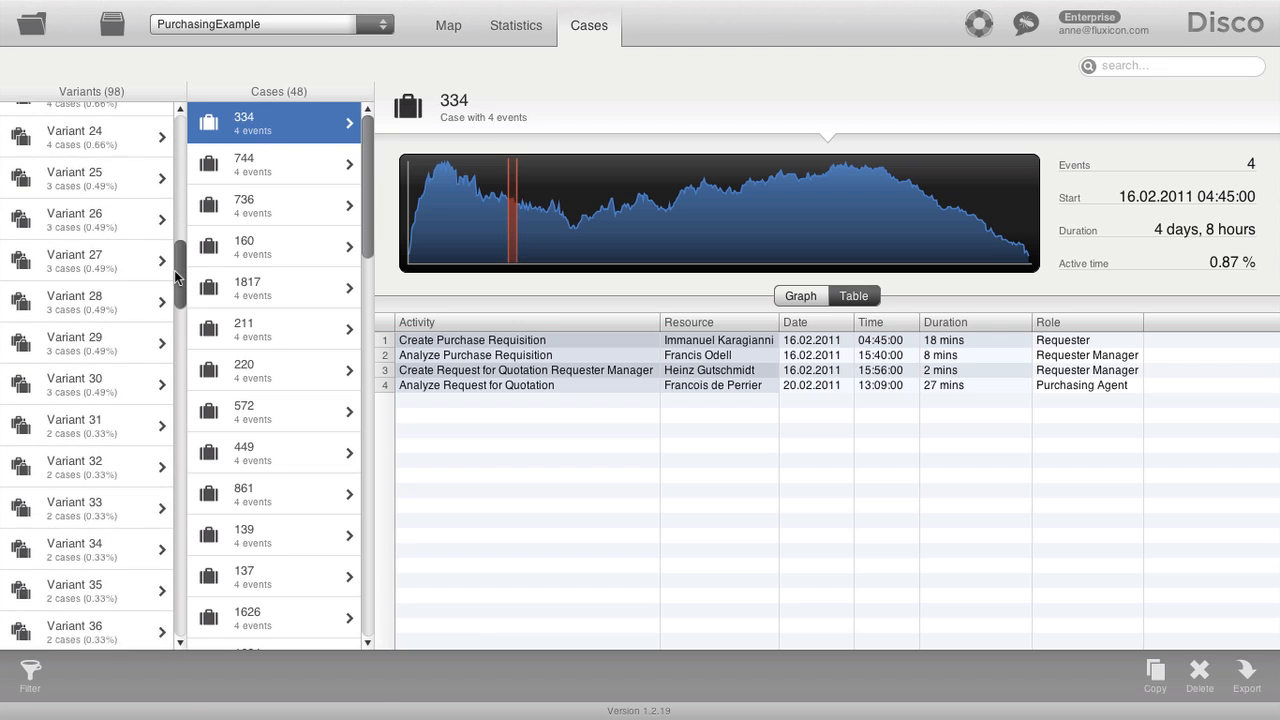
pyautogui.scroll(-3)
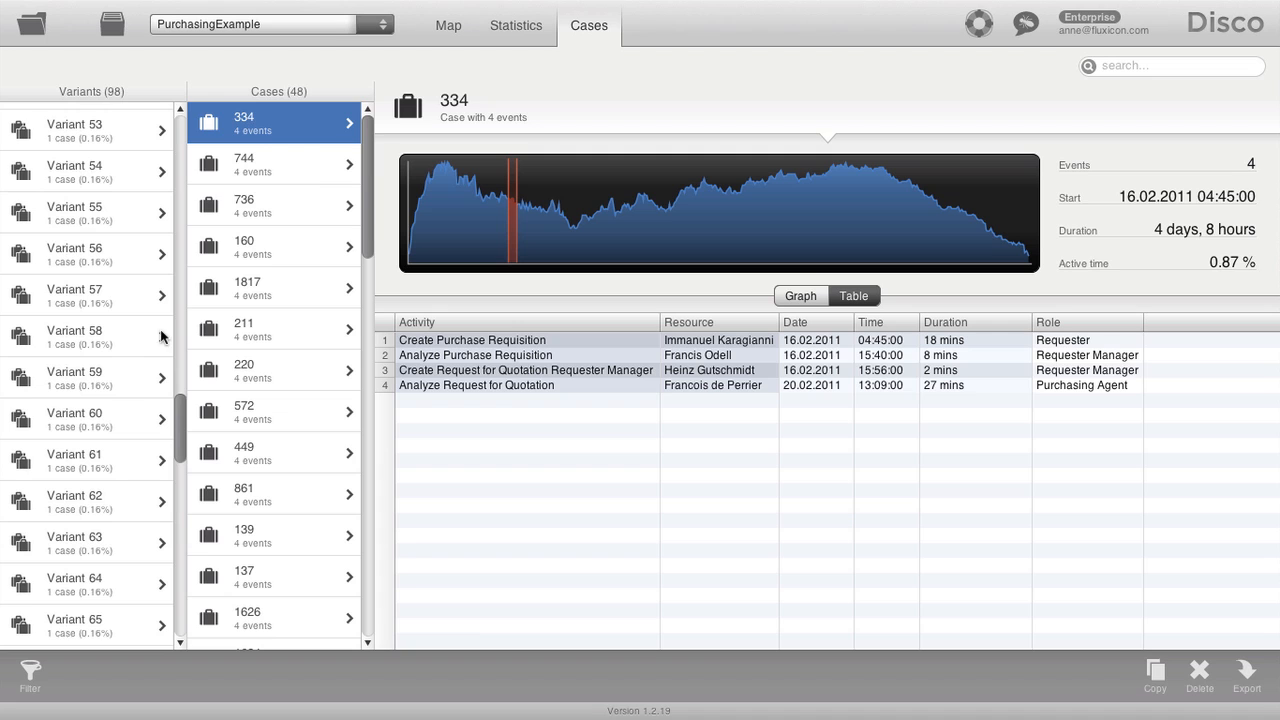
pyautogui.moveTo(118, 107)
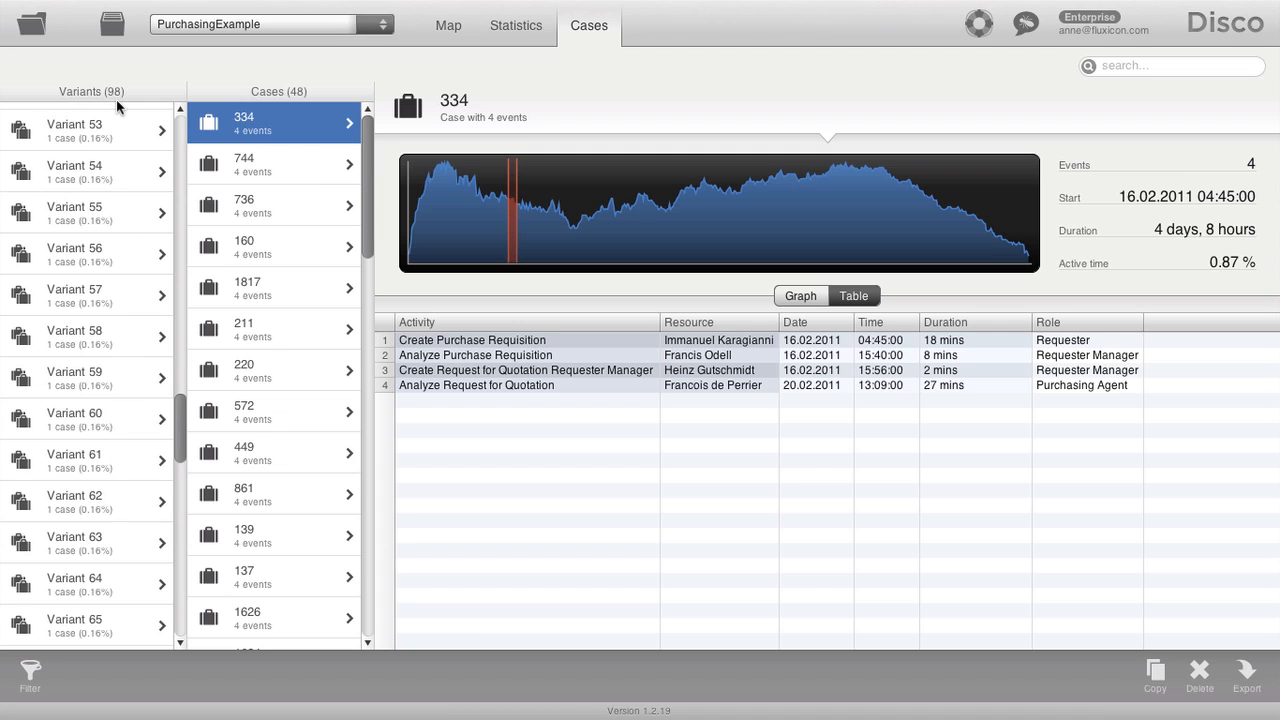
pyautogui.moveTo(90, 299)
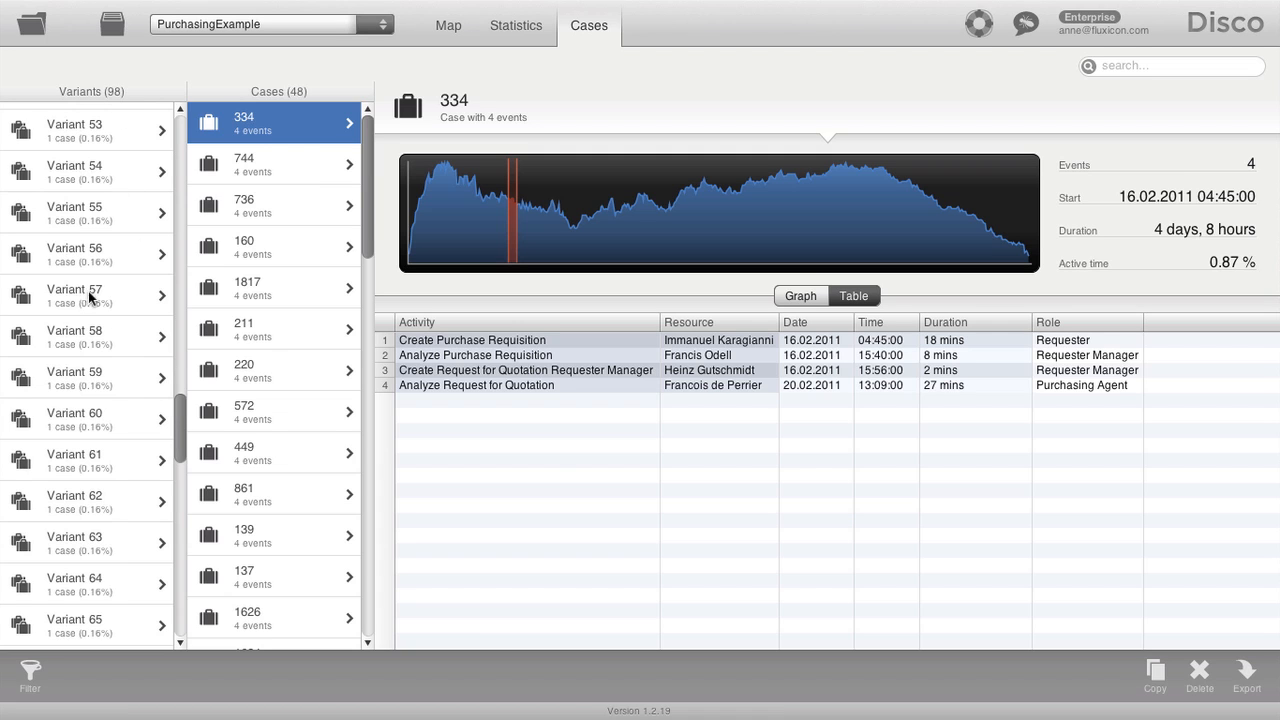
pyautogui.click(85, 336)
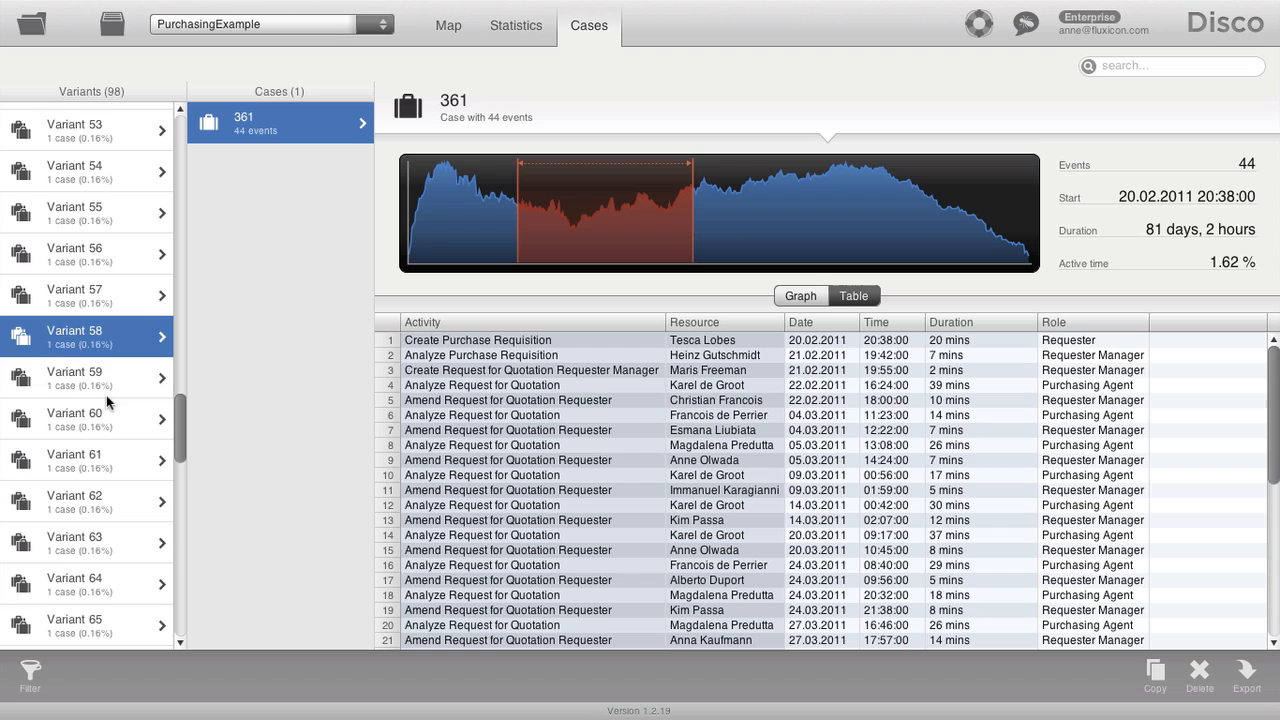
pyautogui.click(80, 377)
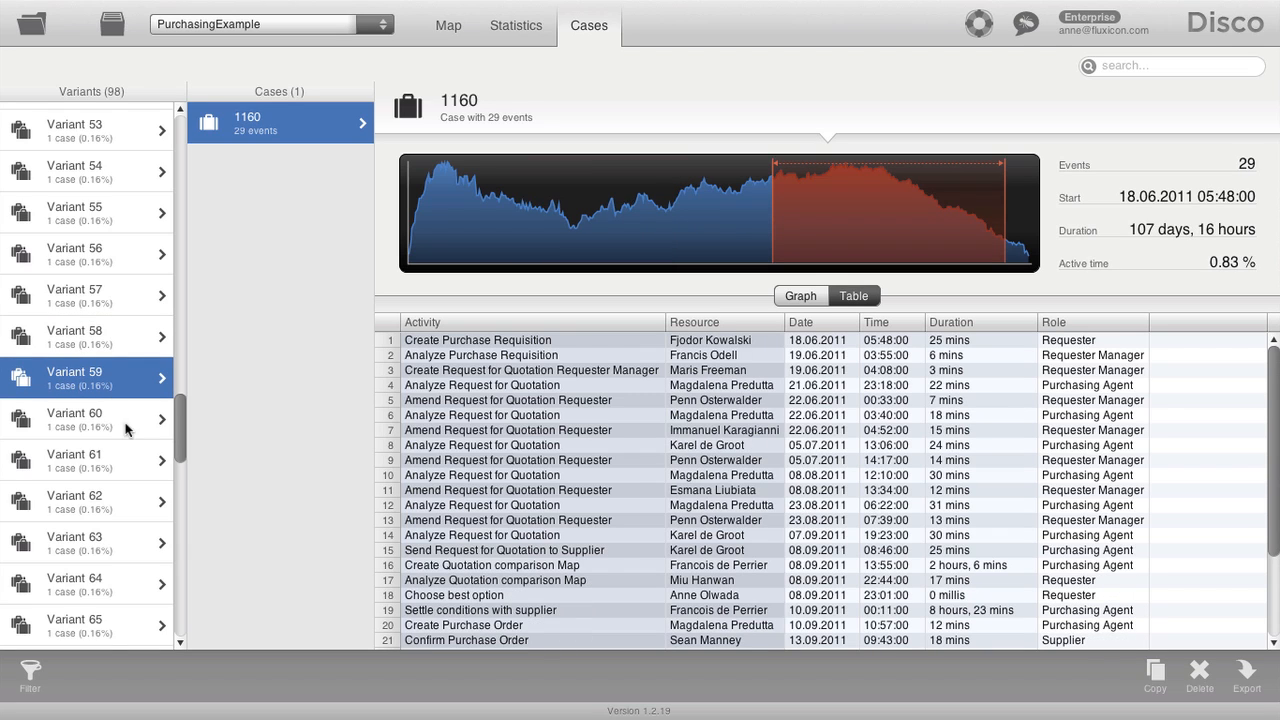
pyautogui.moveTo(55, 403)
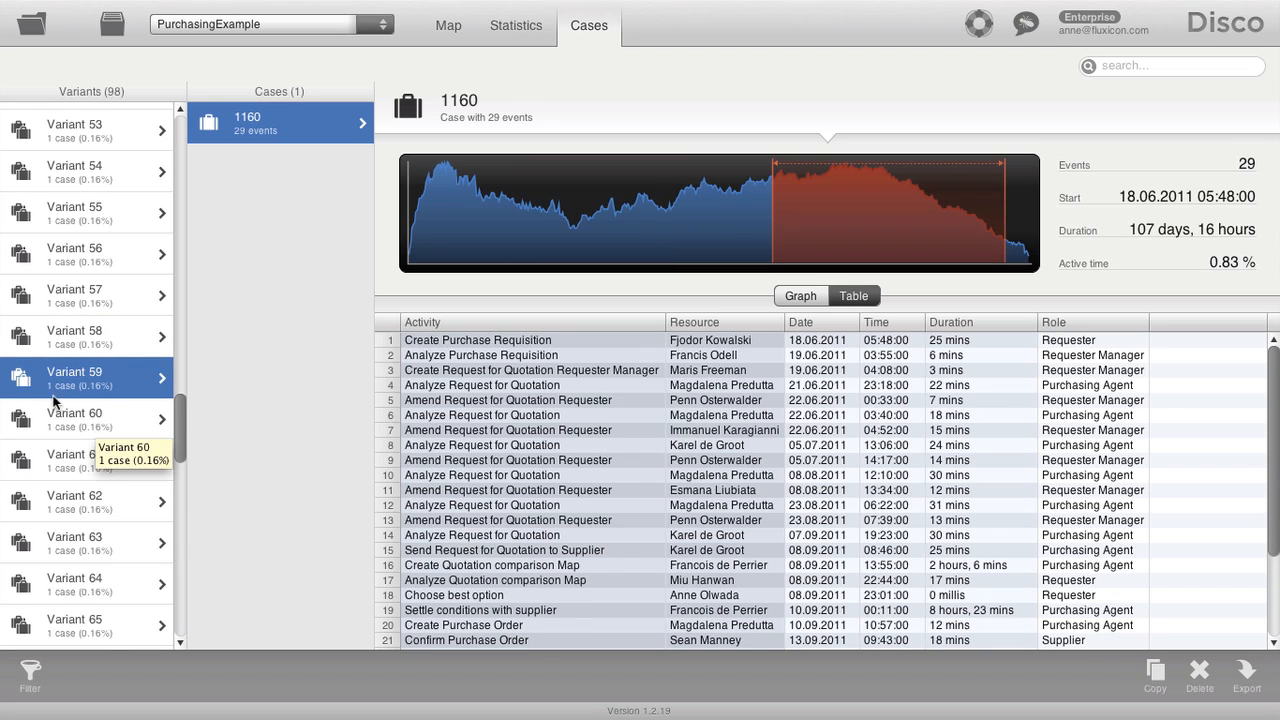
pyautogui.moveTo(95, 408)
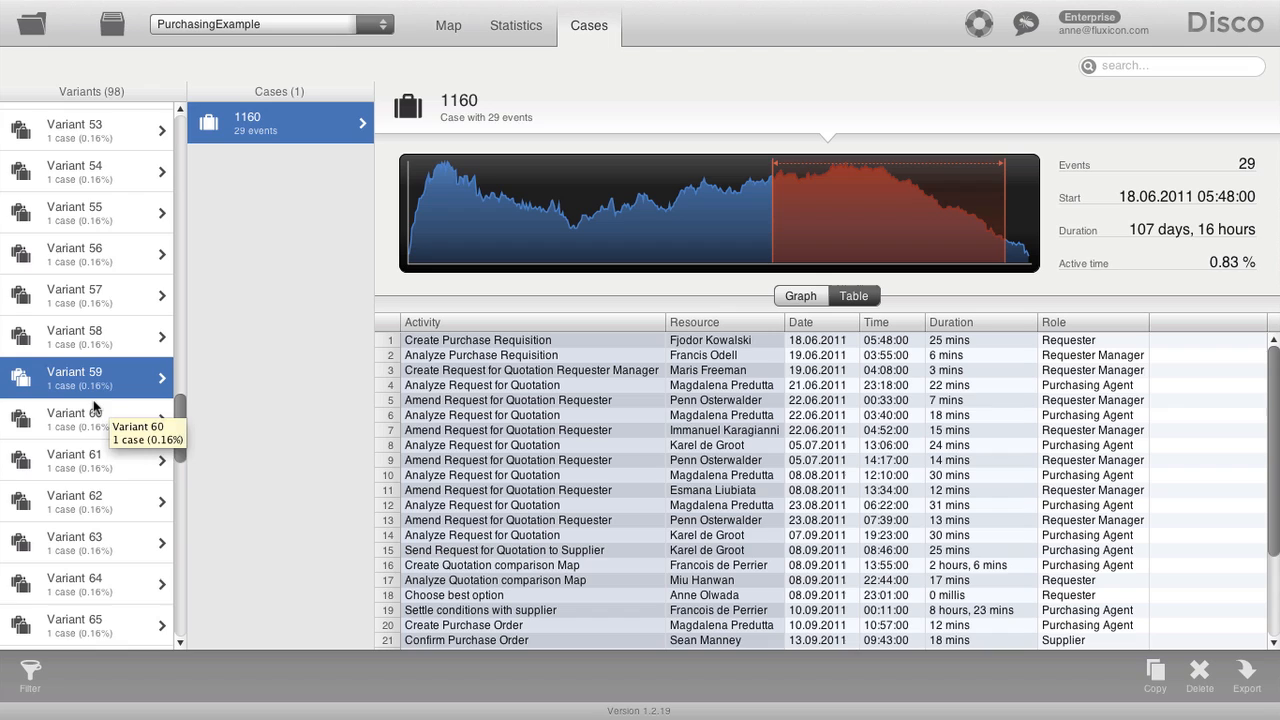
pyautogui.moveTo(270, 125)
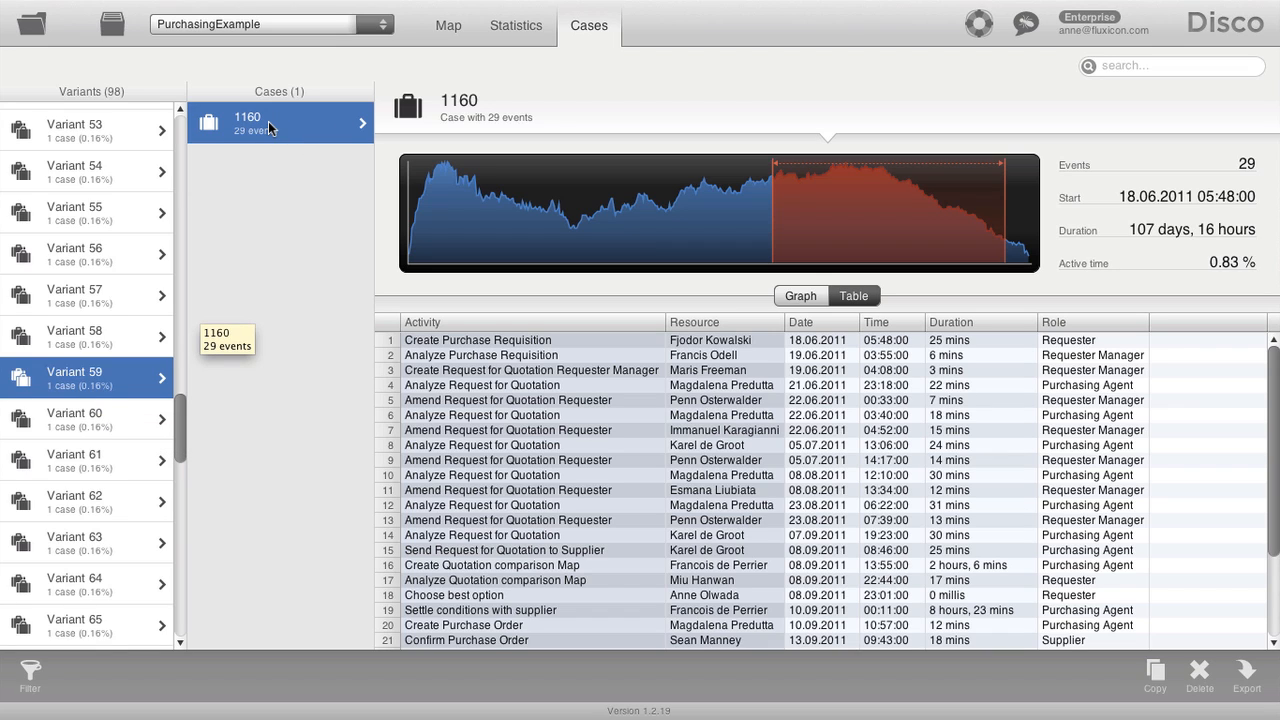
pyautogui.moveTo(825, 286)
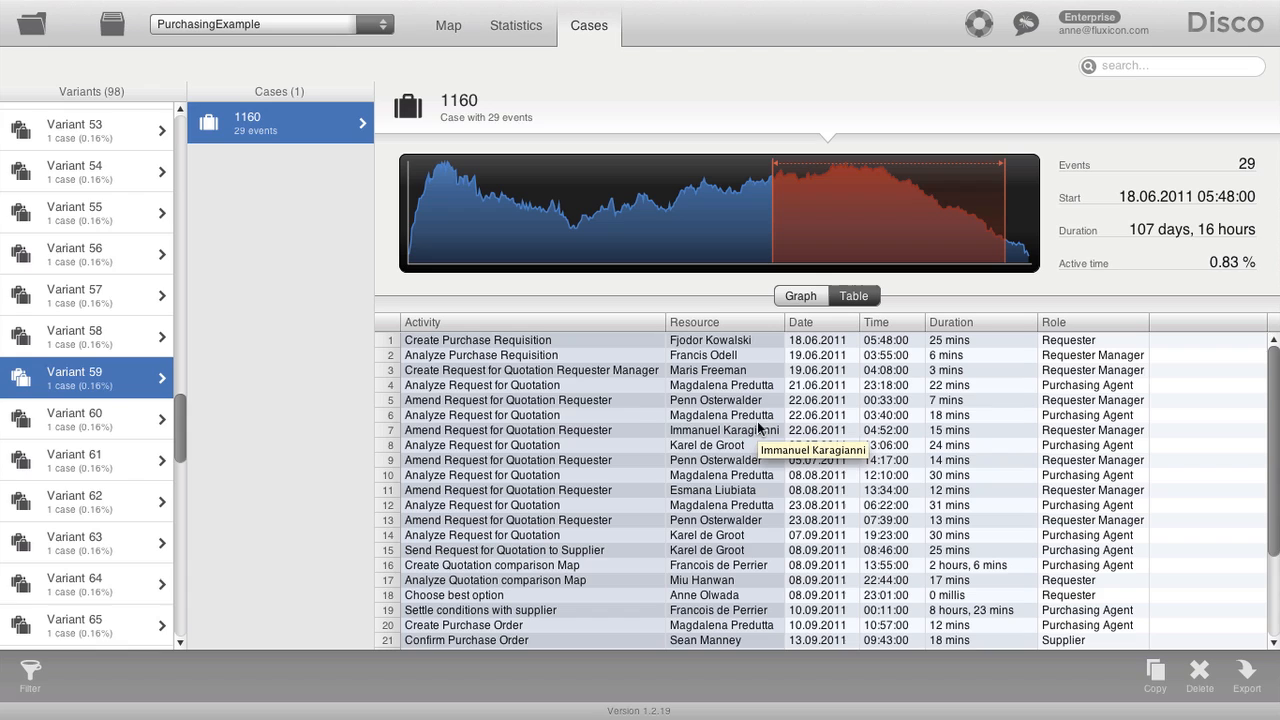
pyautogui.moveTo(253, 350)
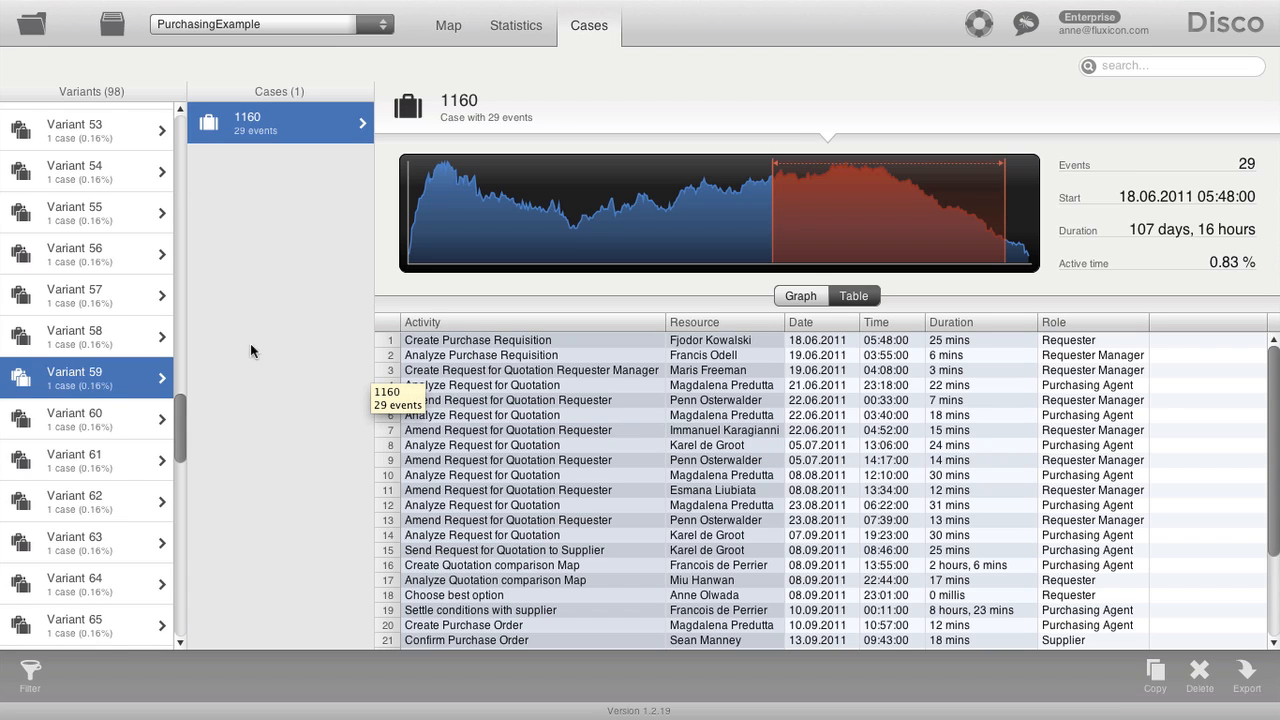
pyautogui.moveTo(196, 324)
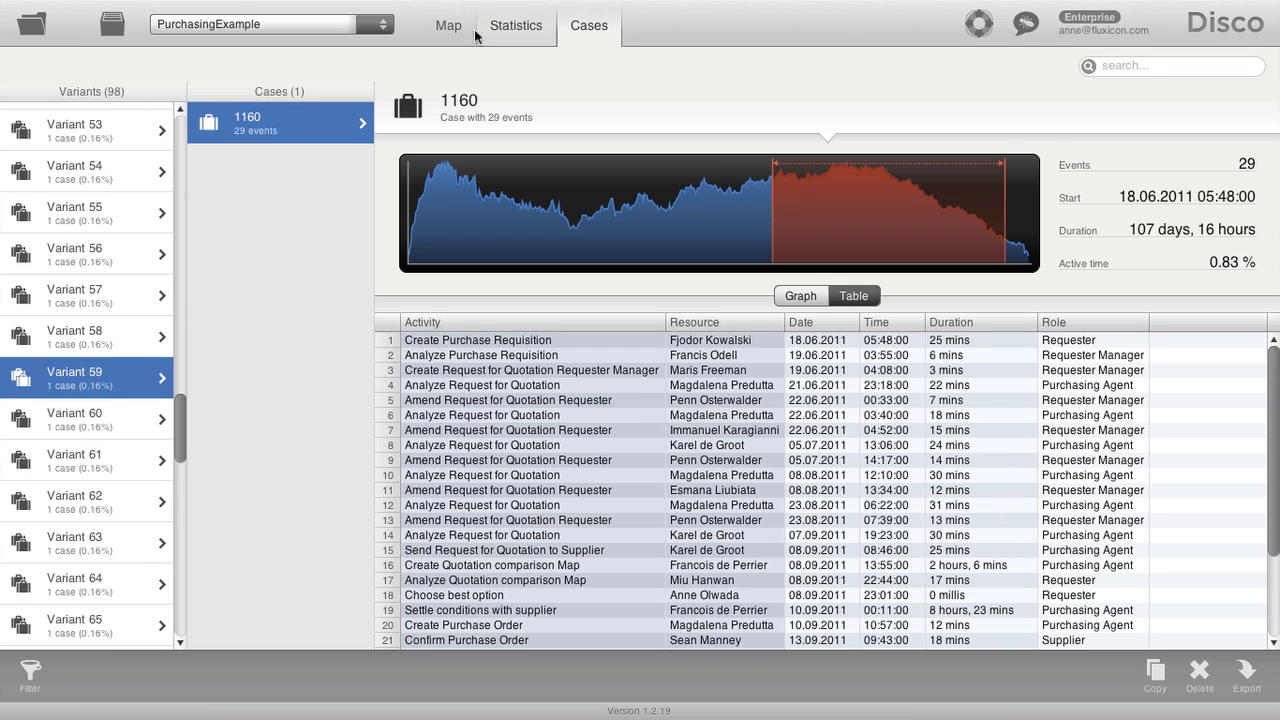
# Step: View the Statistics list of 98 variants, then return to the process map
pyautogui.click(447, 25)
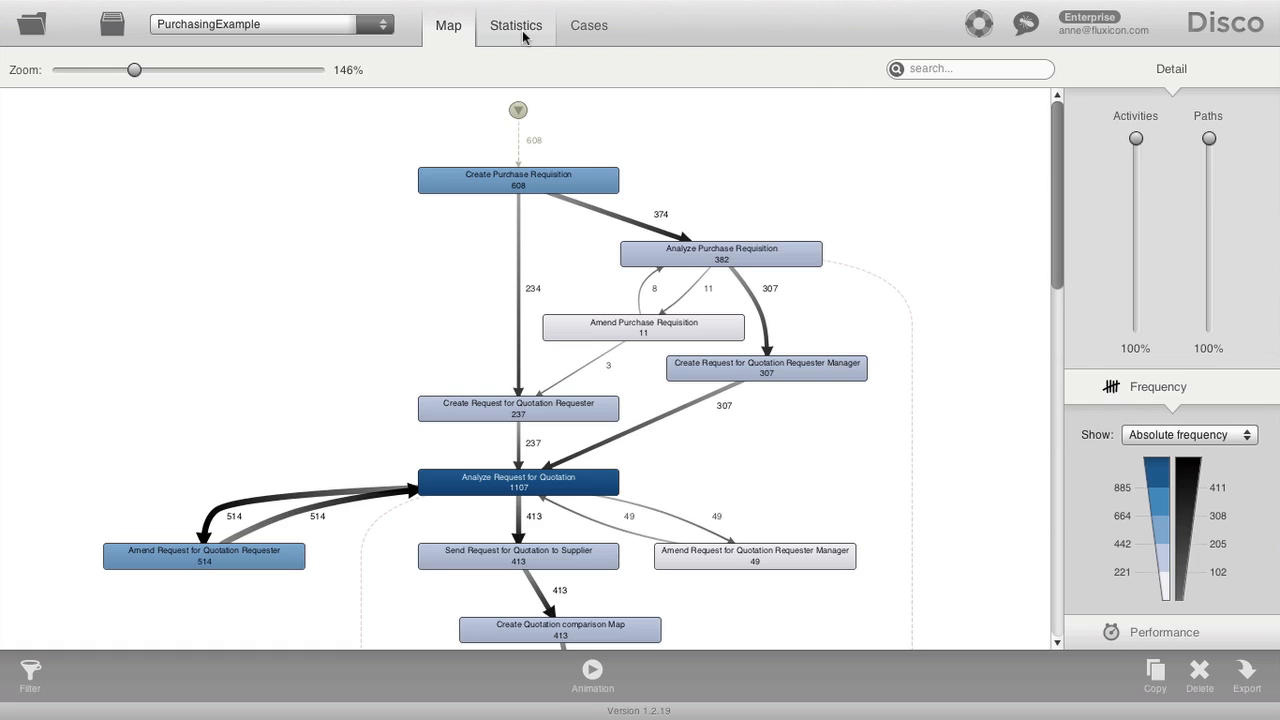
pyautogui.click(515, 25)
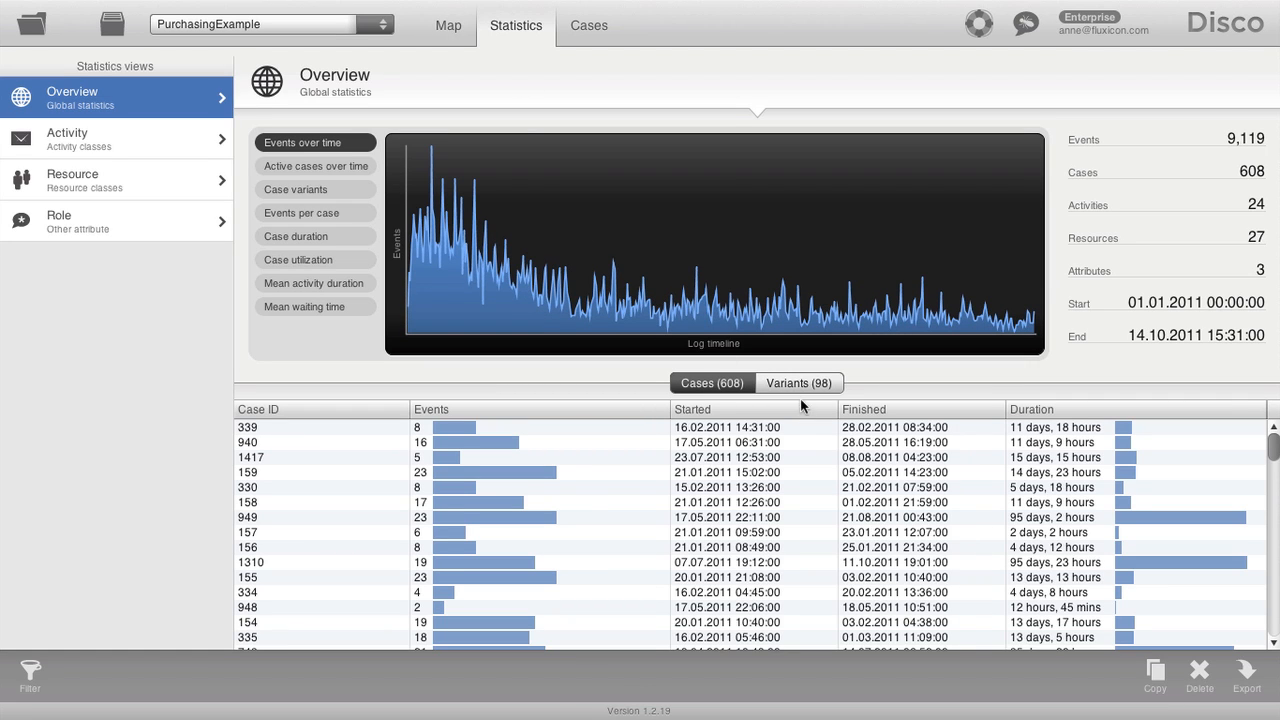
pyautogui.click(799, 383)
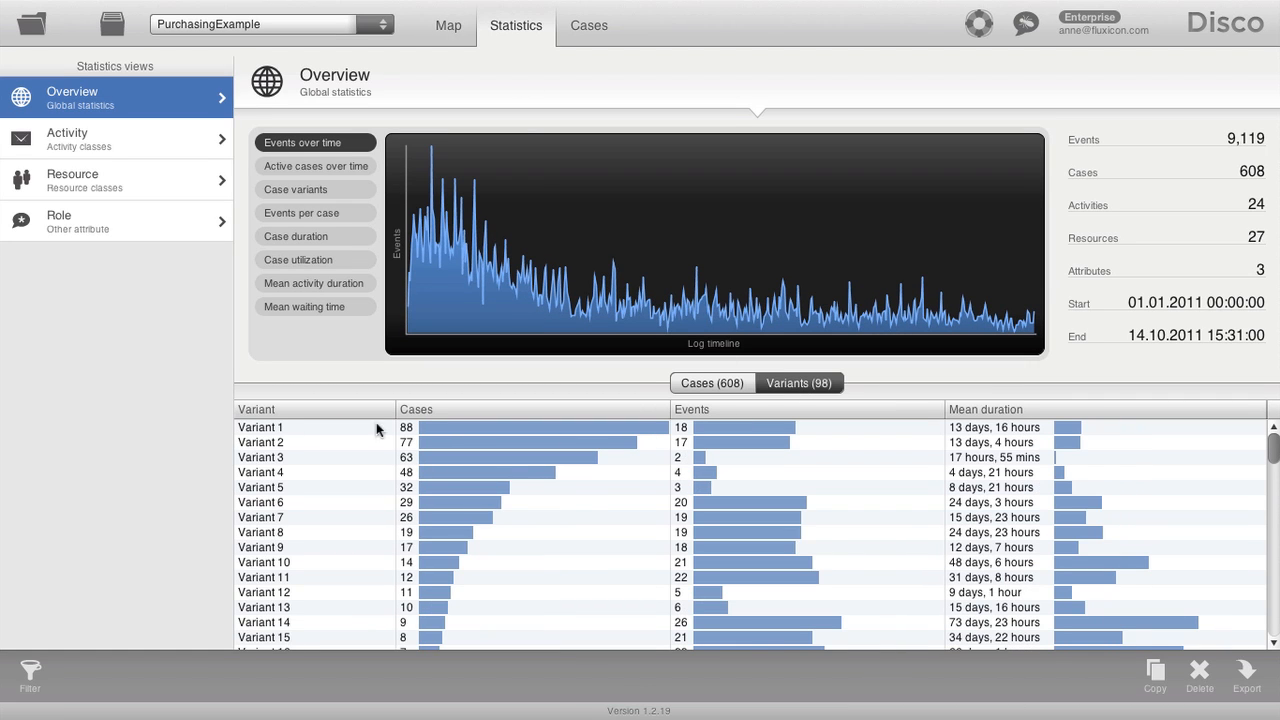
pyautogui.moveTo(1053, 441)
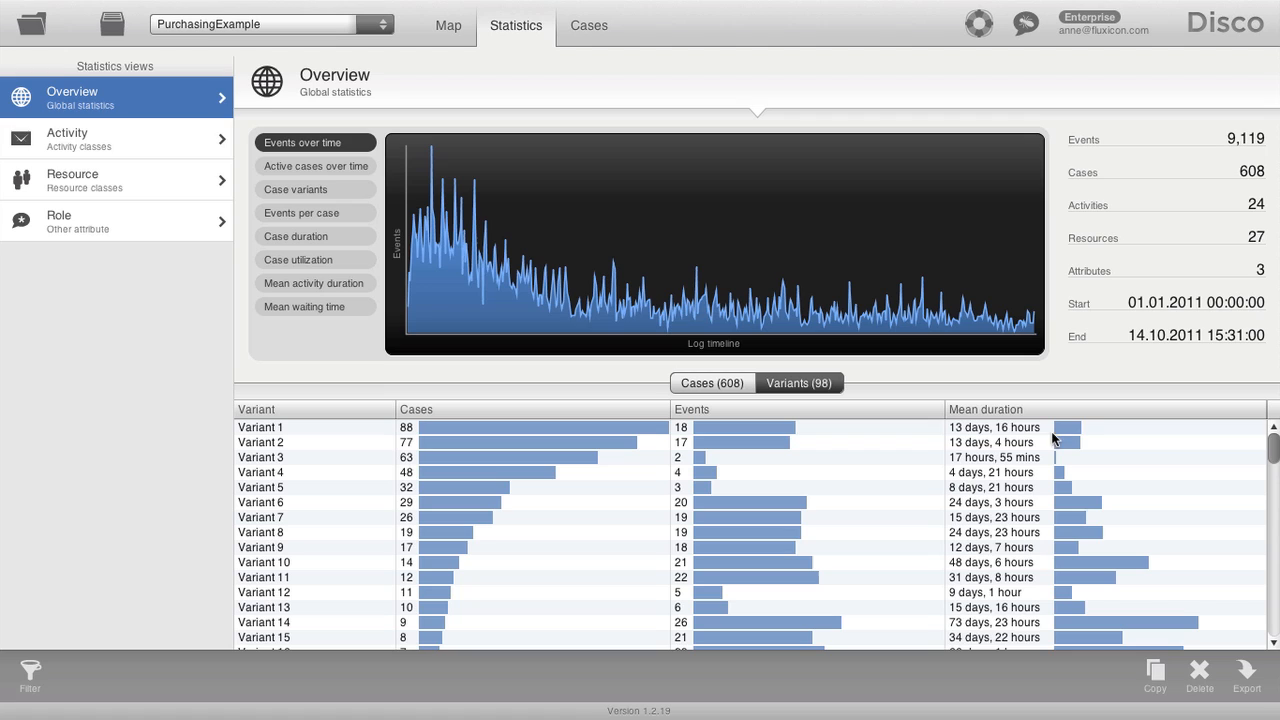
pyautogui.moveTo(619, 455)
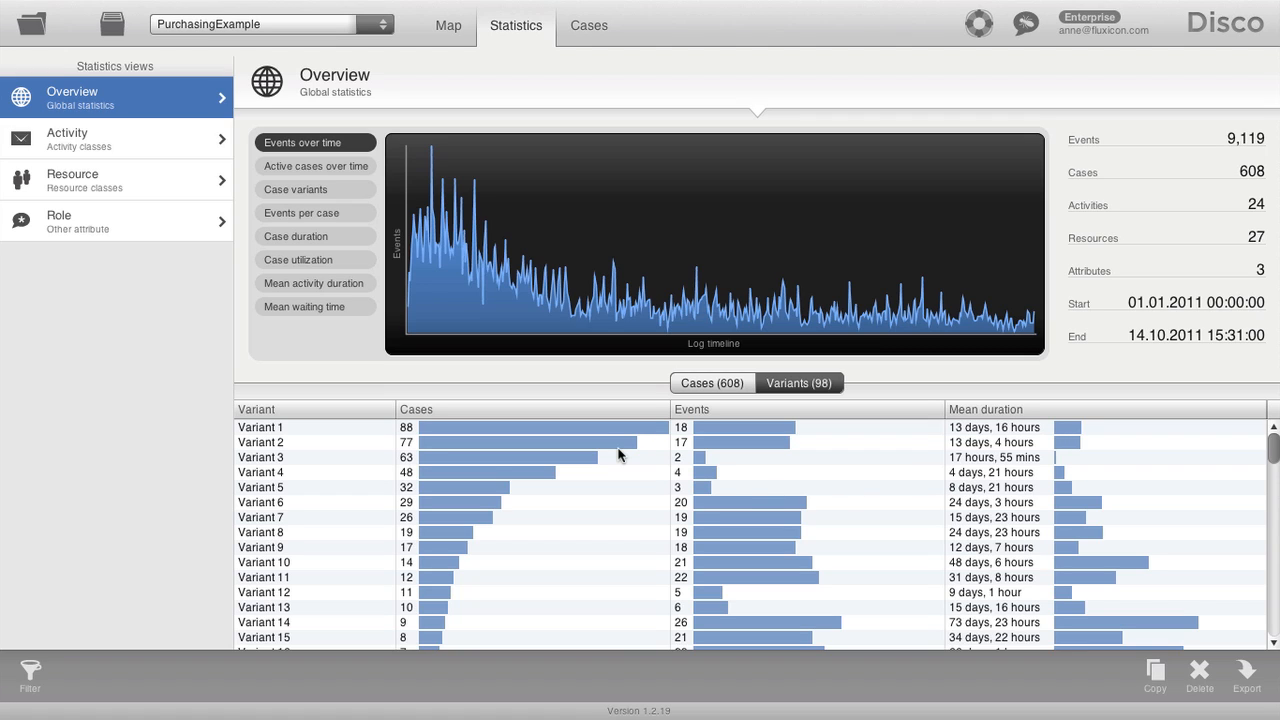
pyautogui.moveTo(549, 465)
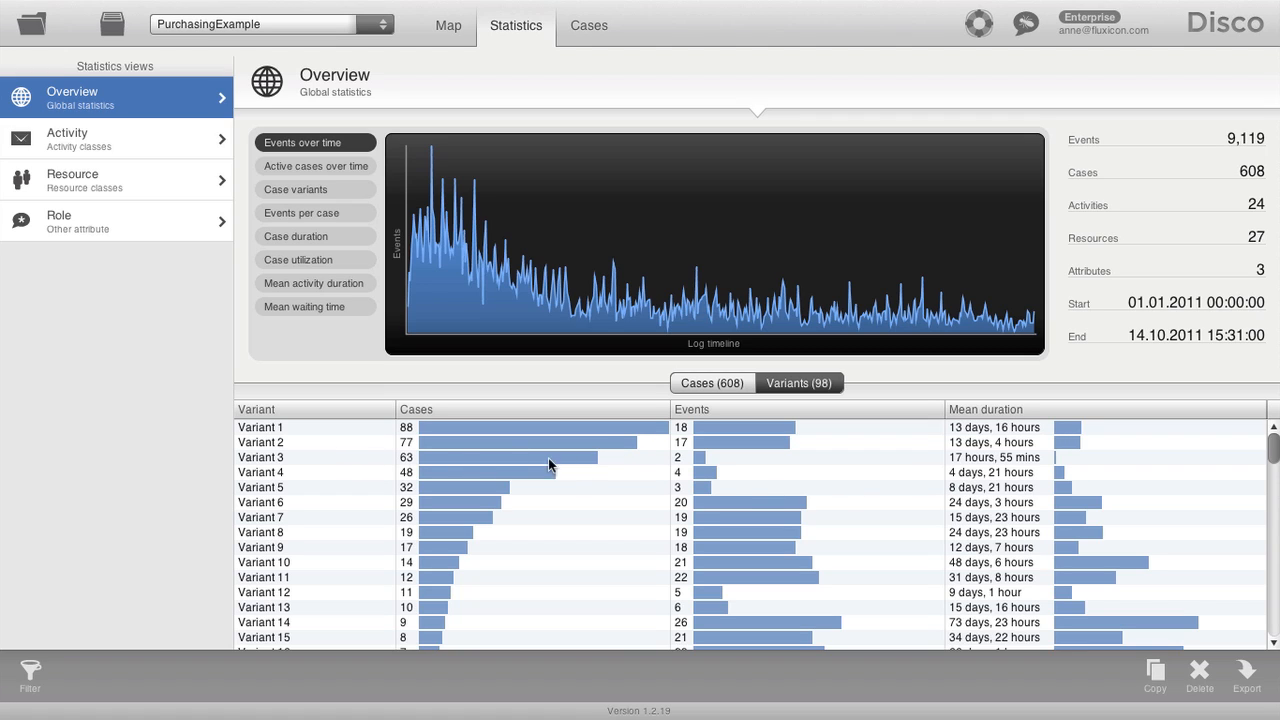
pyautogui.moveTo(1048, 443)
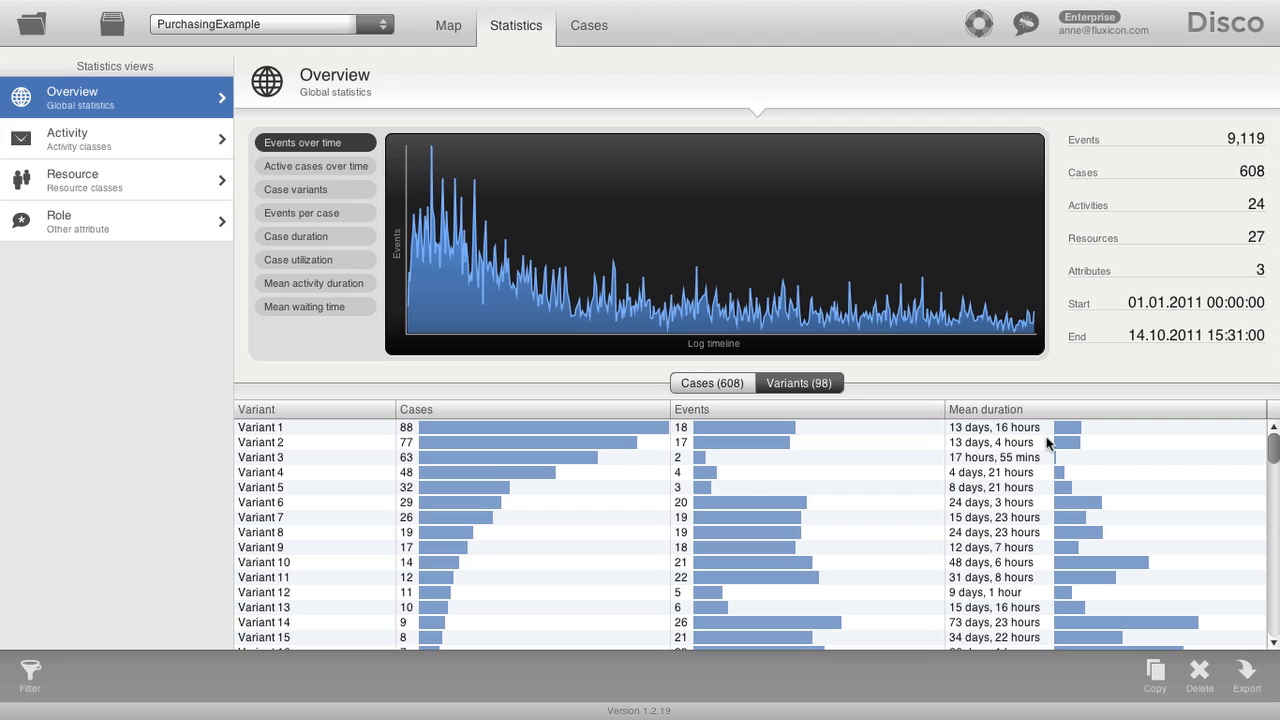
pyautogui.scroll(-3)
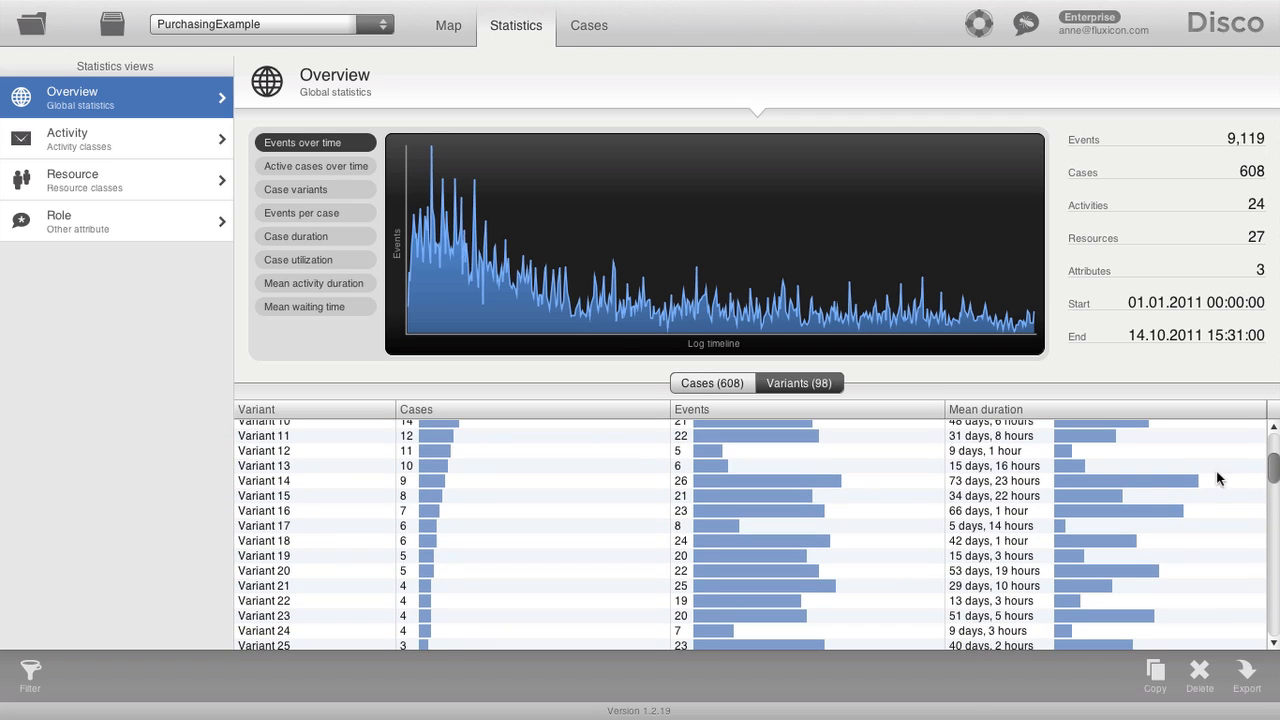
pyautogui.moveTo(1128, 492)
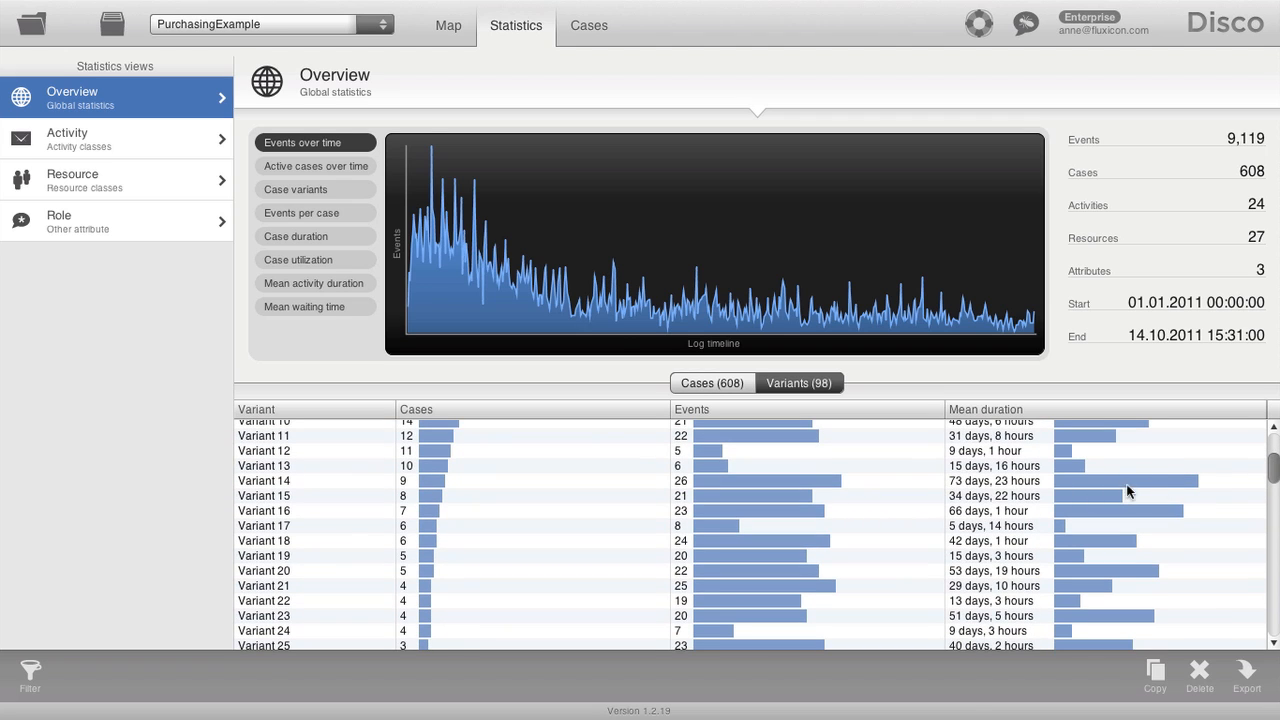
pyautogui.moveTo(420, 498)
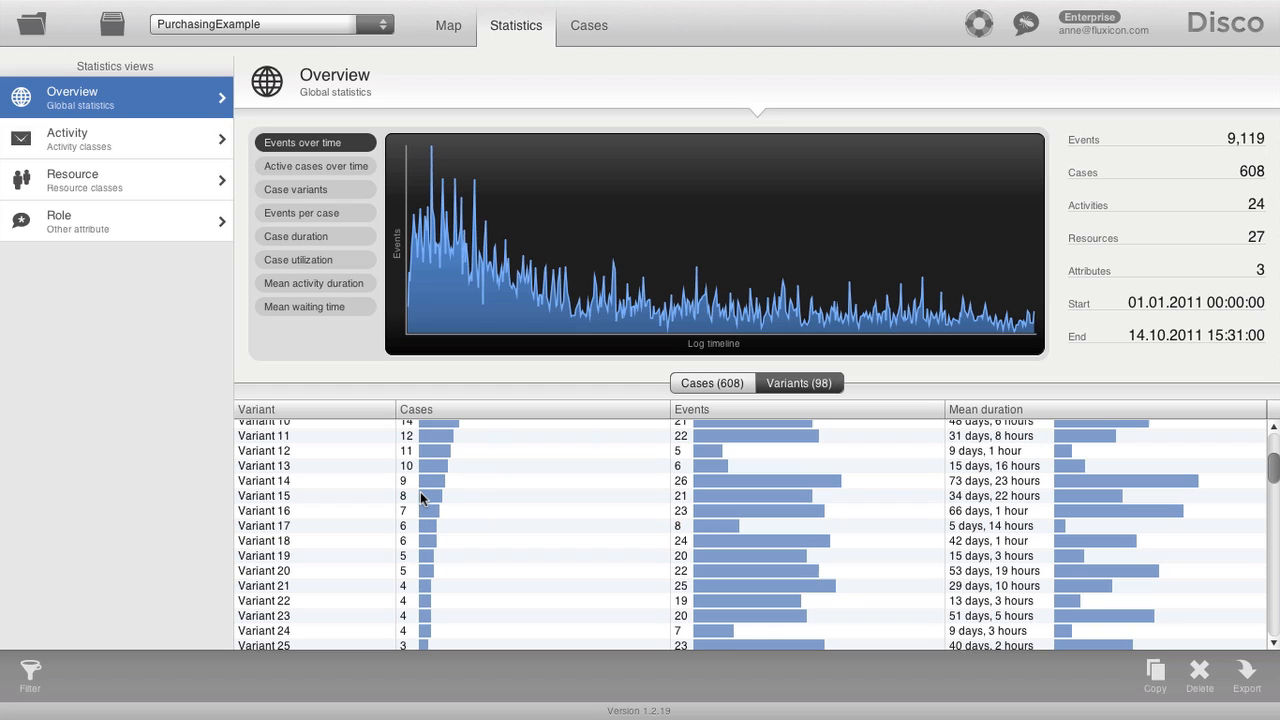
pyautogui.moveTo(404, 478)
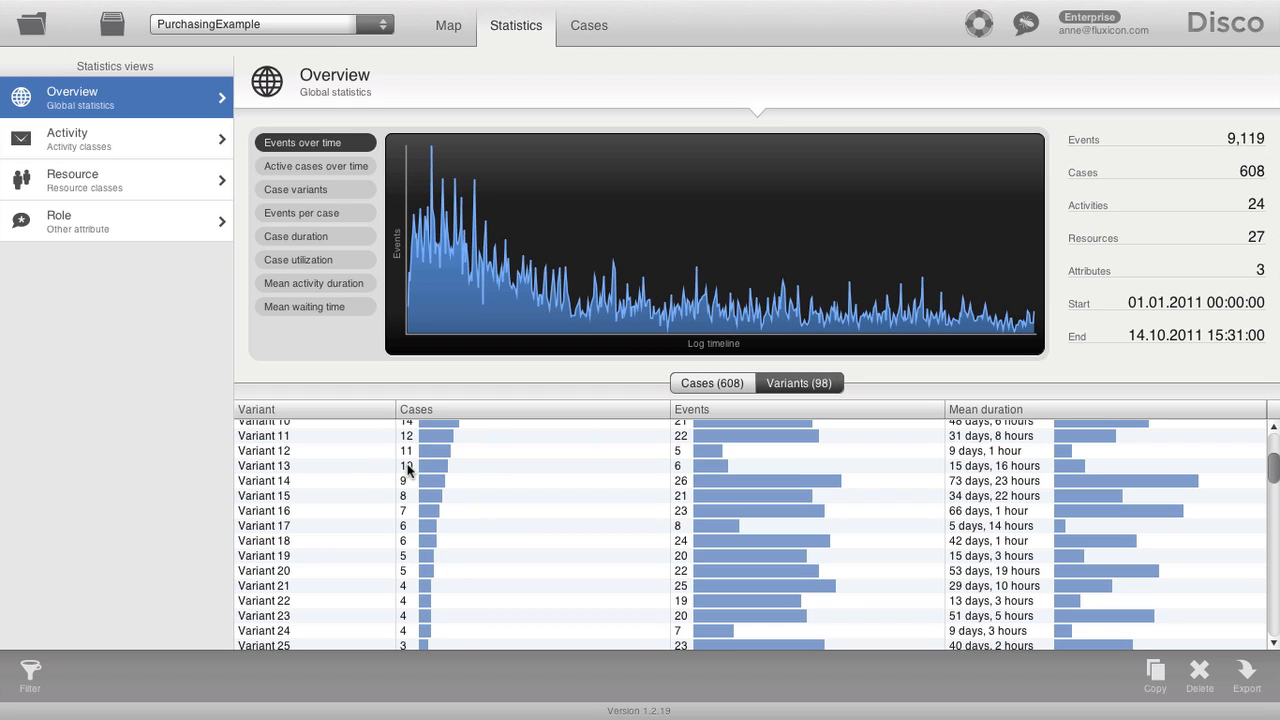
pyautogui.moveTo(448, 25)
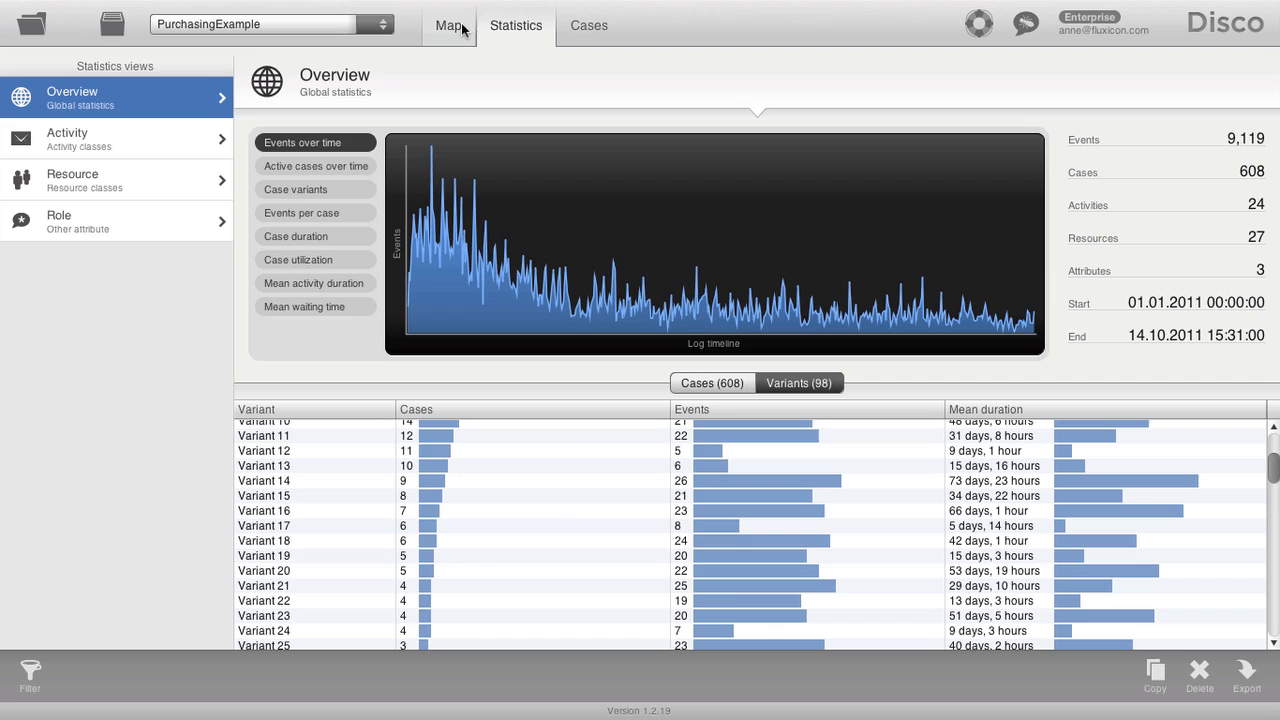
pyautogui.click(448, 25)
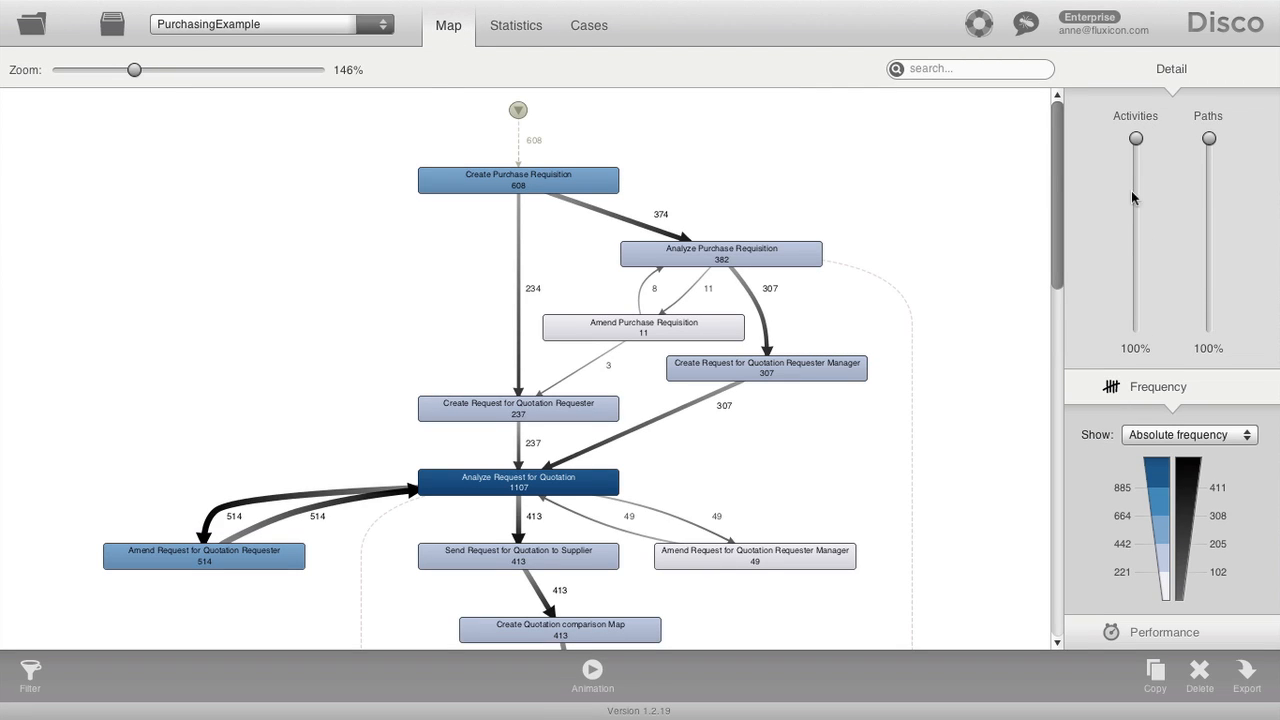
pyautogui.moveTo(1147, 141)
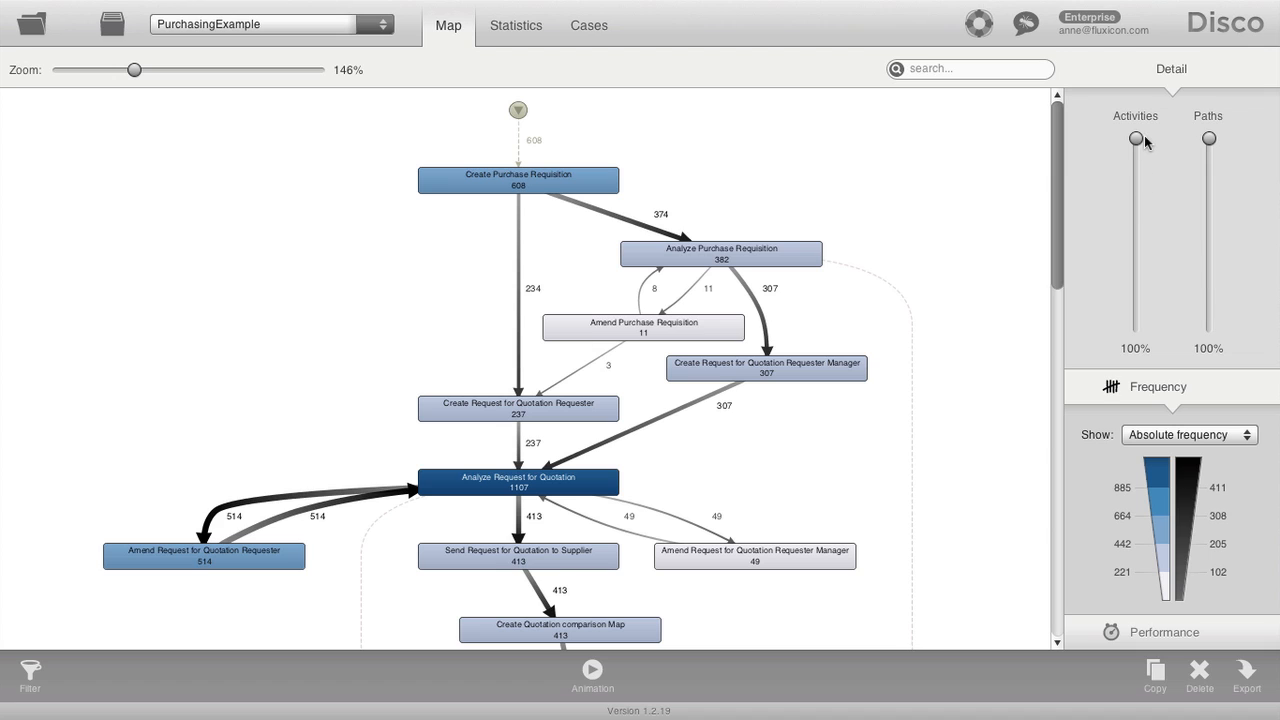
# Step: Lower the Activities slider to 0%, then raise it back to 100%
pyautogui.moveTo(1135, 139); pyautogui.dragTo(1135, 314)
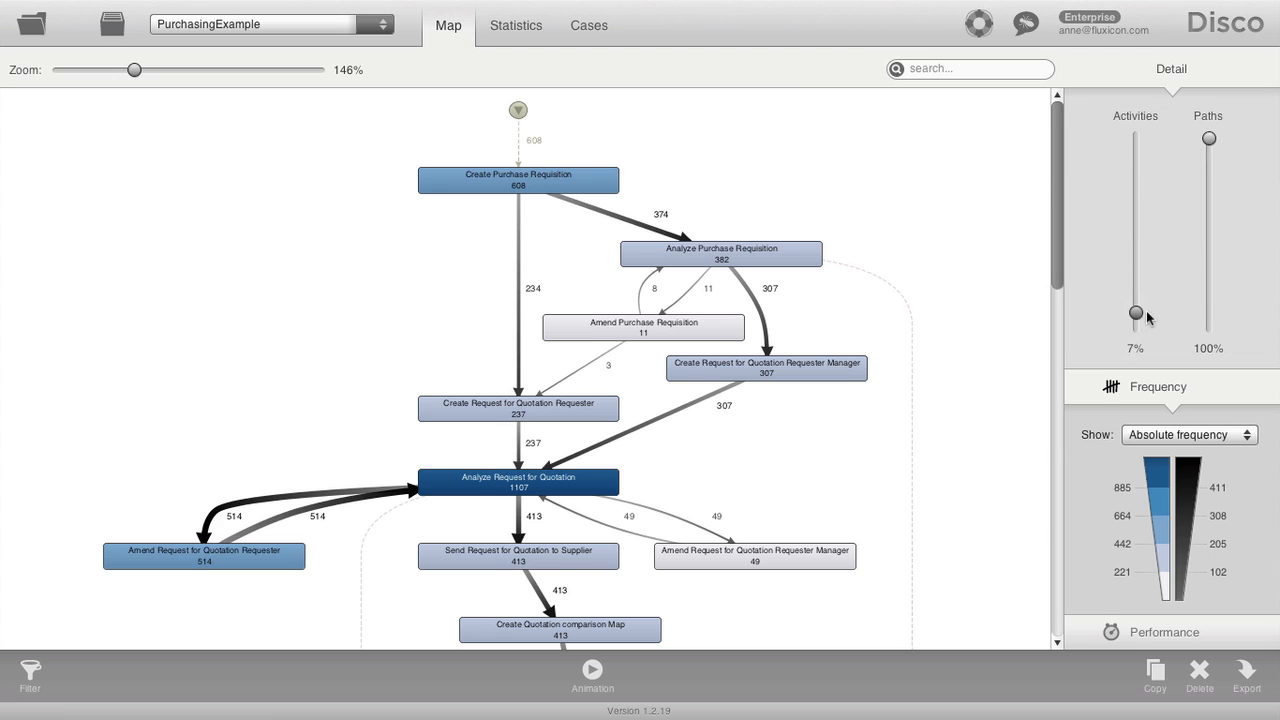
pyautogui.moveTo(1135, 313); pyautogui.dragTo(1135, 328)
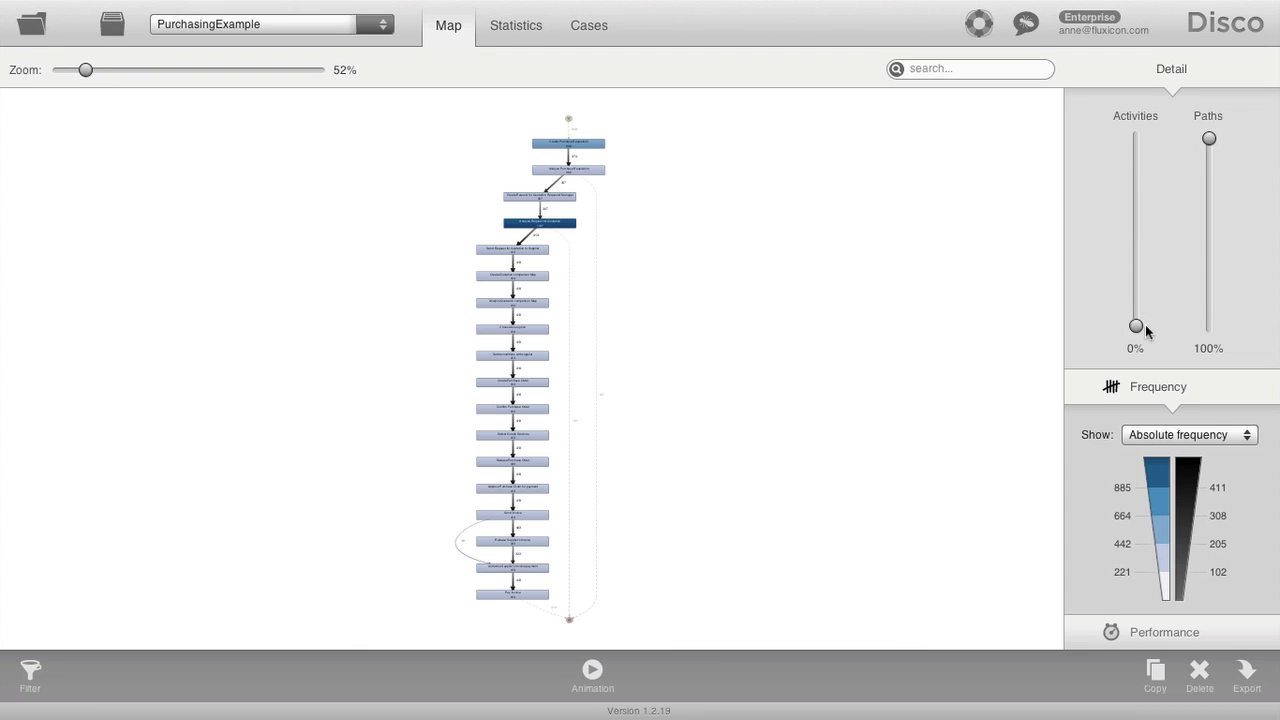
pyautogui.moveTo(1135, 327); pyautogui.dragTo(1135, 257)
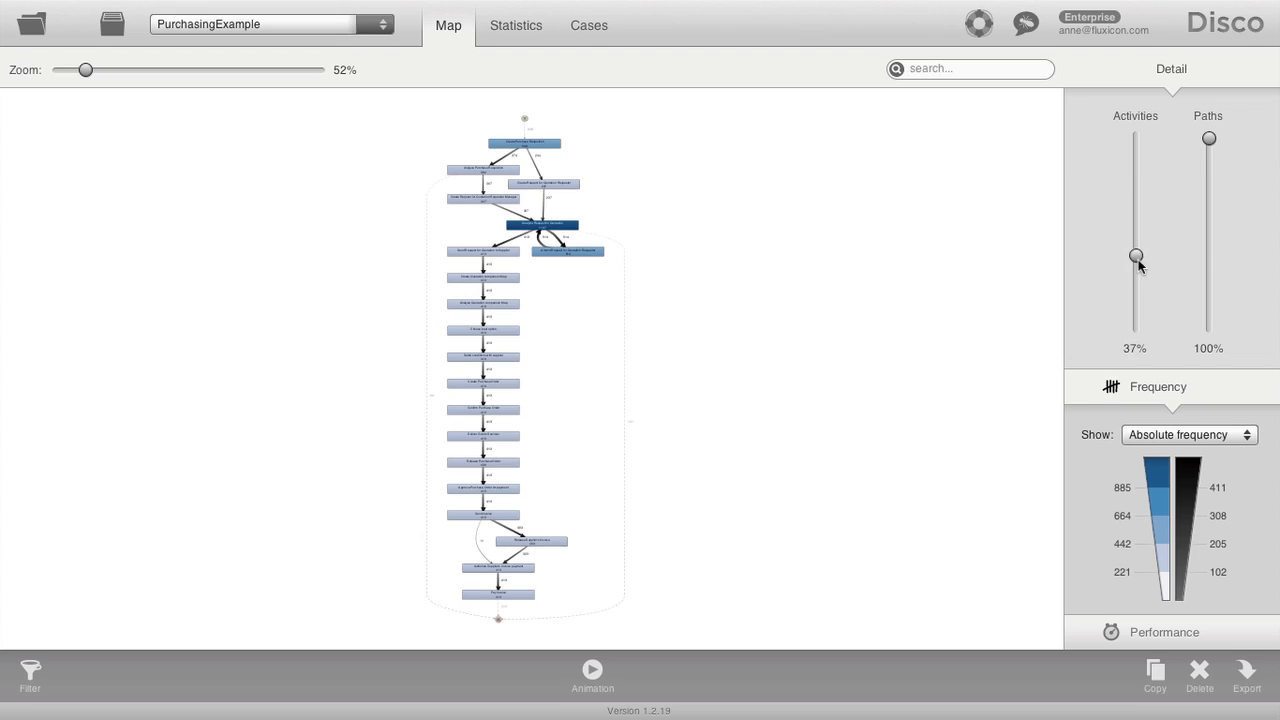
pyautogui.moveTo(1135, 256); pyautogui.dragTo(1135, 138)
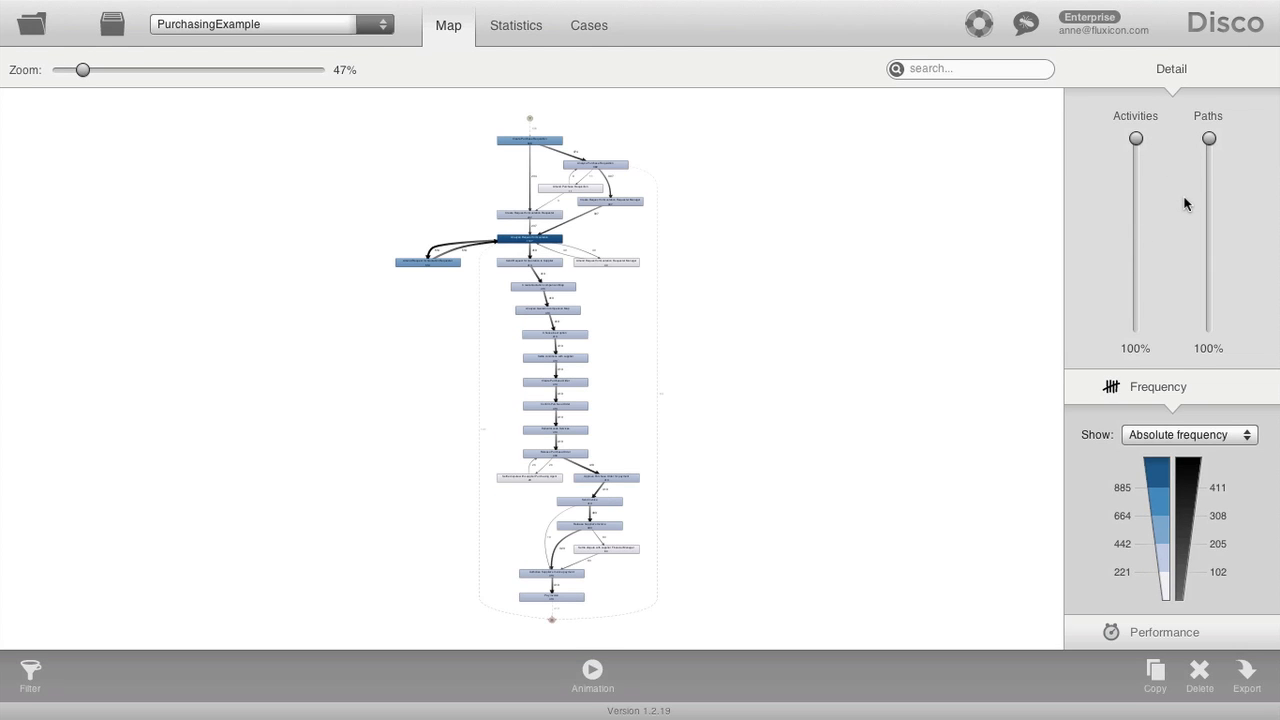
pyautogui.moveTo(781, 222)
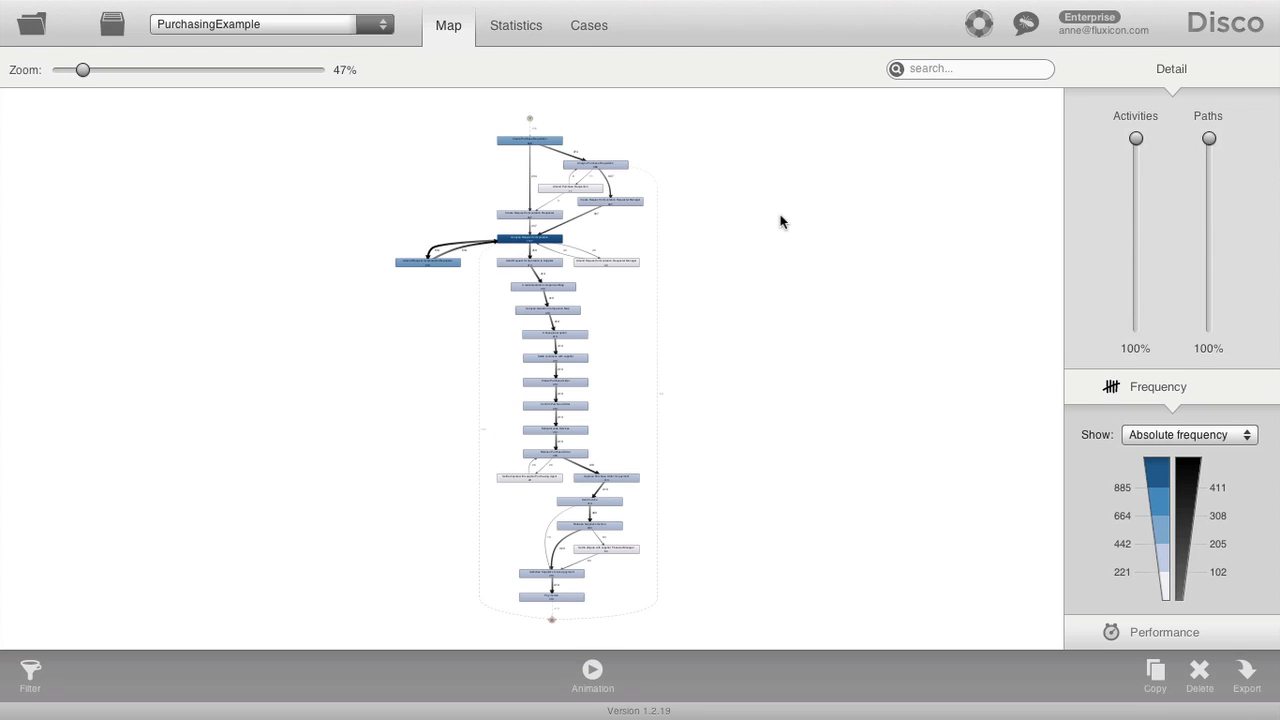
pyautogui.moveTo(761, 285)
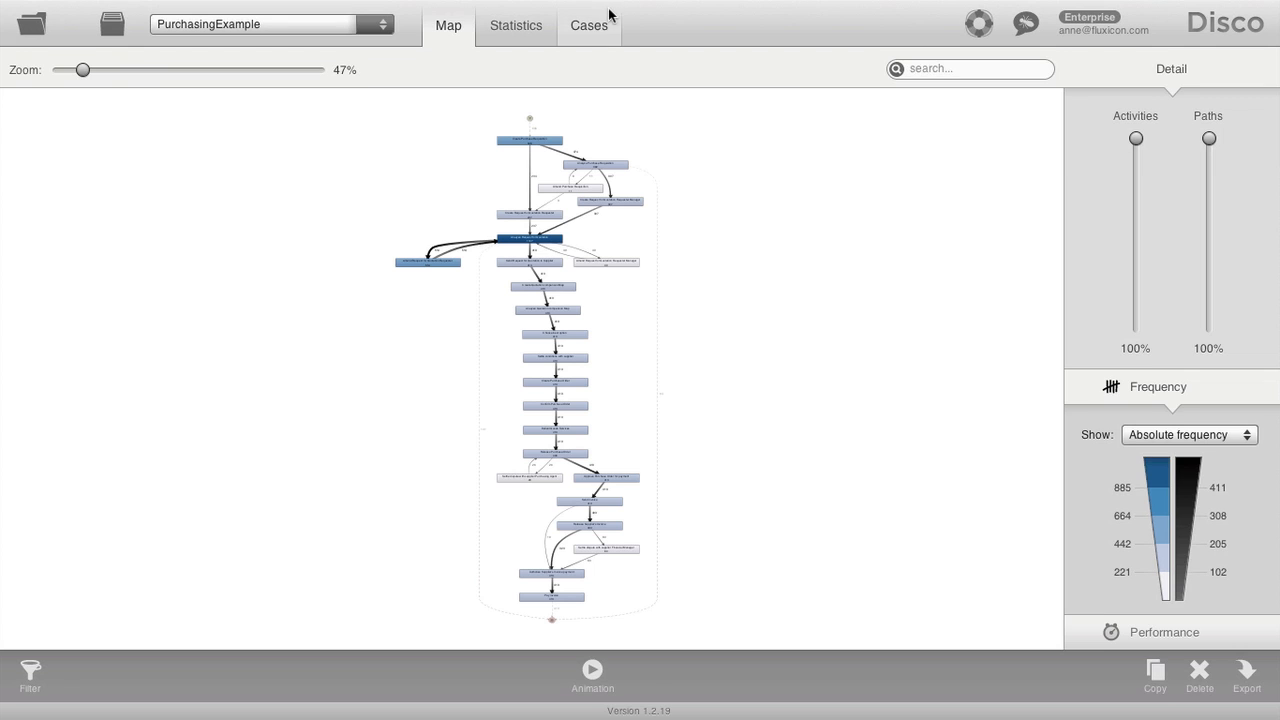
# Step: In the Cases view, list Variant 1's cases, then Variant 5's 32 cases
pyautogui.click(588, 25)
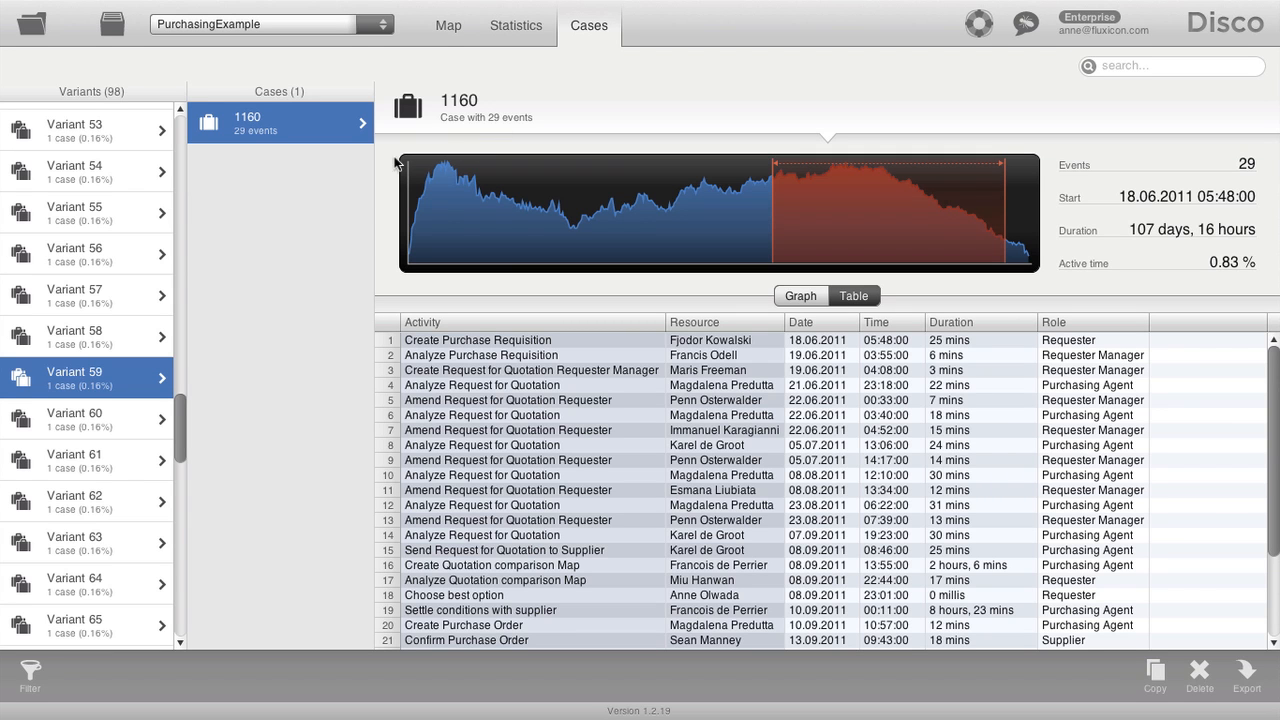
pyautogui.scroll(3)
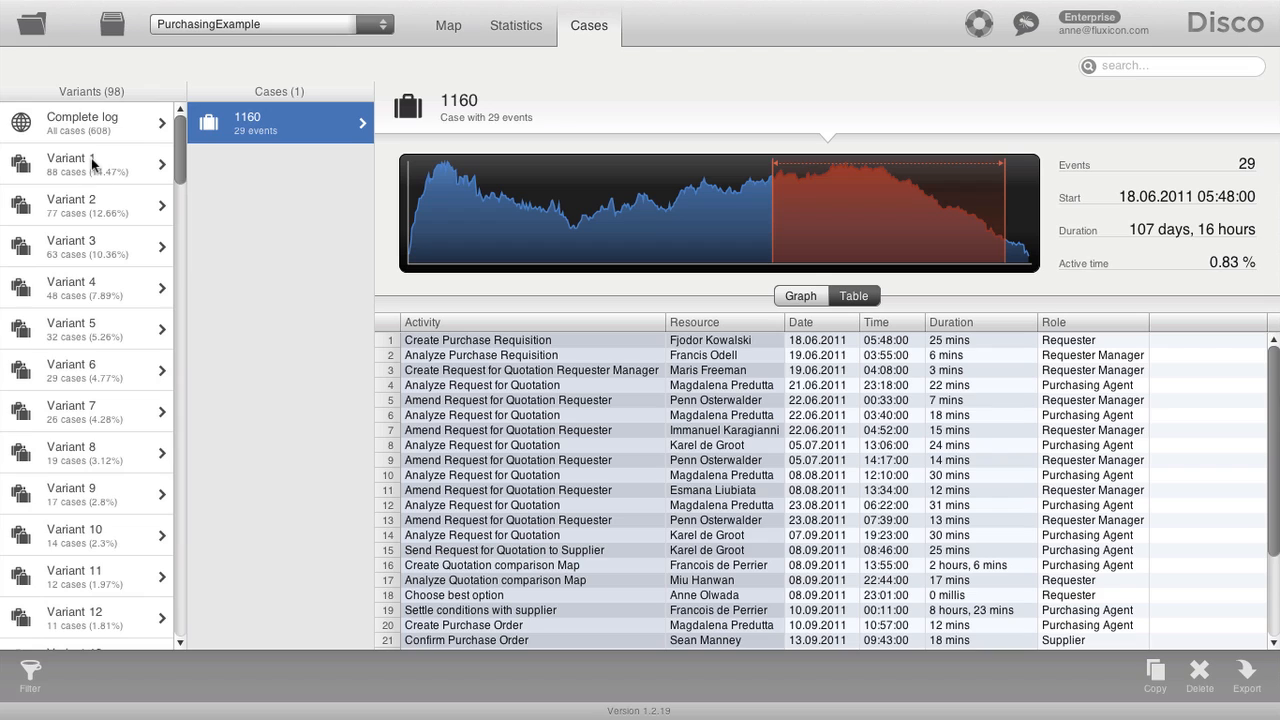
pyautogui.moveTo(90, 165)
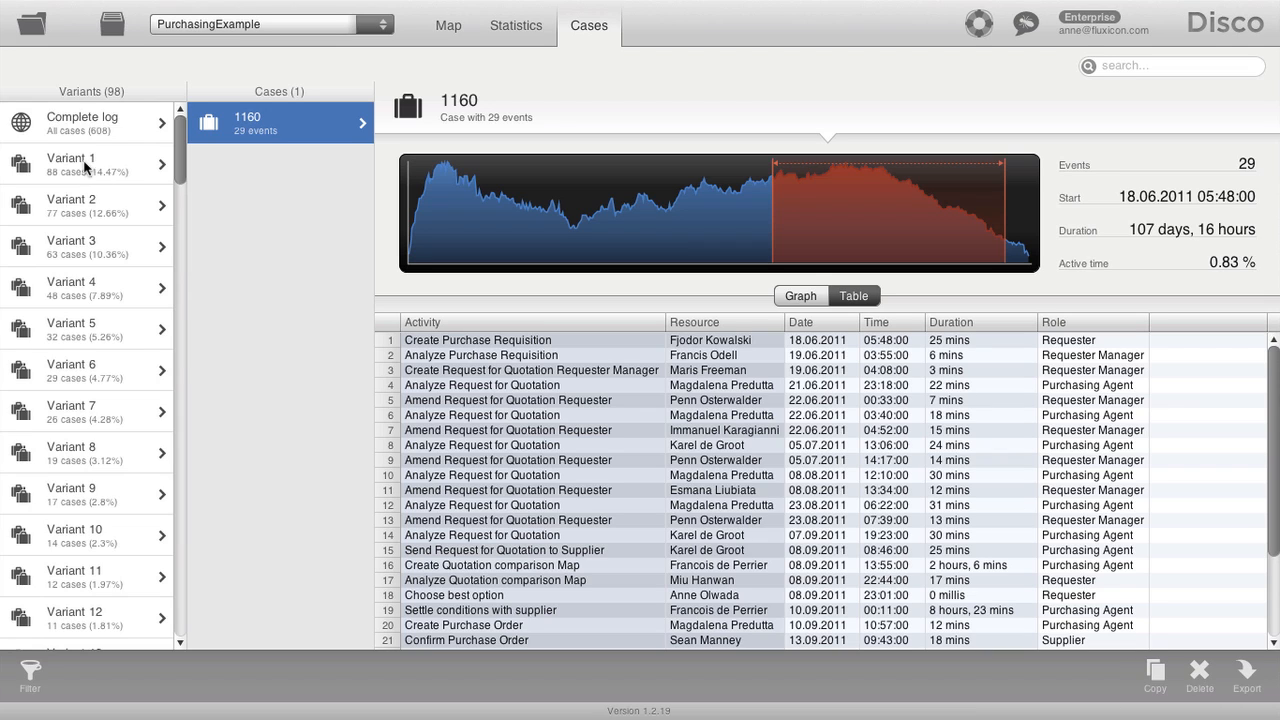
pyautogui.moveTo(48, 294)
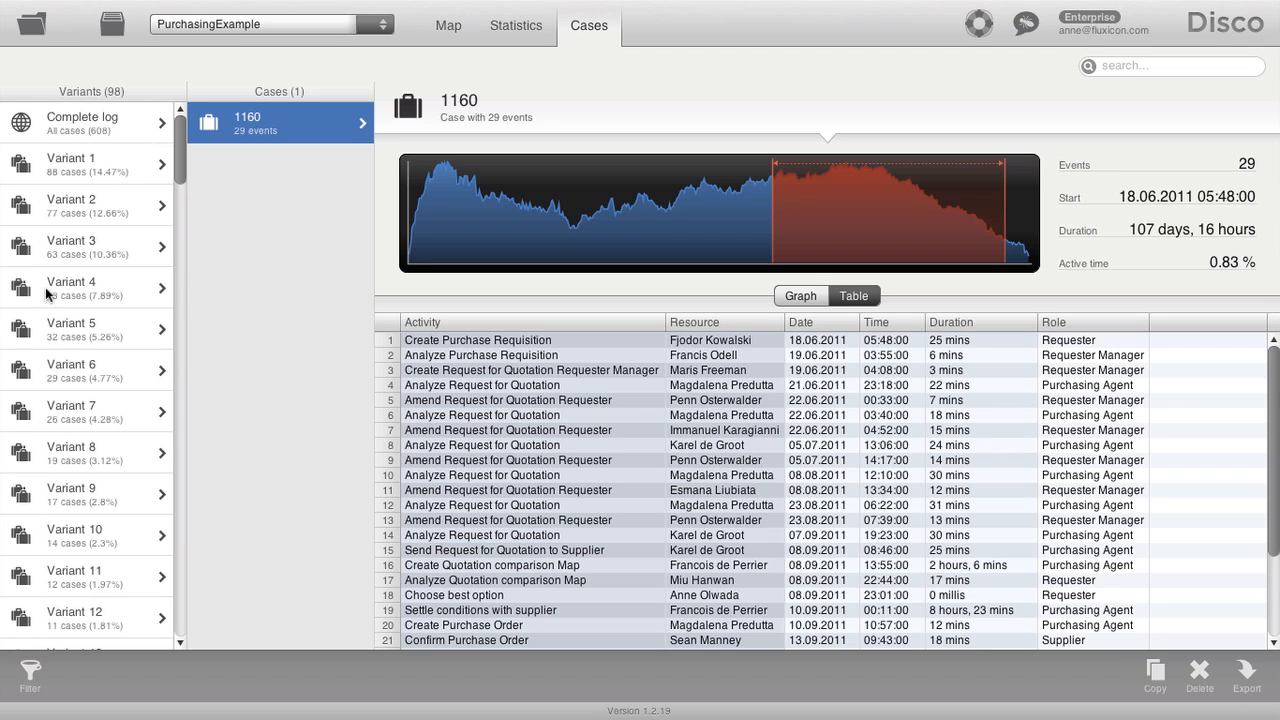
pyautogui.moveTo(87, 343)
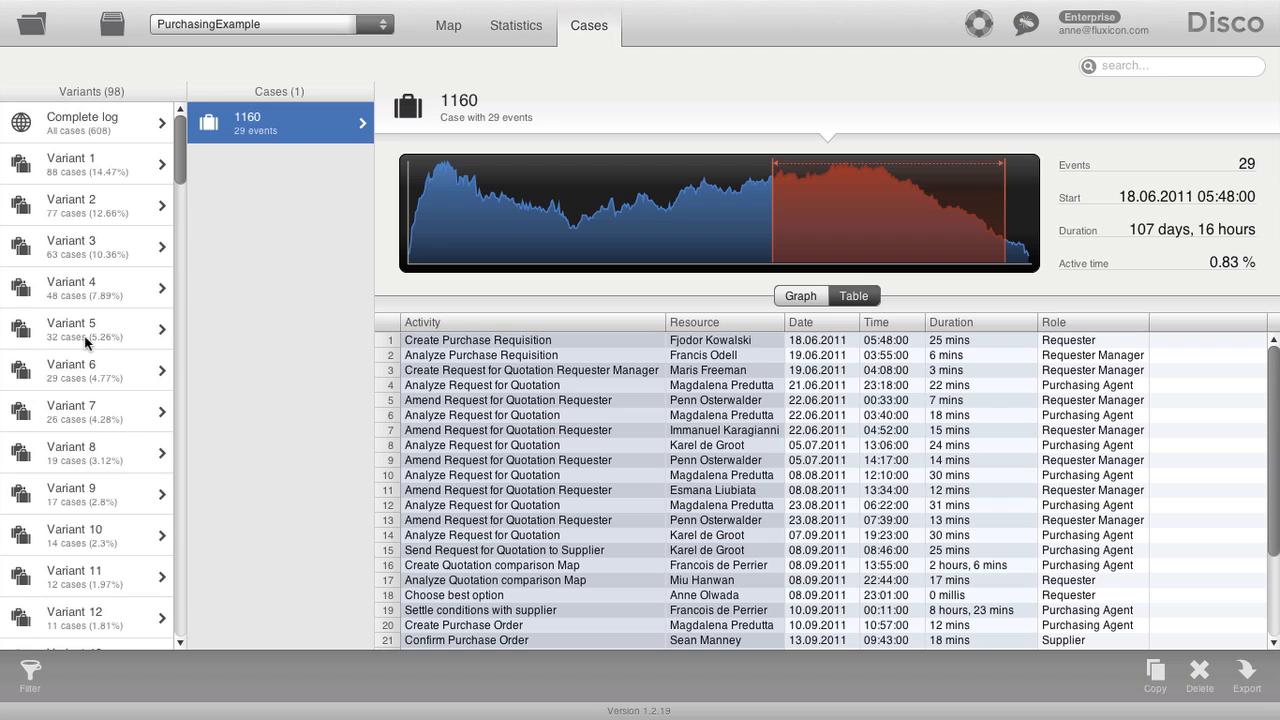
pyautogui.click(85, 163)
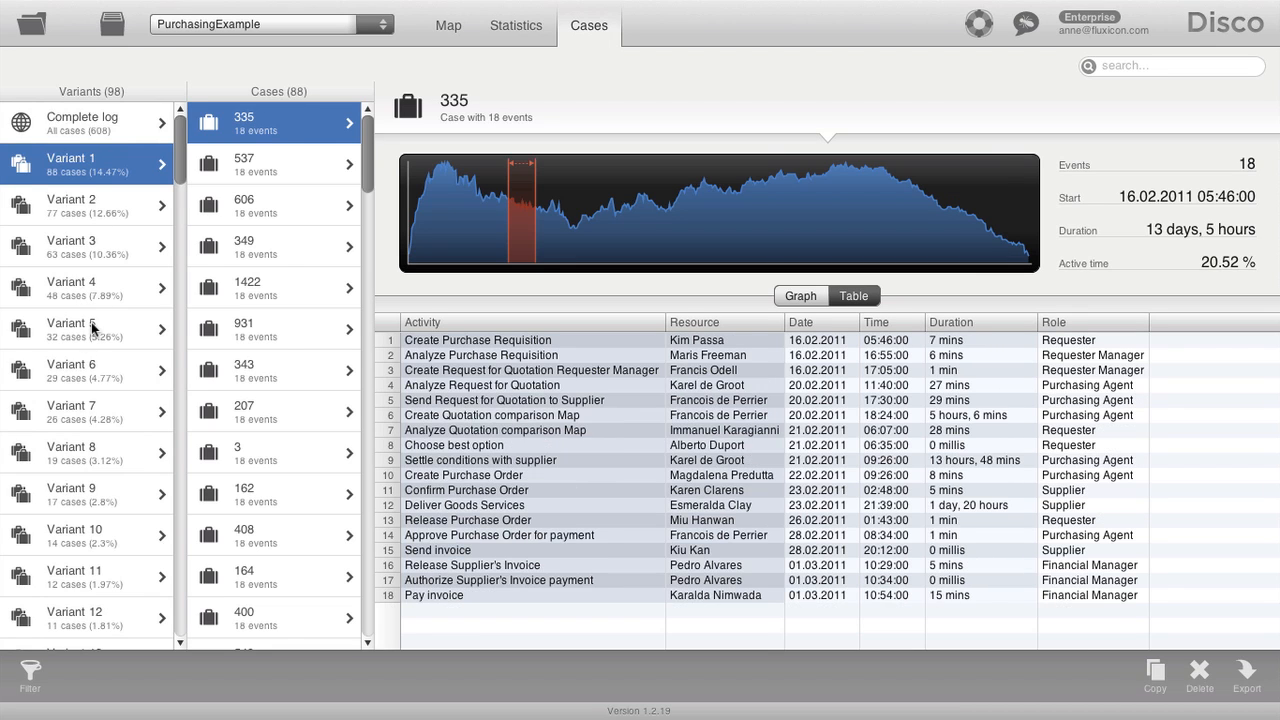
pyautogui.click(85, 329)
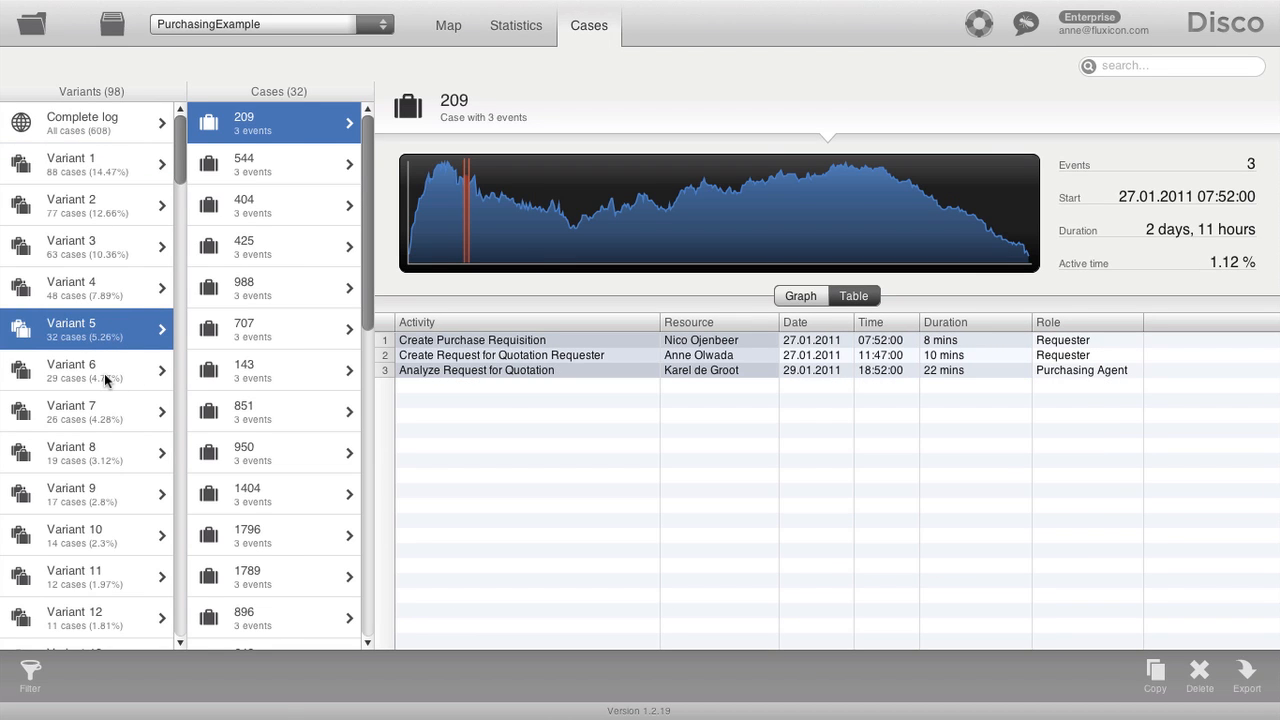
pyautogui.moveTo(95, 412)
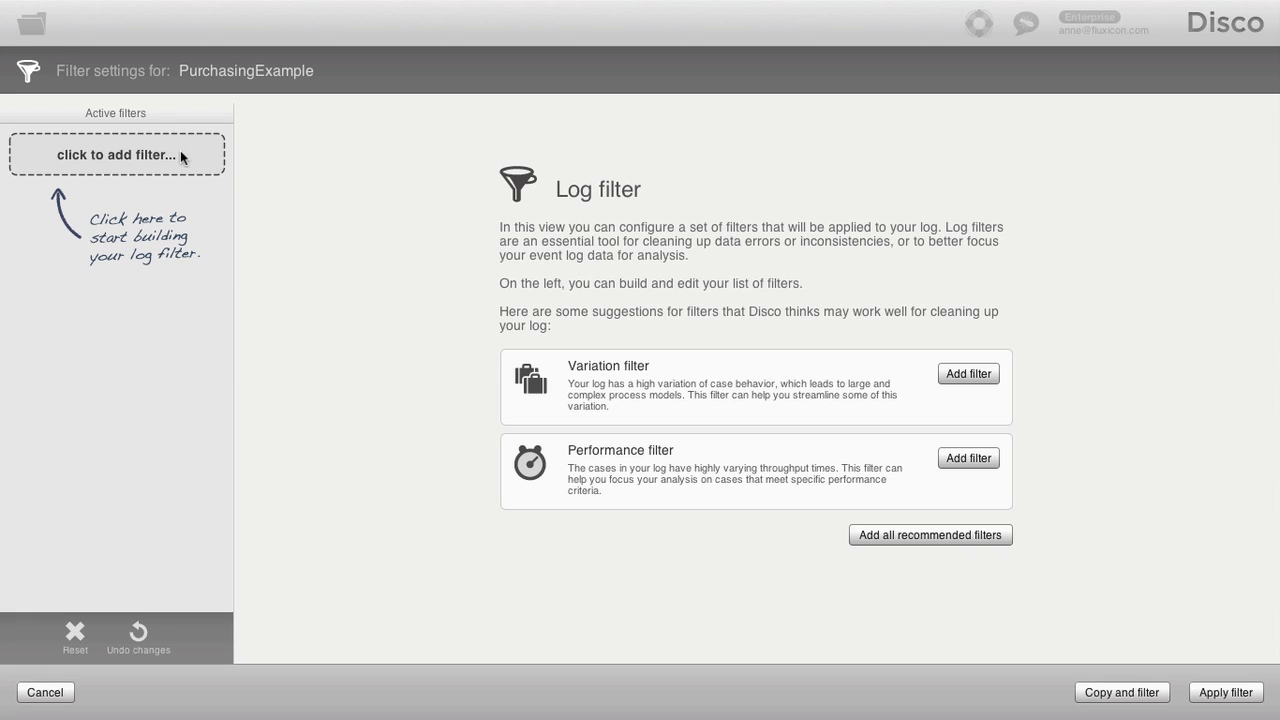
# Step: Add a Variation filter with its threshold at 32 or more cases (50% of cases)
pyautogui.click(116, 154)
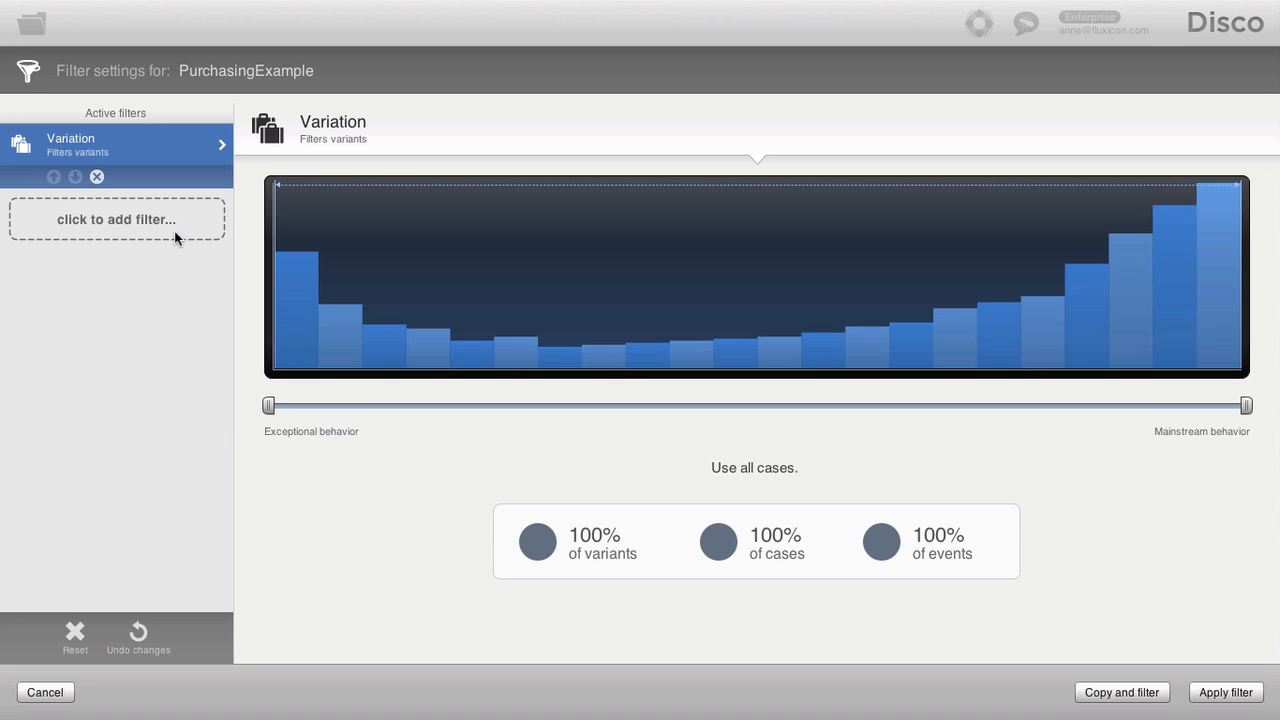
pyautogui.moveTo(268, 405); pyautogui.dragTo(357, 405)
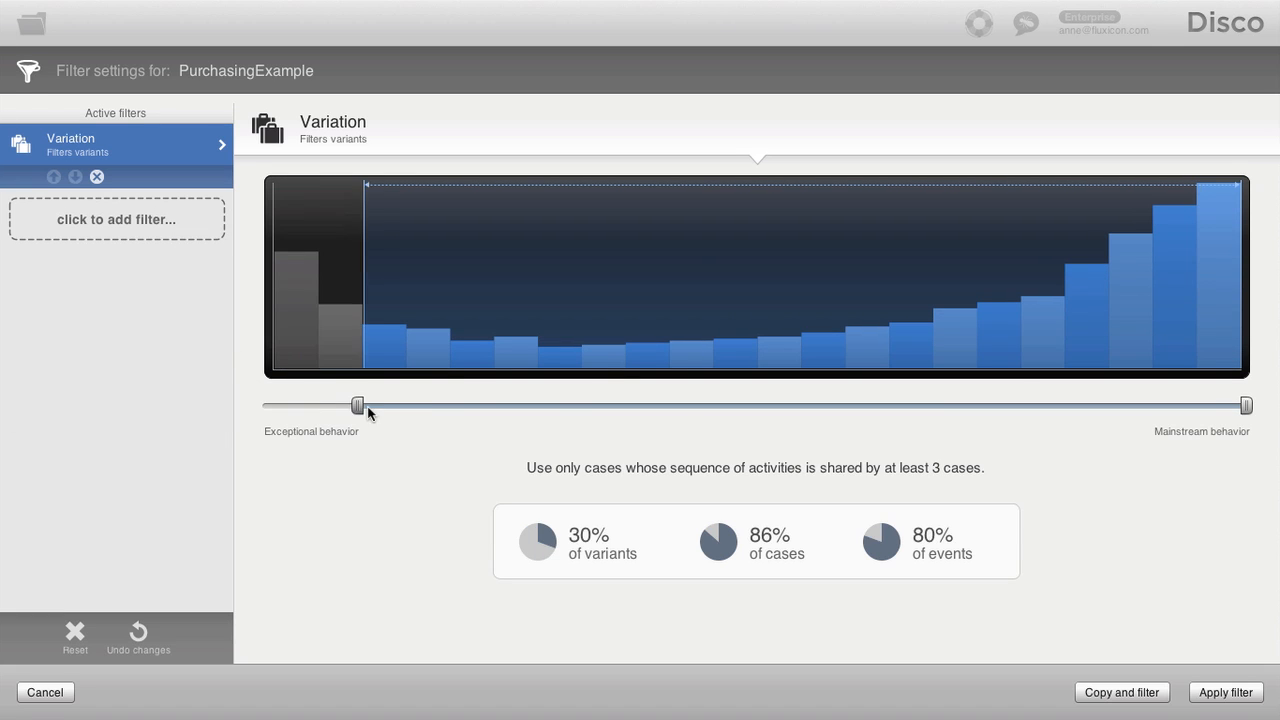
pyautogui.moveTo(358, 405); pyautogui.dragTo(828, 405)
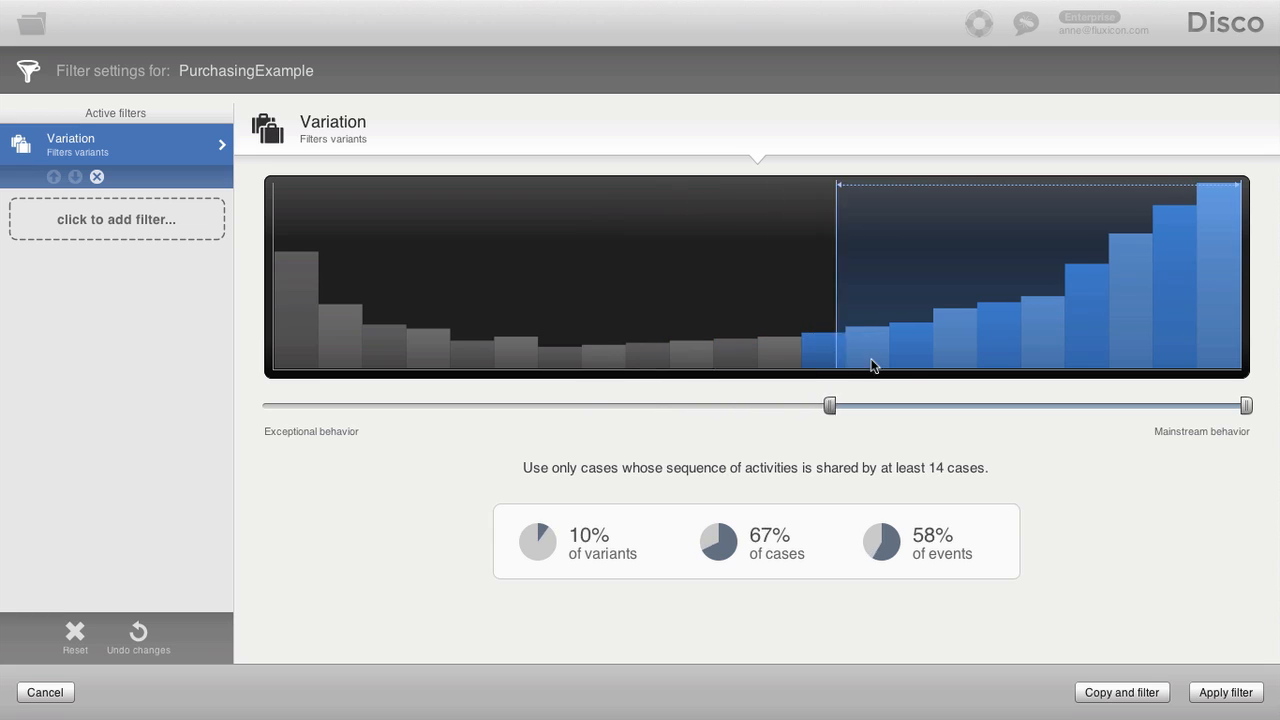
pyautogui.moveTo(828, 405); pyautogui.dragTo(975, 405)
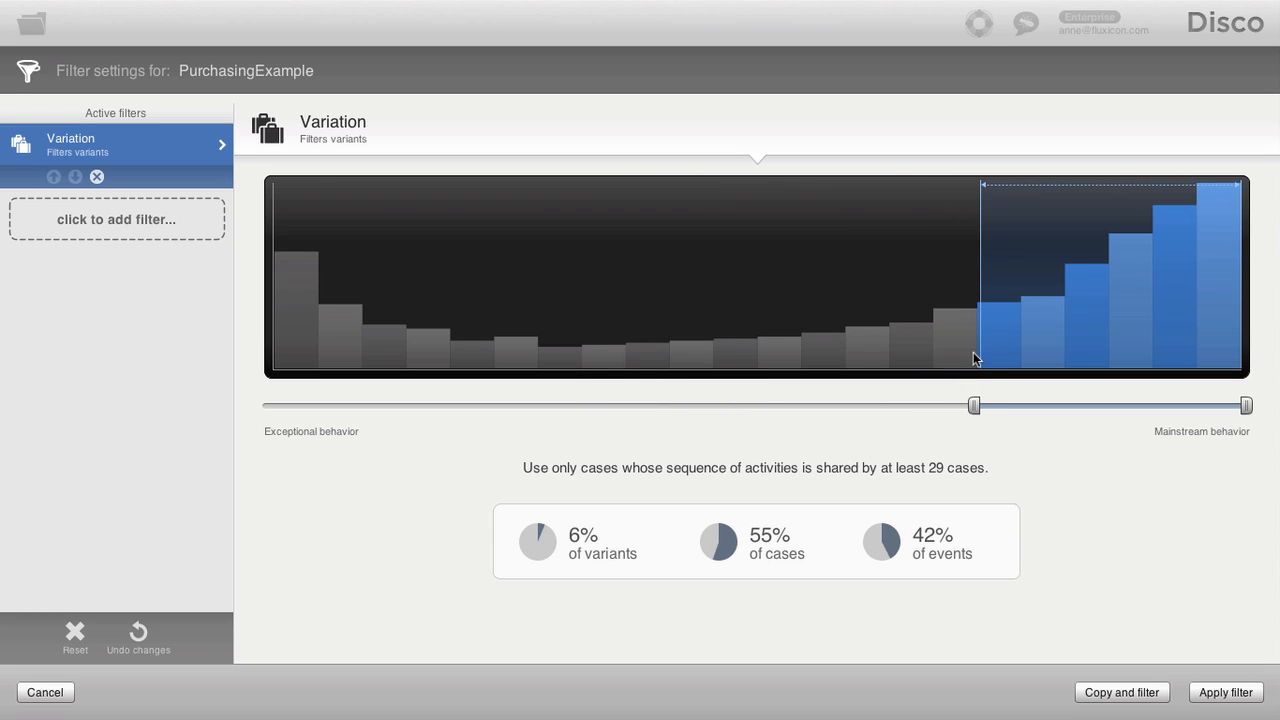
pyautogui.moveTo(975, 408)
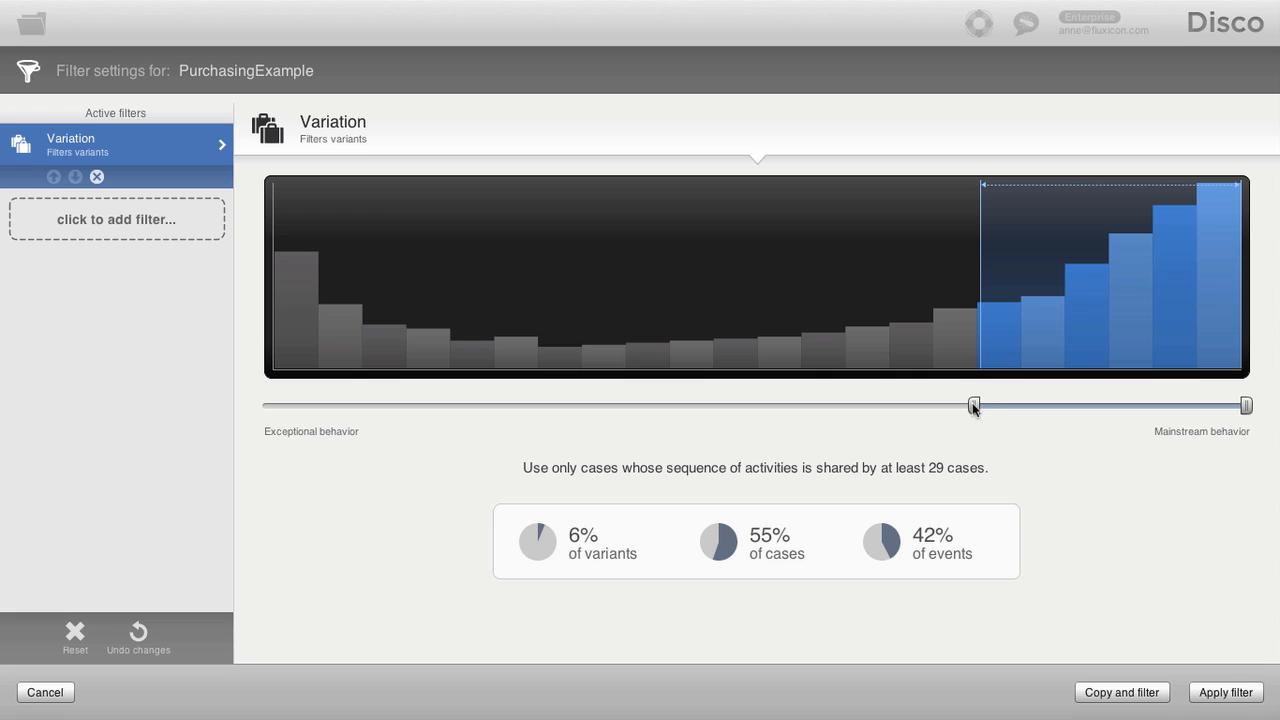
pyautogui.moveTo(974, 405); pyautogui.dragTo(1017, 405)
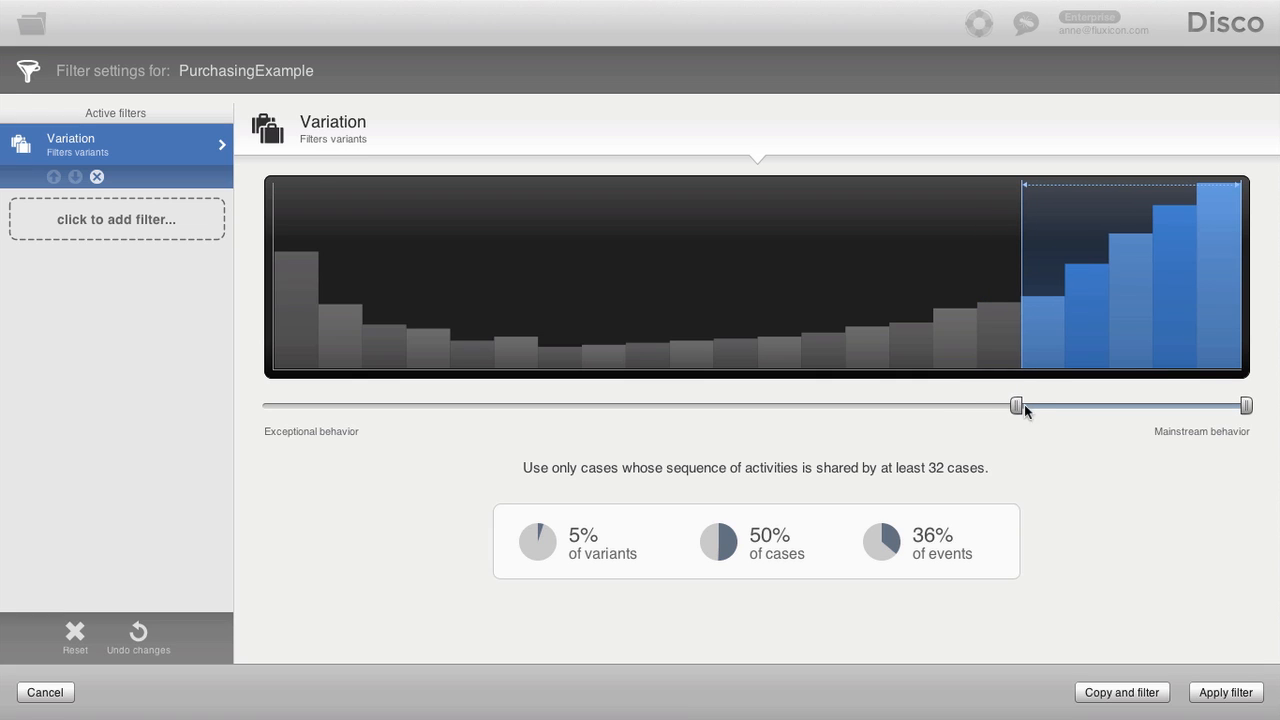
pyautogui.moveTo(1227, 374)
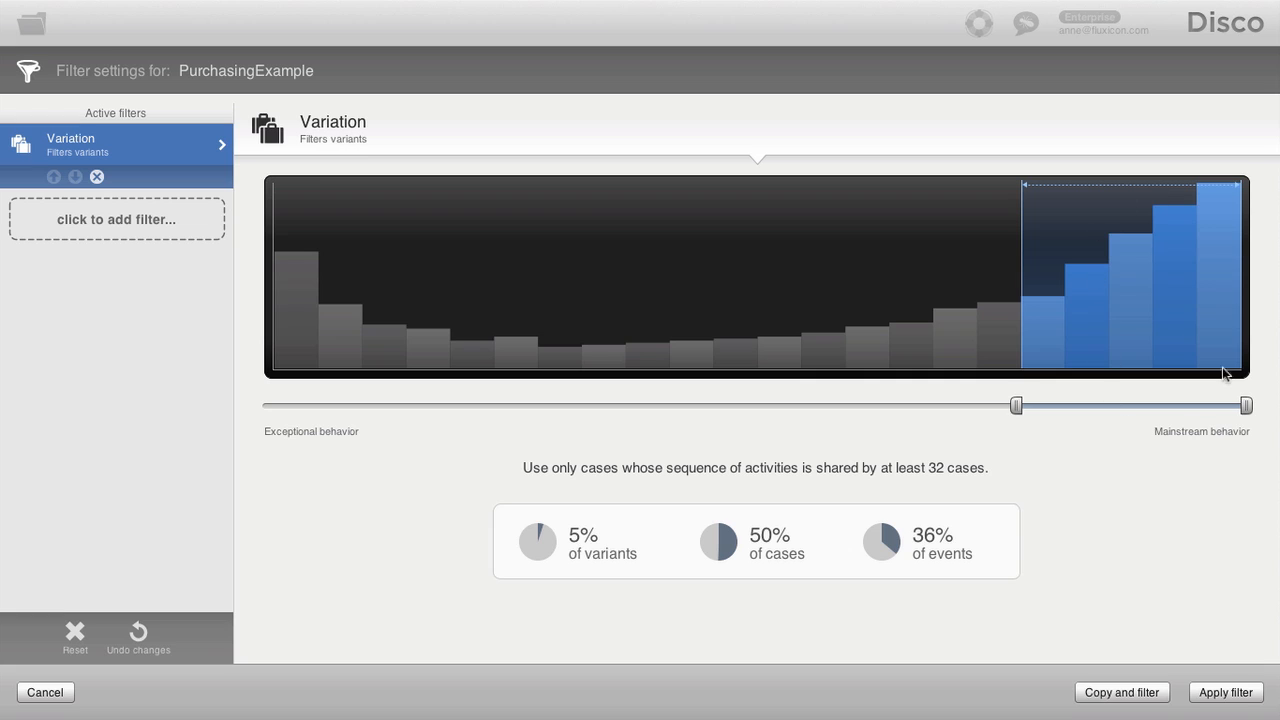
pyautogui.moveTo(1181, 308)
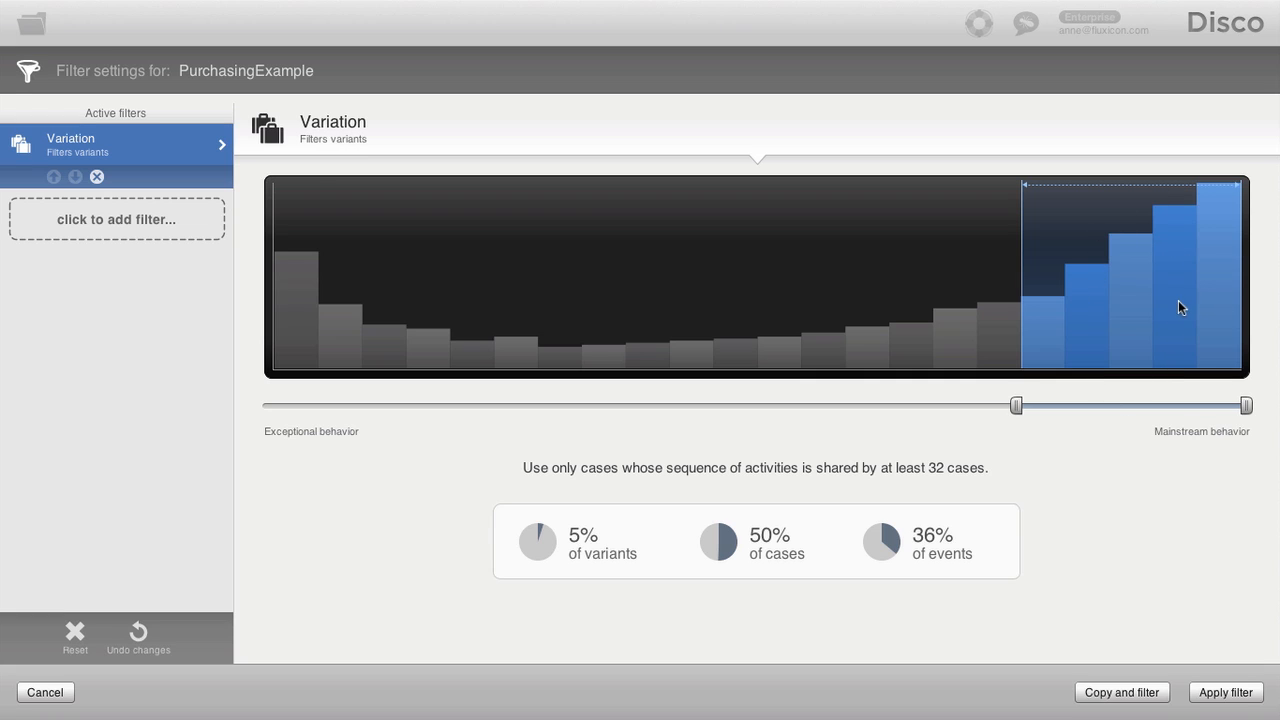
pyautogui.moveTo(1114, 338)
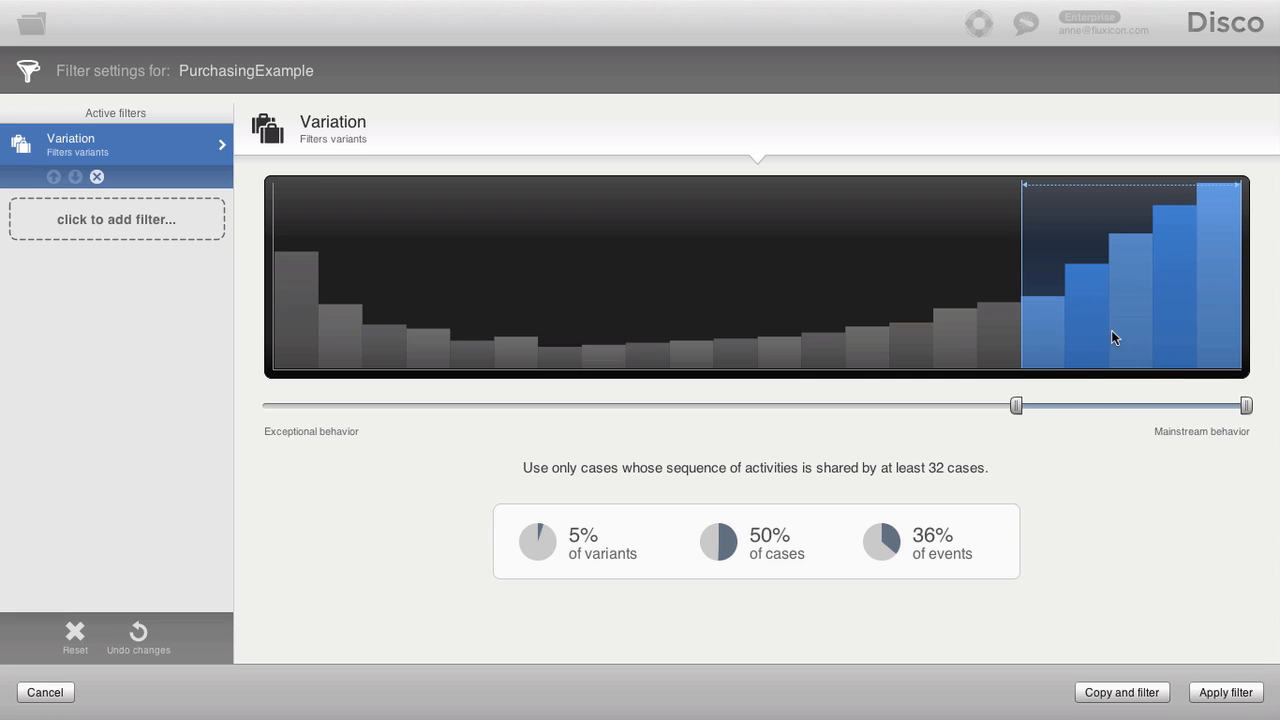
pyautogui.moveTo(578, 540)
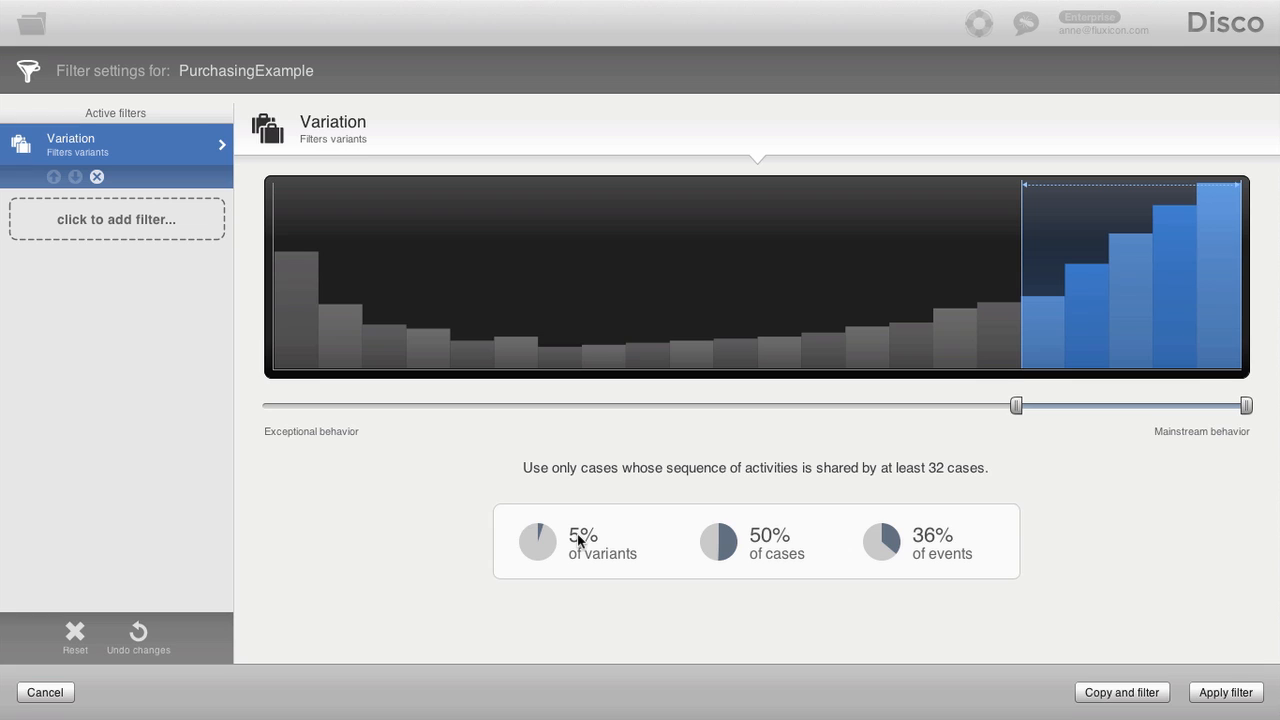
pyautogui.moveTo(533, 541)
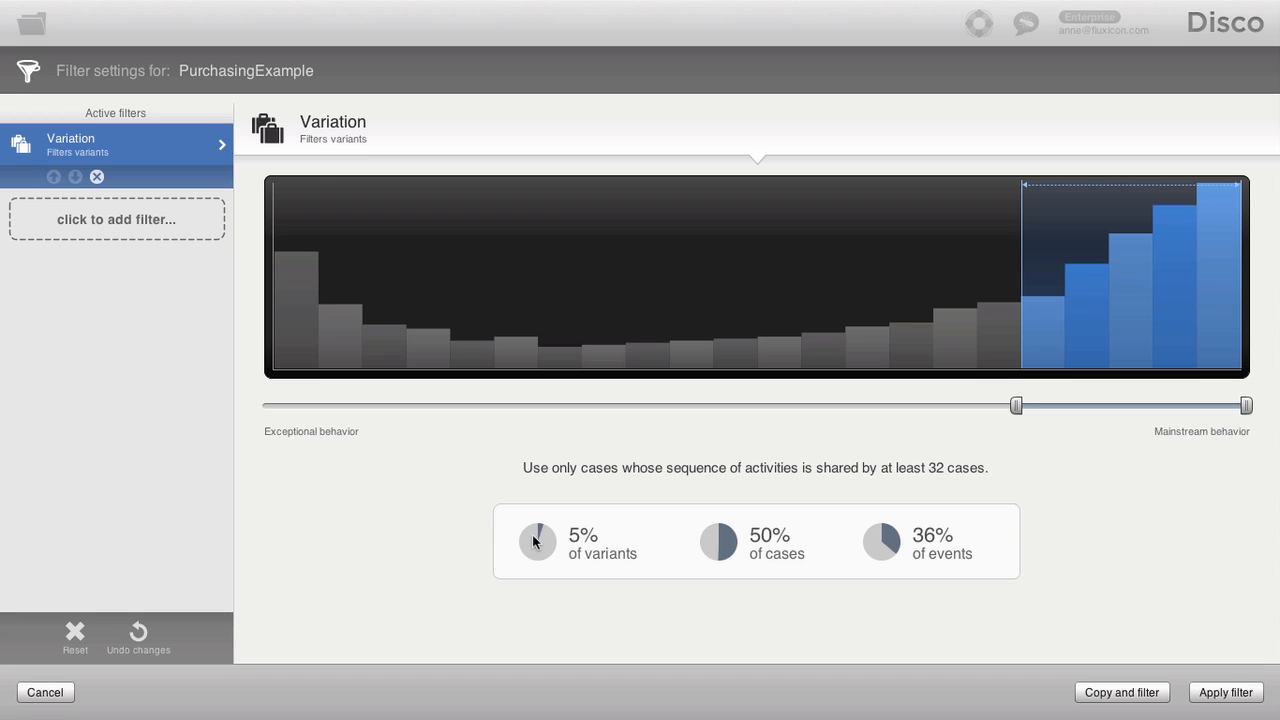
pyautogui.moveTo(515, 542)
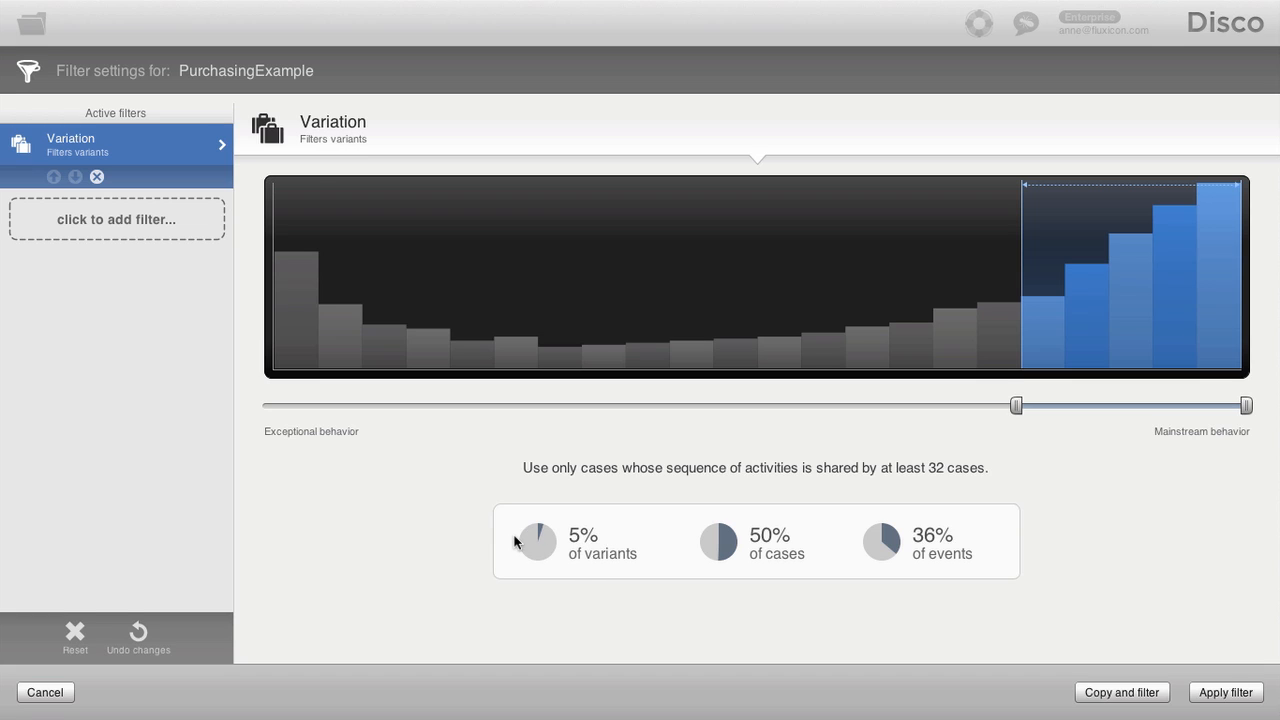
pyautogui.moveTo(519, 542)
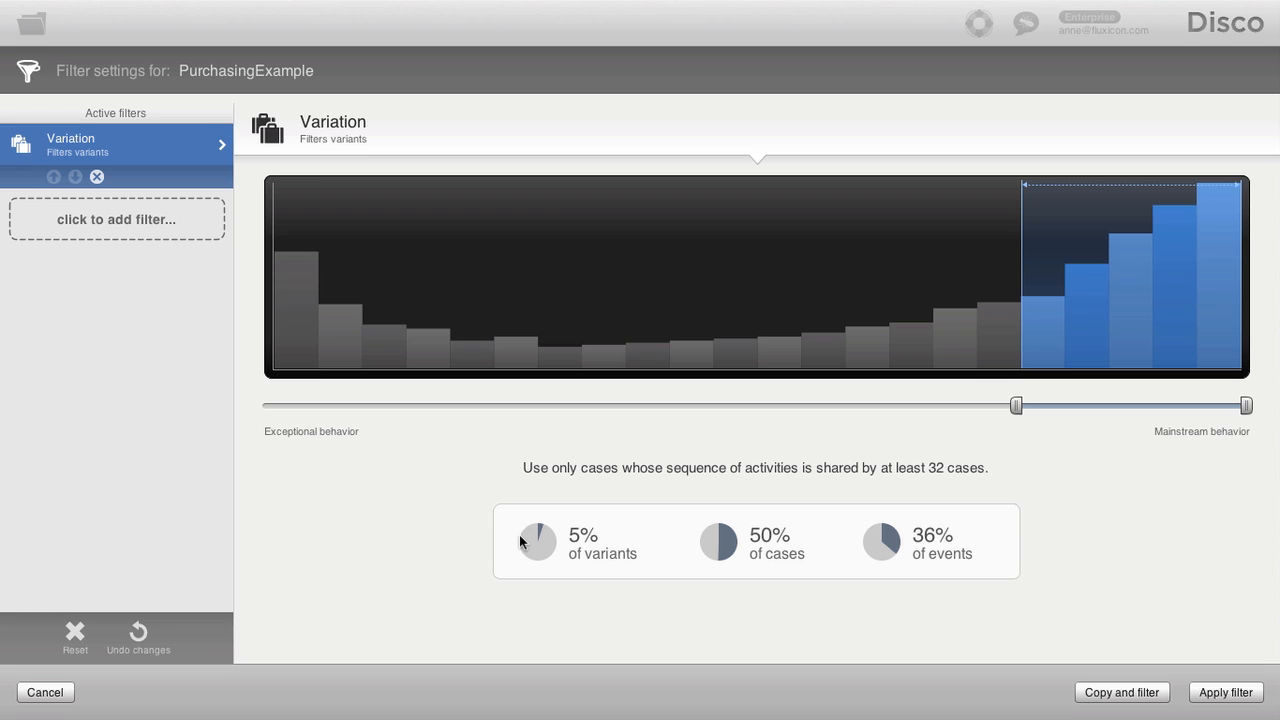
pyautogui.moveTo(531, 553)
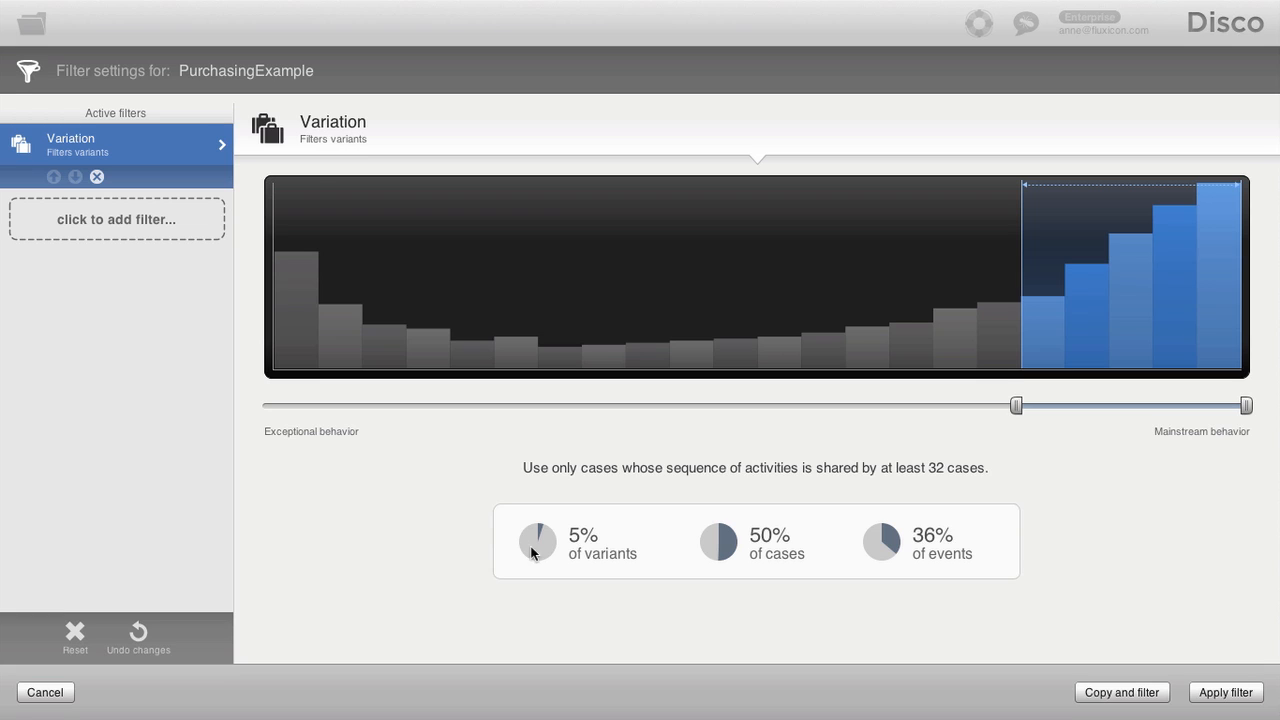
pyautogui.moveTo(765, 590)
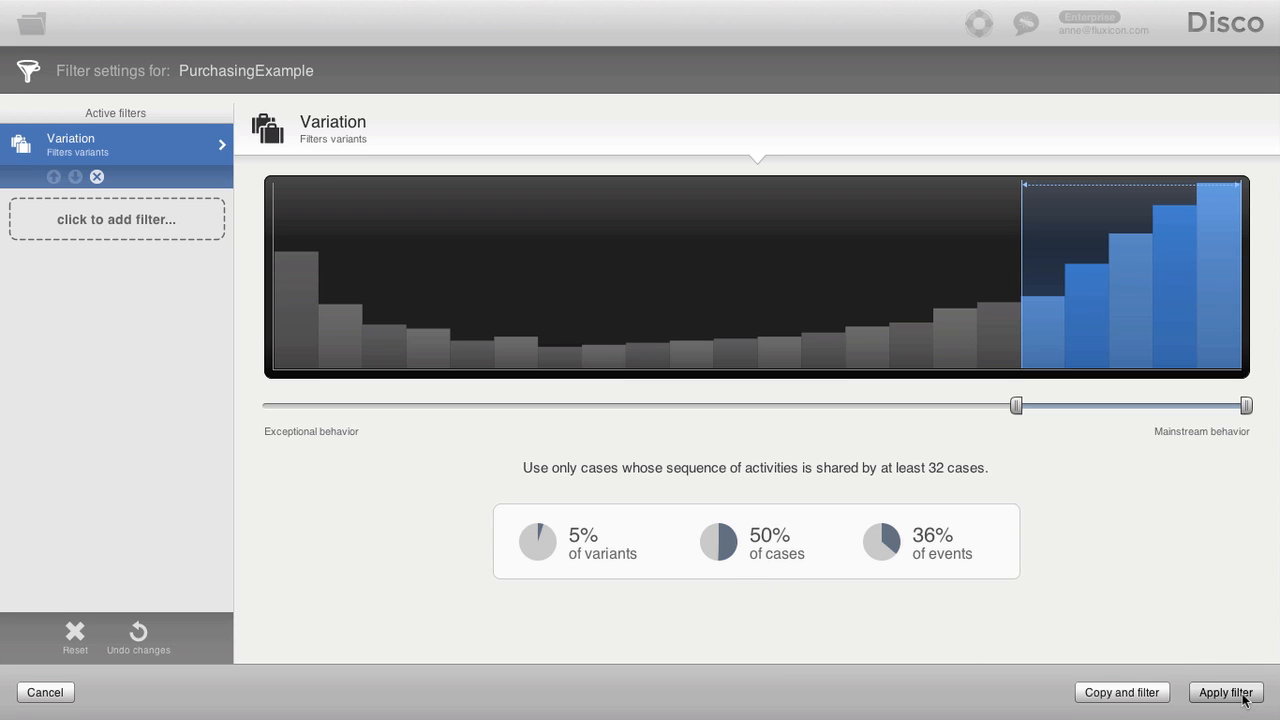
# Step: Apply the variation filter keeping the top 5 variants (308 cases) and view its process map
pyautogui.click(1225, 692)
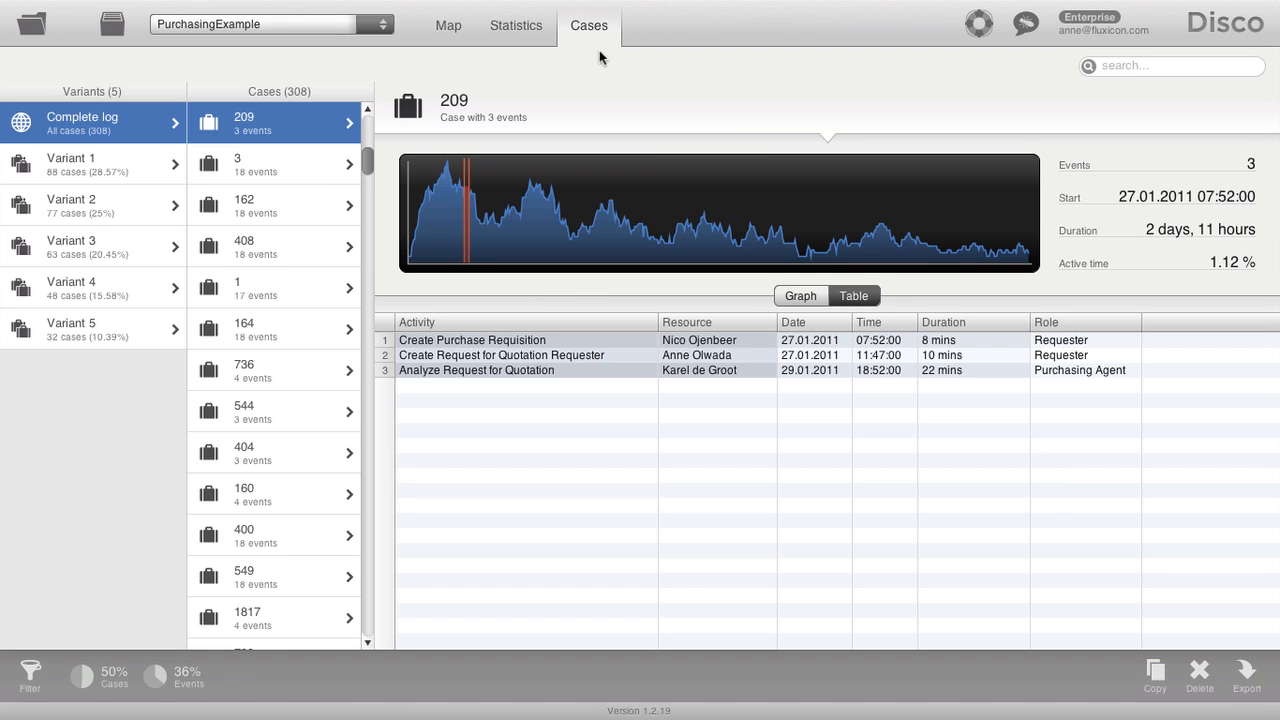
pyautogui.moveTo(103, 168)
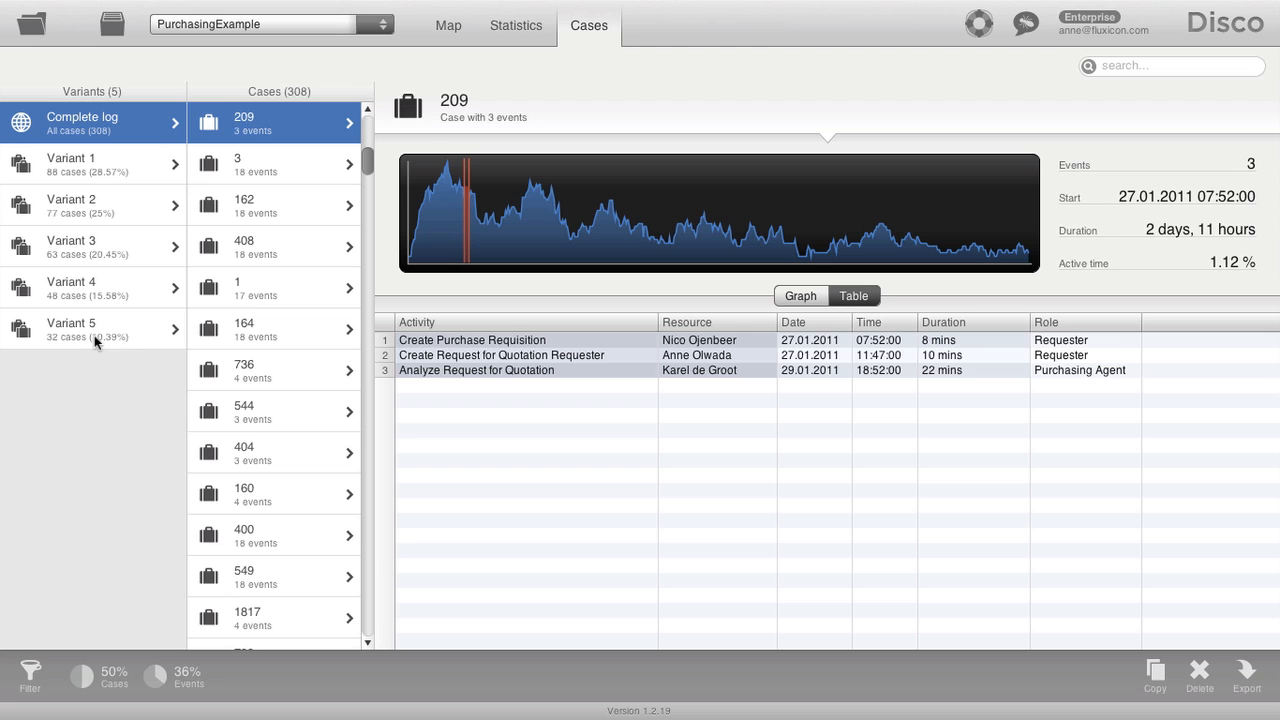
pyautogui.click(448, 25)
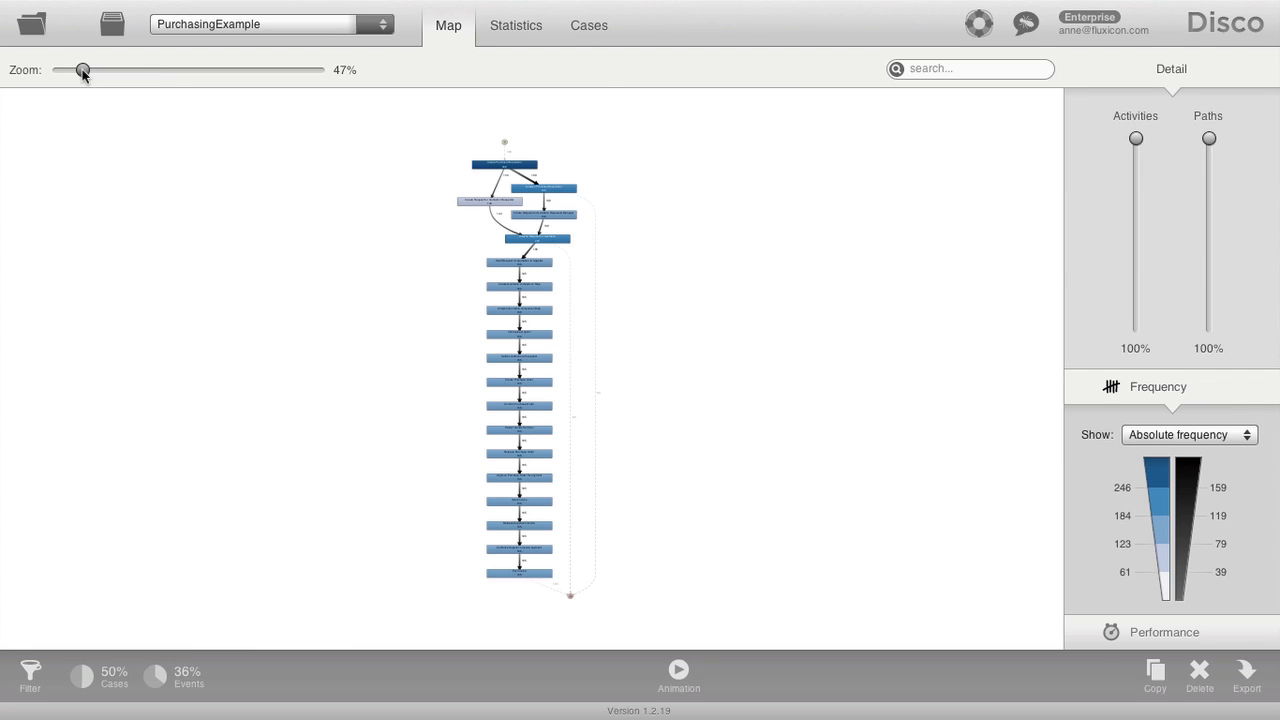
# Step: Zoom the map to about 208%, scroll to the top, then ease back to about 168%
pyautogui.moveTo(83, 69); pyautogui.dragTo(166, 69)
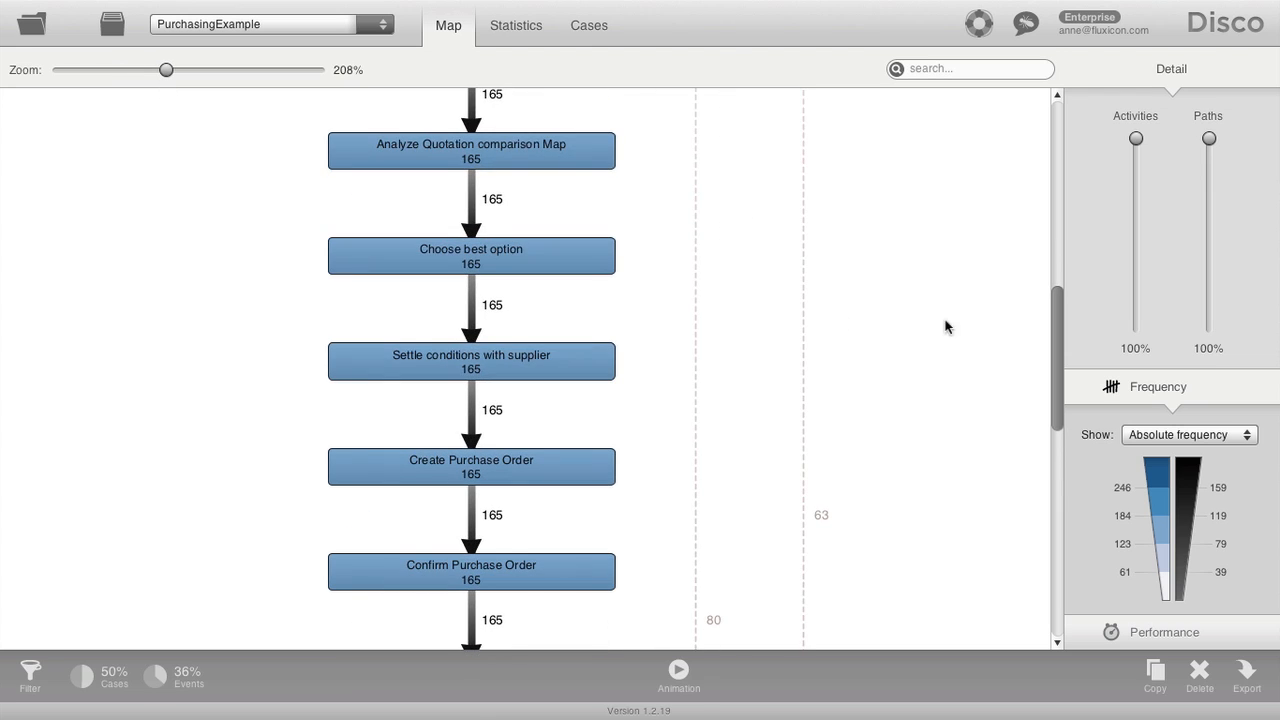
pyautogui.scroll(3)
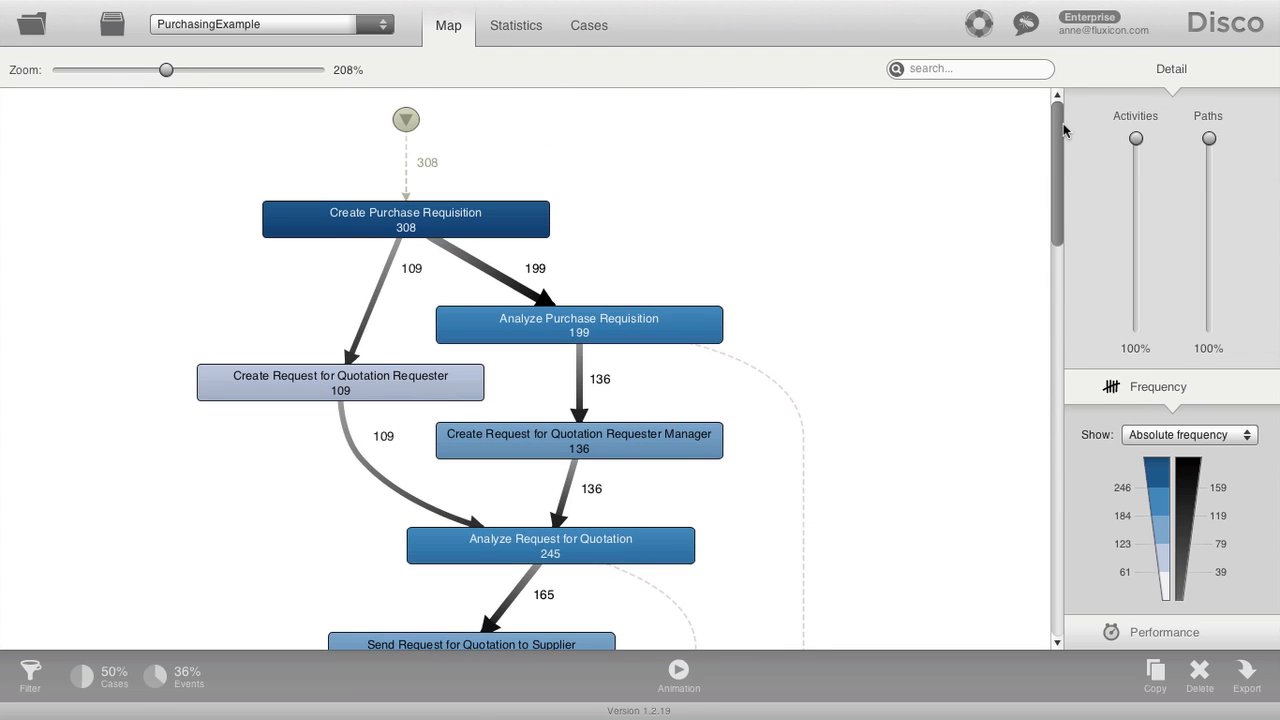
pyautogui.moveTo(165, 70); pyautogui.dragTo(150, 70)
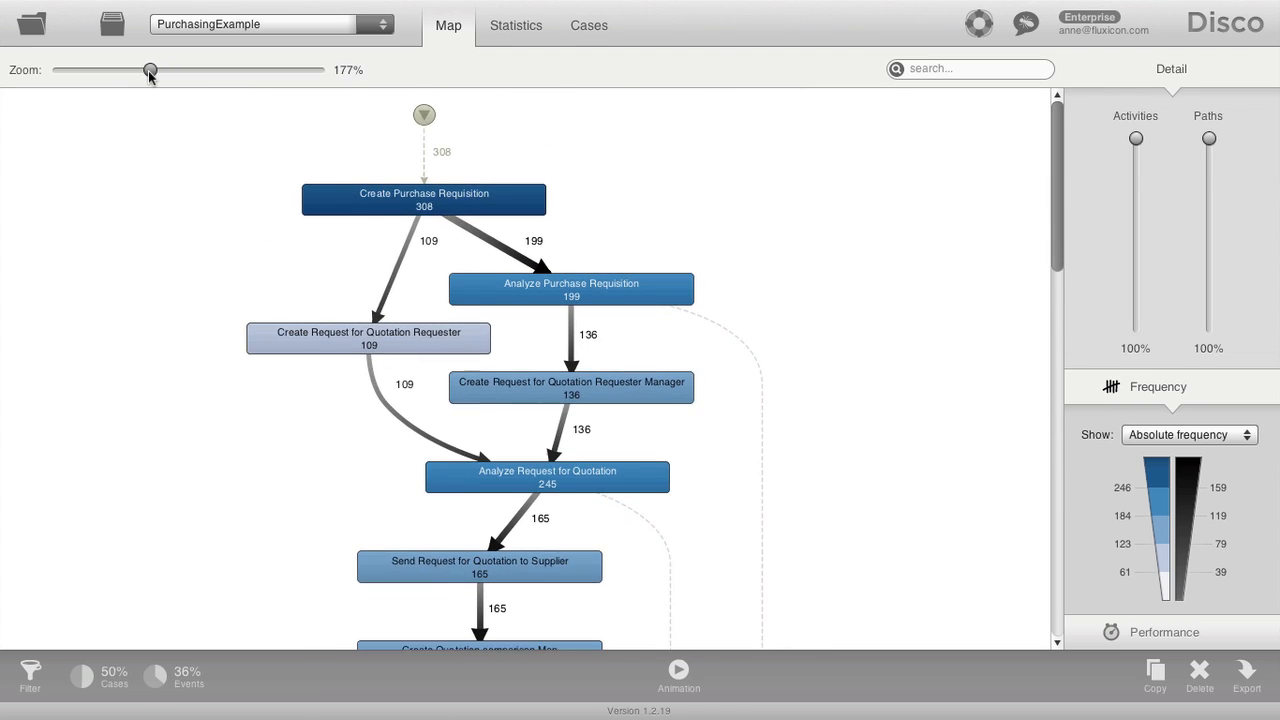
pyautogui.moveTo(150, 70); pyautogui.dragTo(143, 70)
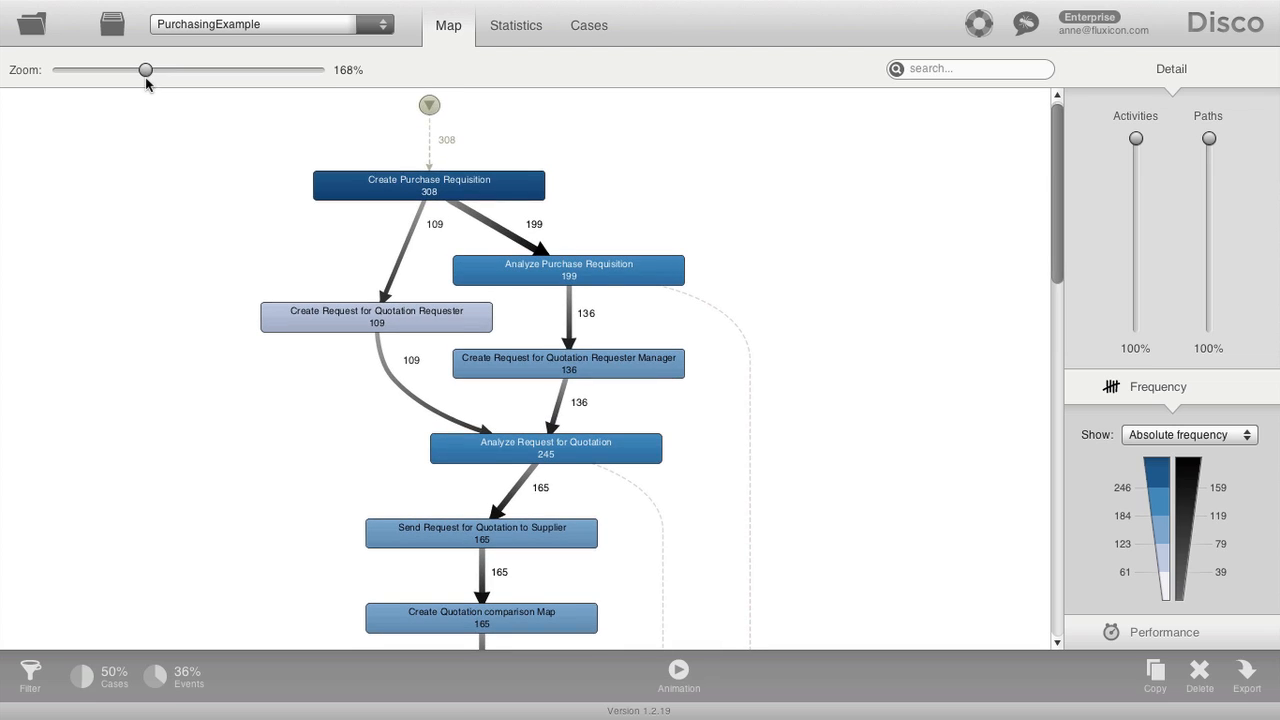